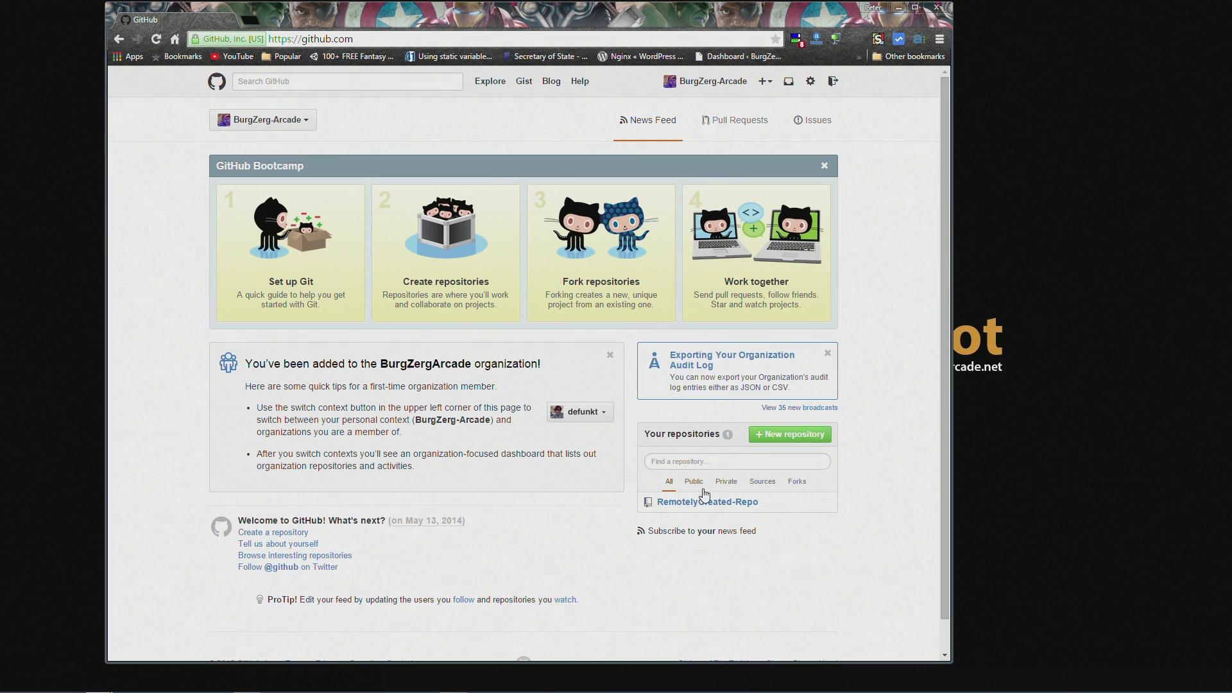
{"action": "mouse_move", "coordinate": [877, 580]}
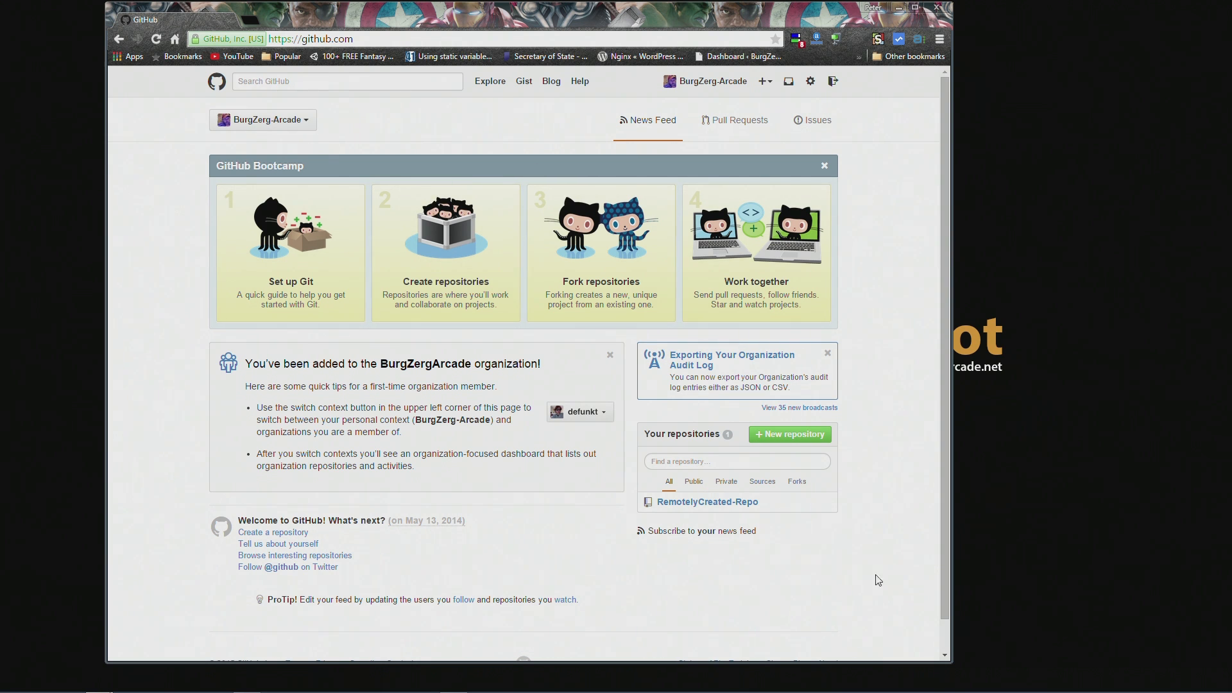
{"action": "mouse_move", "coordinate": [797, 553]}
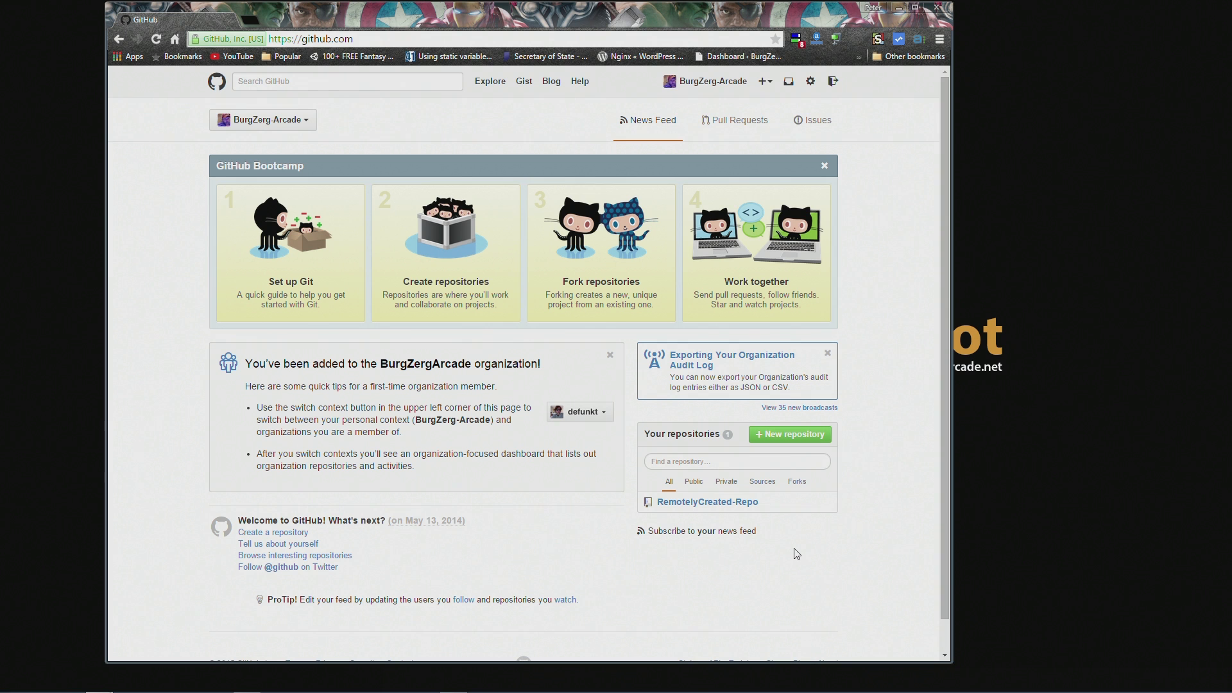
{"action": "mouse_move", "coordinate": [710, 523]}
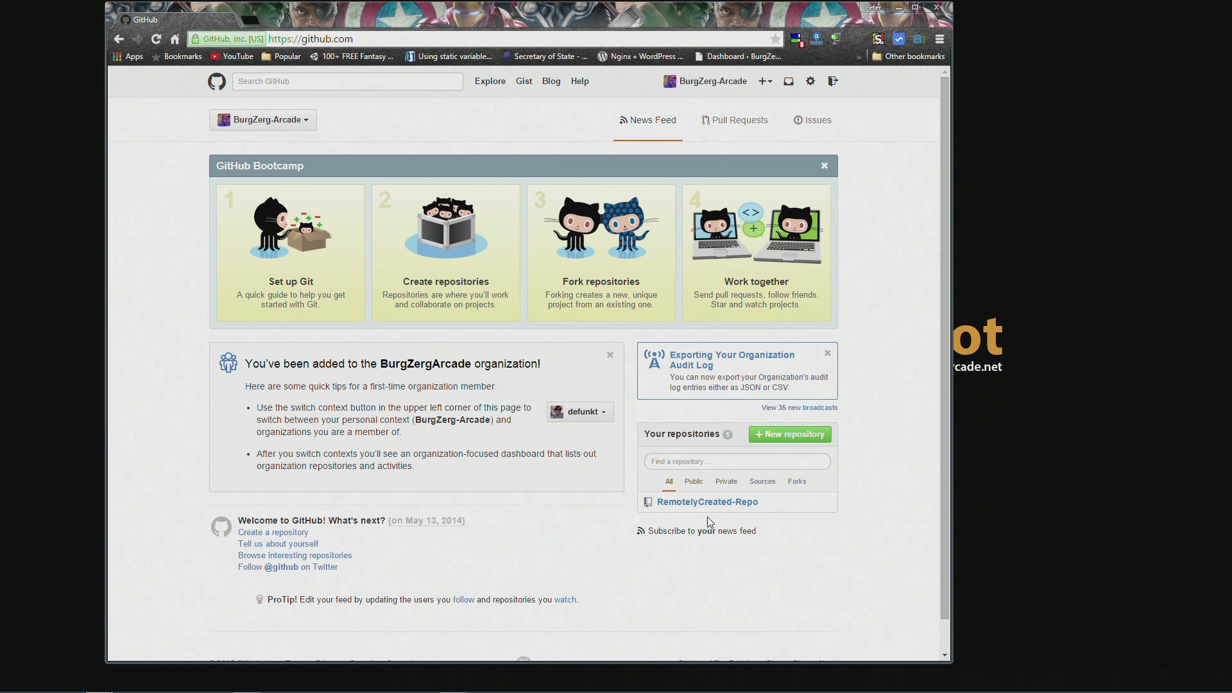
Step: Return to the GitHub dashboard from RemotelyCreated-Repo and start Clone / New in SourceTree
{"action": "left_click", "coordinate": [706, 502]}
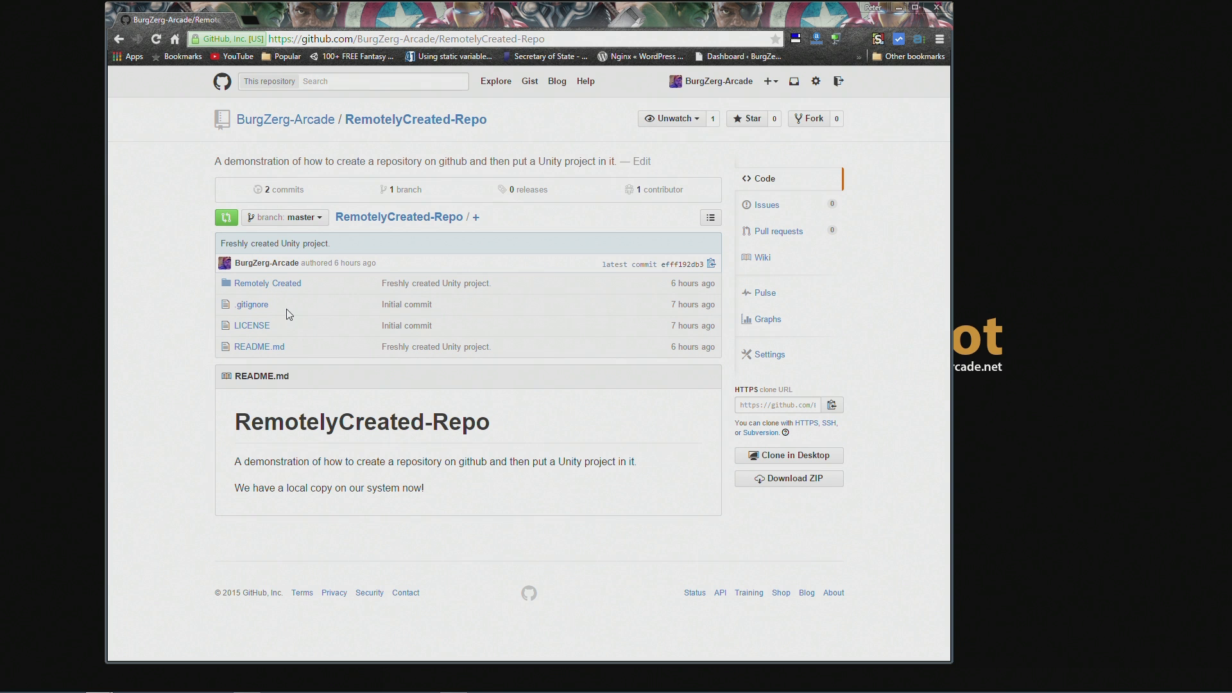
{"action": "mouse_move", "coordinate": [352, 384]}
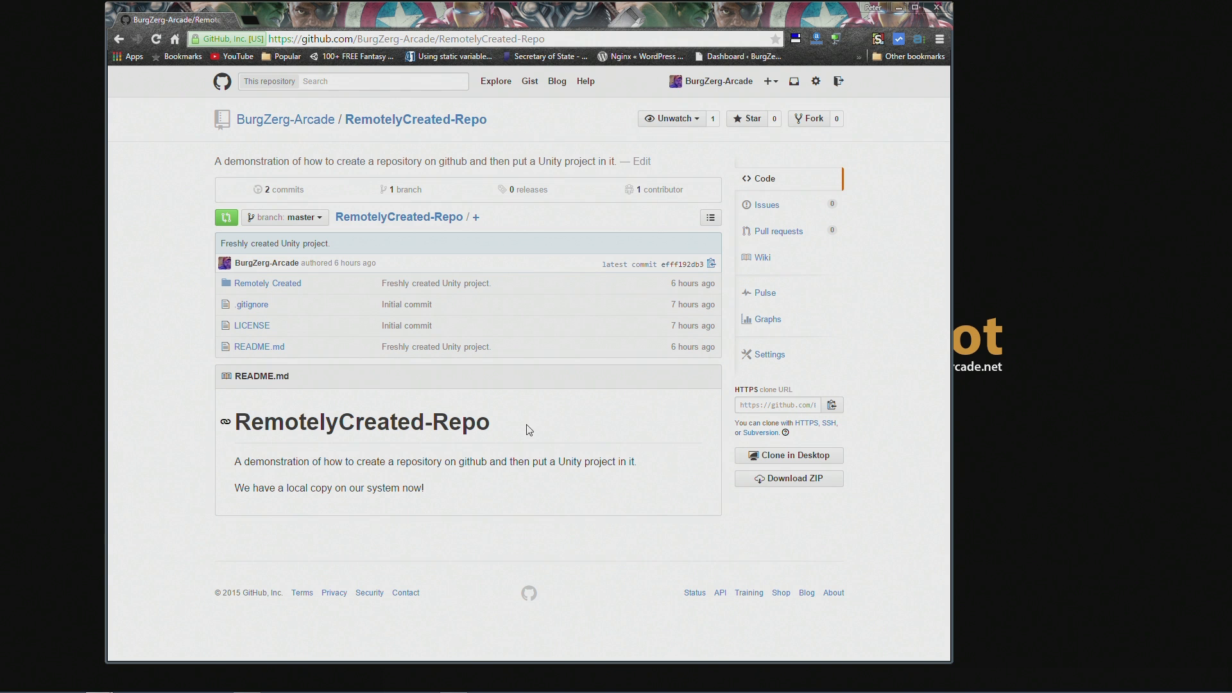
{"action": "mouse_move", "coordinate": [285, 119]}
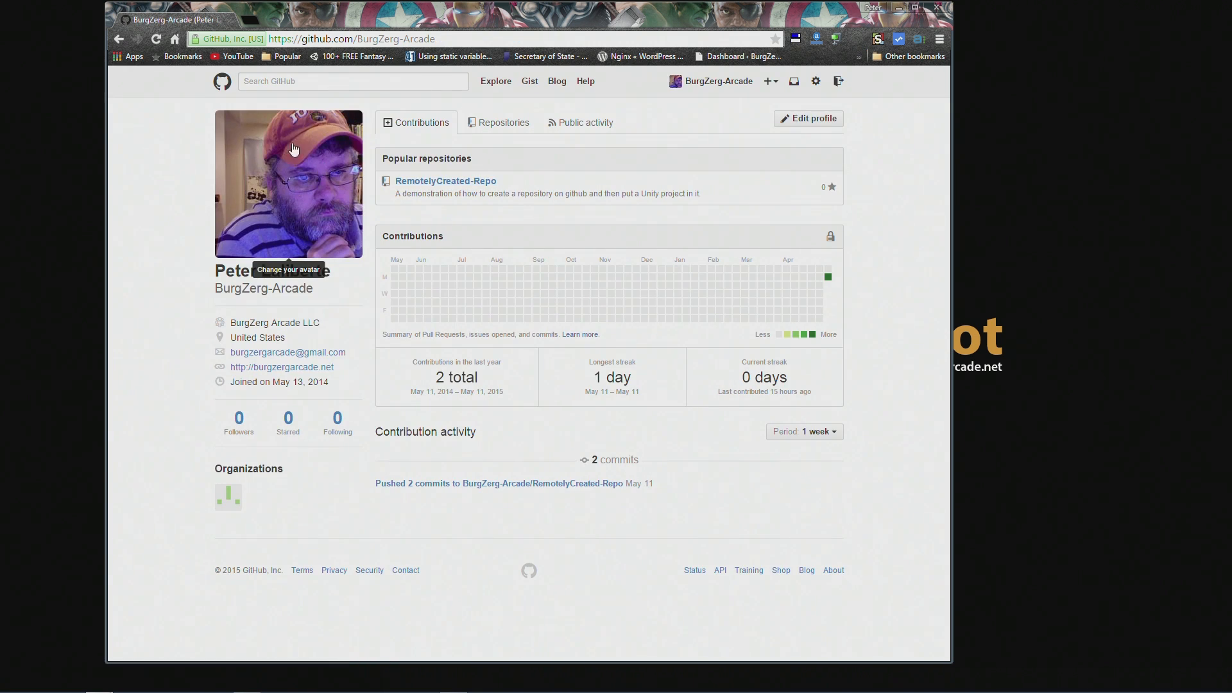
{"action": "mouse_move", "coordinate": [223, 78]}
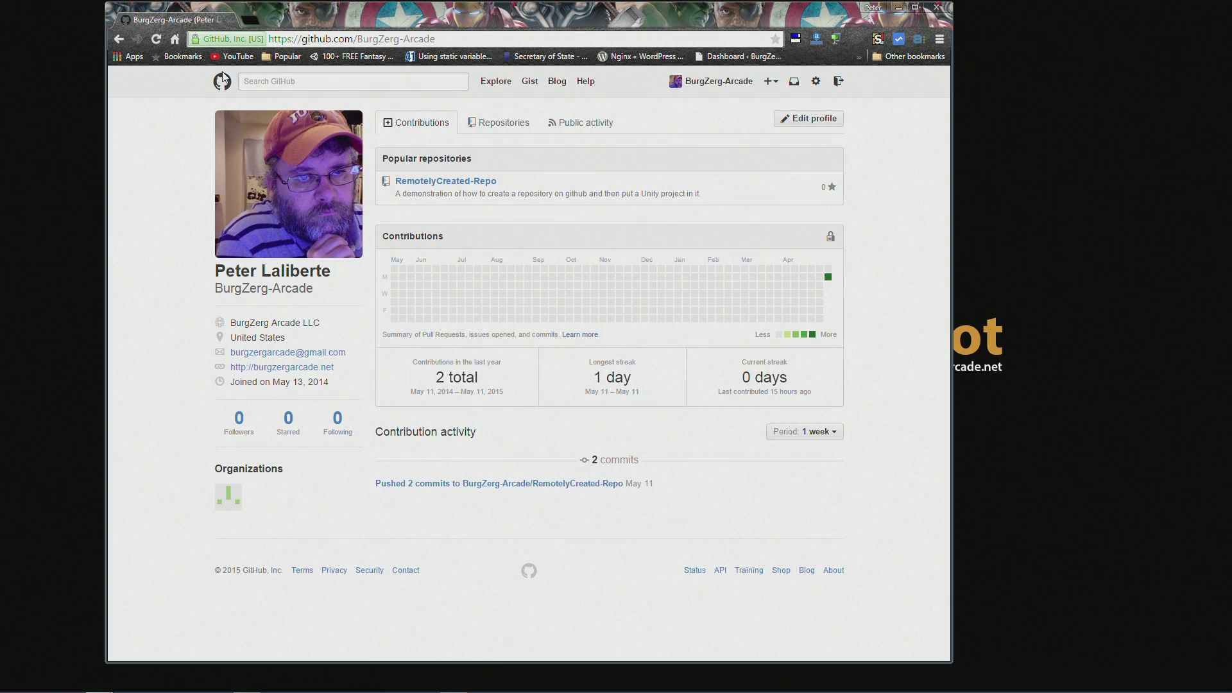
{"action": "left_click", "coordinate": [222, 80]}
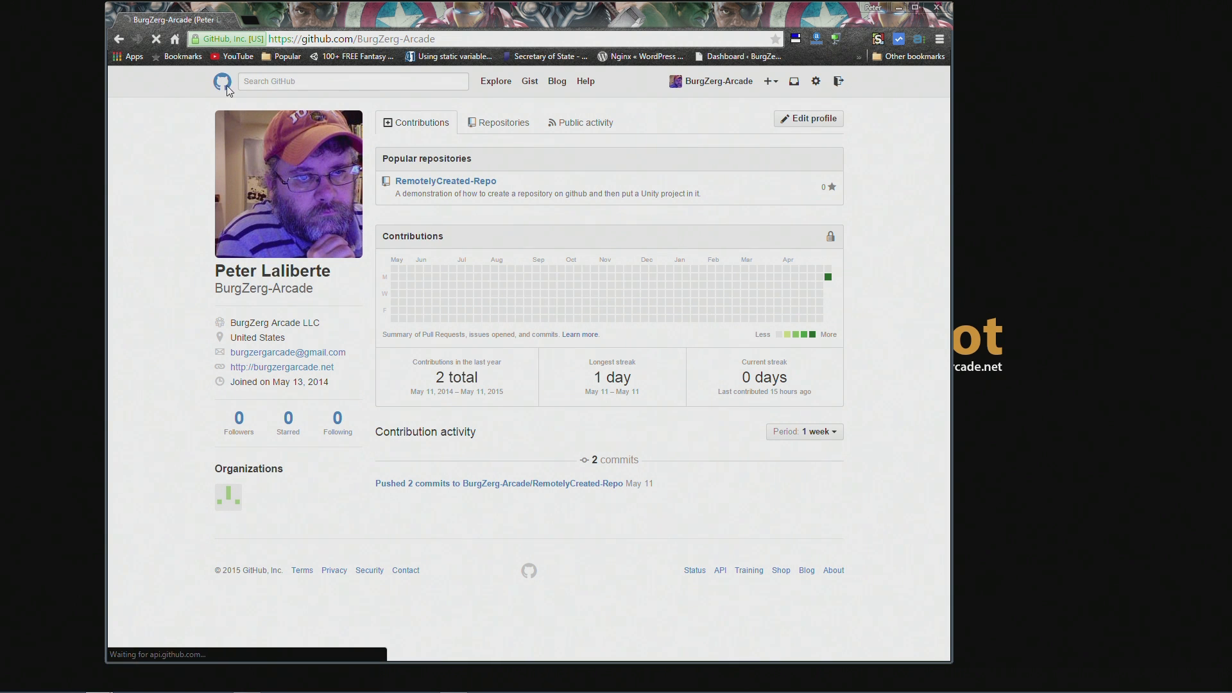
{"action": "left_click", "coordinate": [216, 81]}
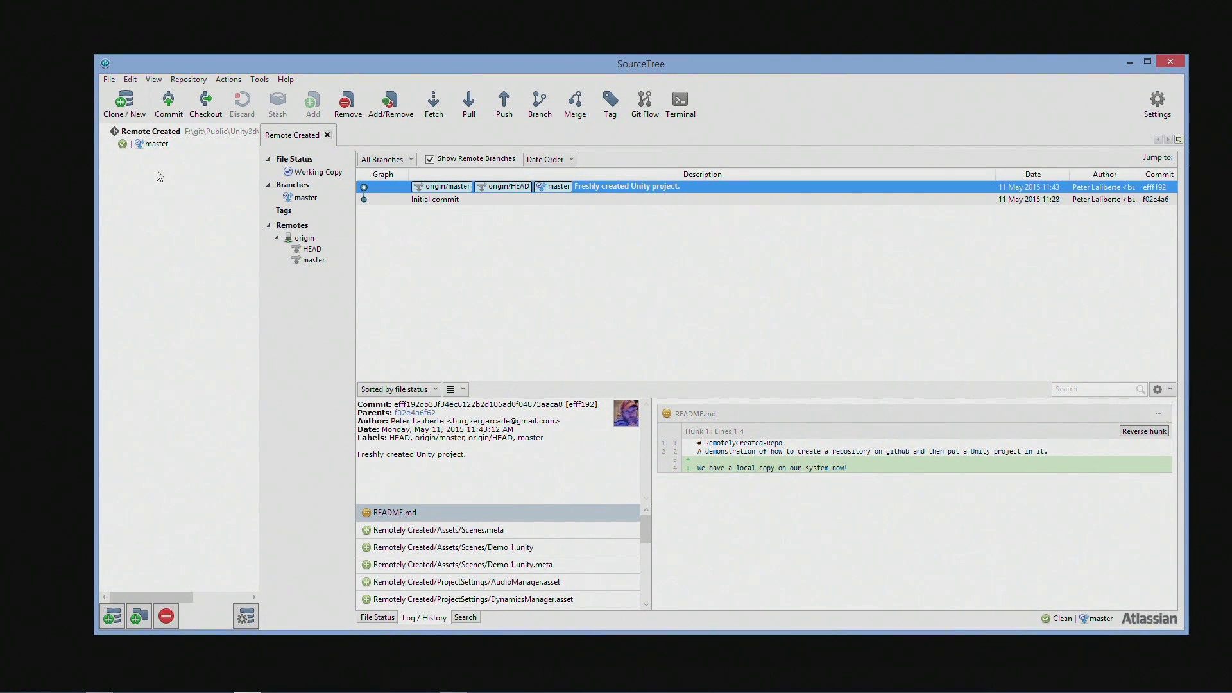
{"action": "mouse_move", "coordinate": [156, 236]}
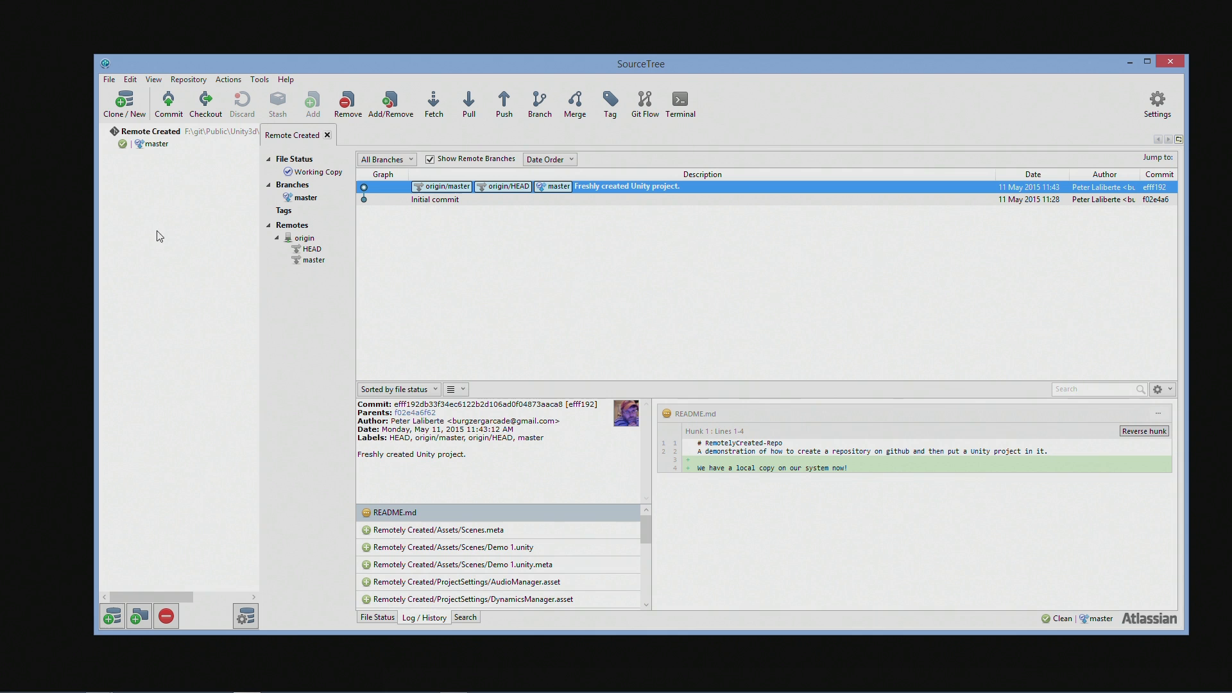
{"action": "left_click", "coordinate": [124, 102]}
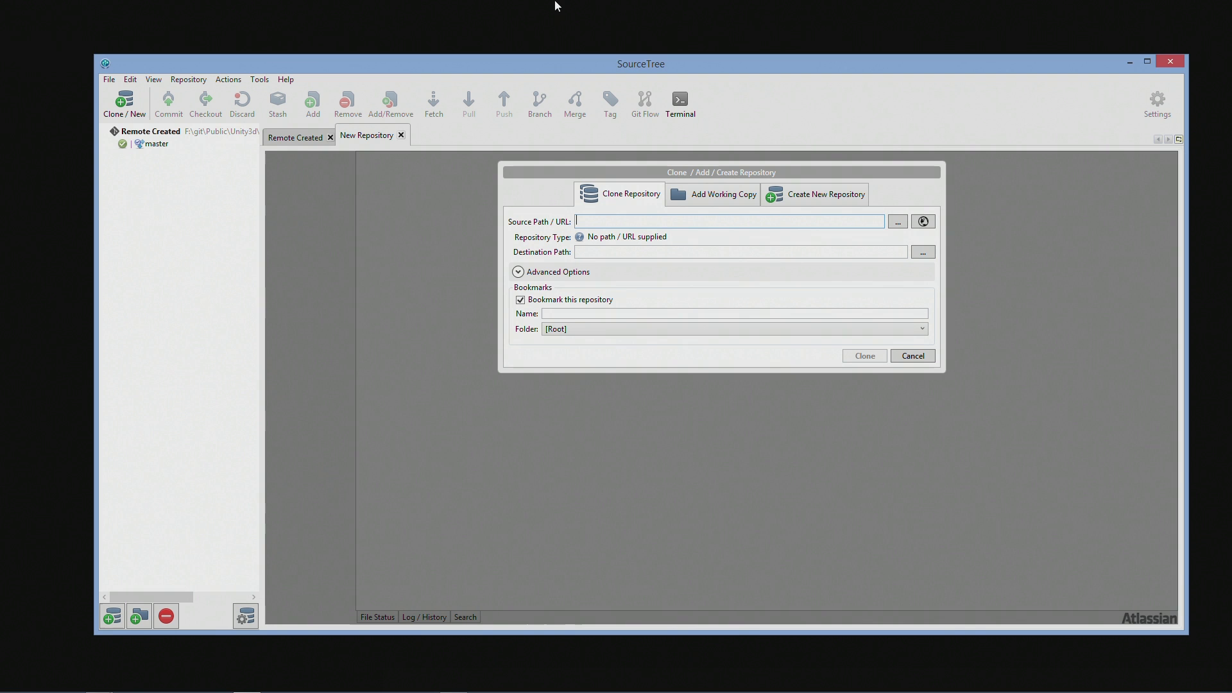
{"action": "mouse_move", "coordinate": [804, 153]}
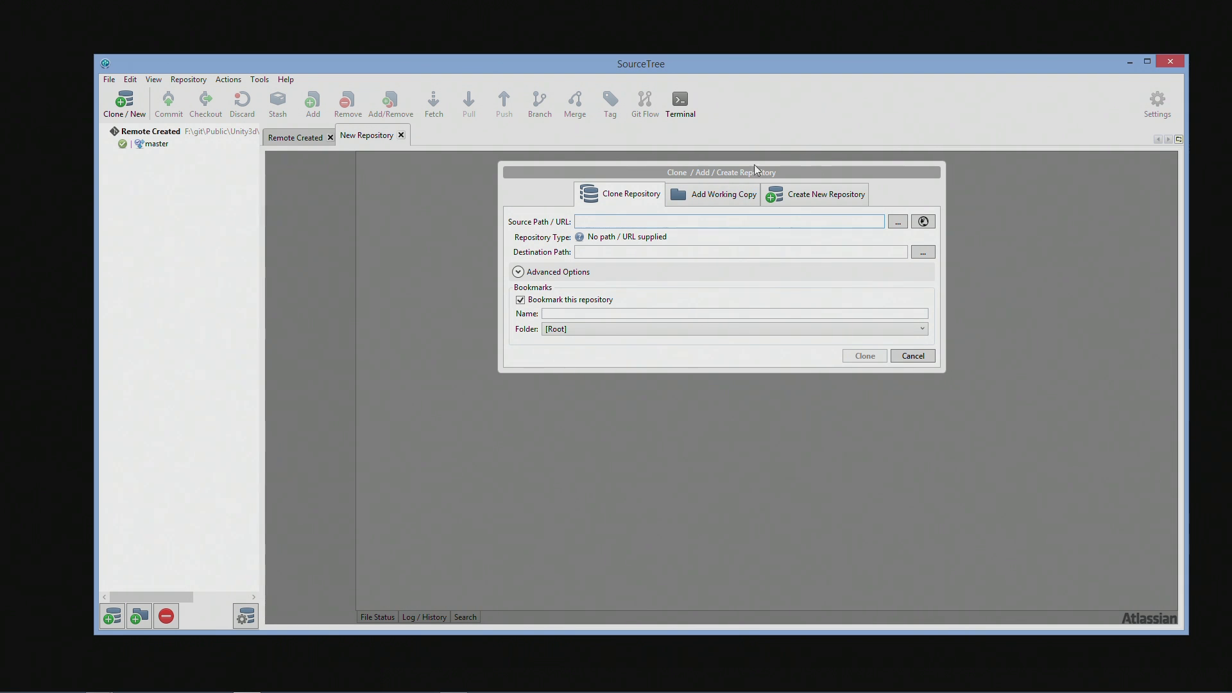
{"action": "mouse_move", "coordinate": [867, 68]}
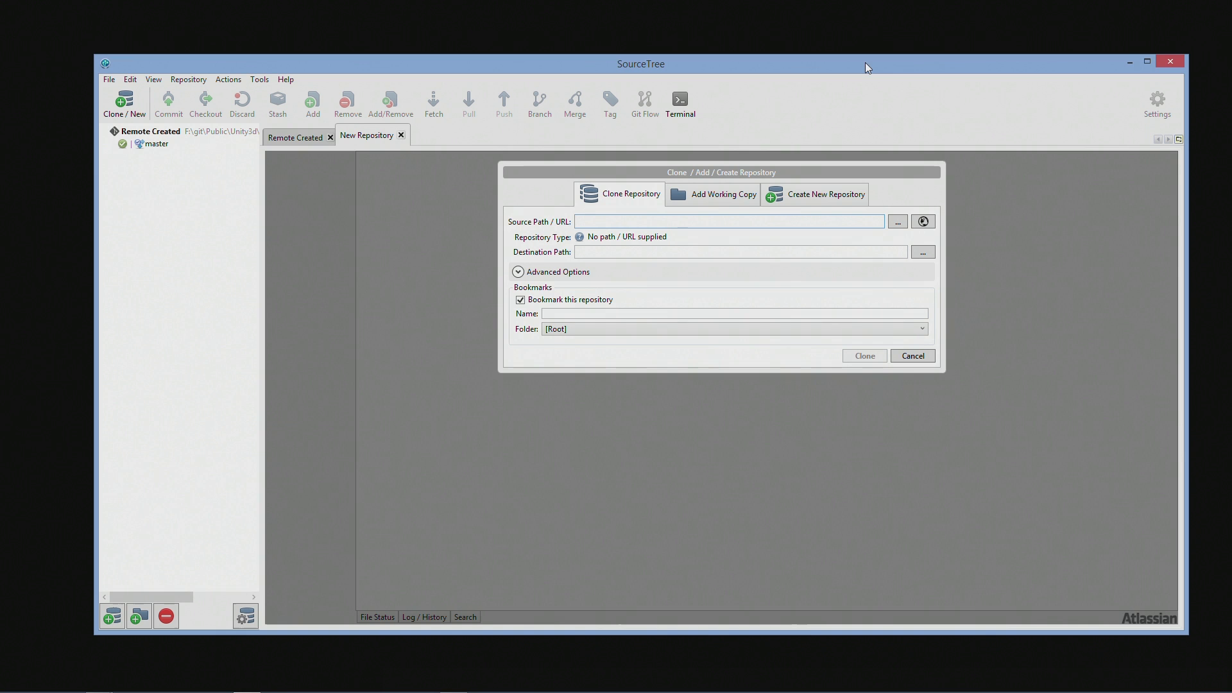
{"action": "mouse_move", "coordinate": [631, 203]}
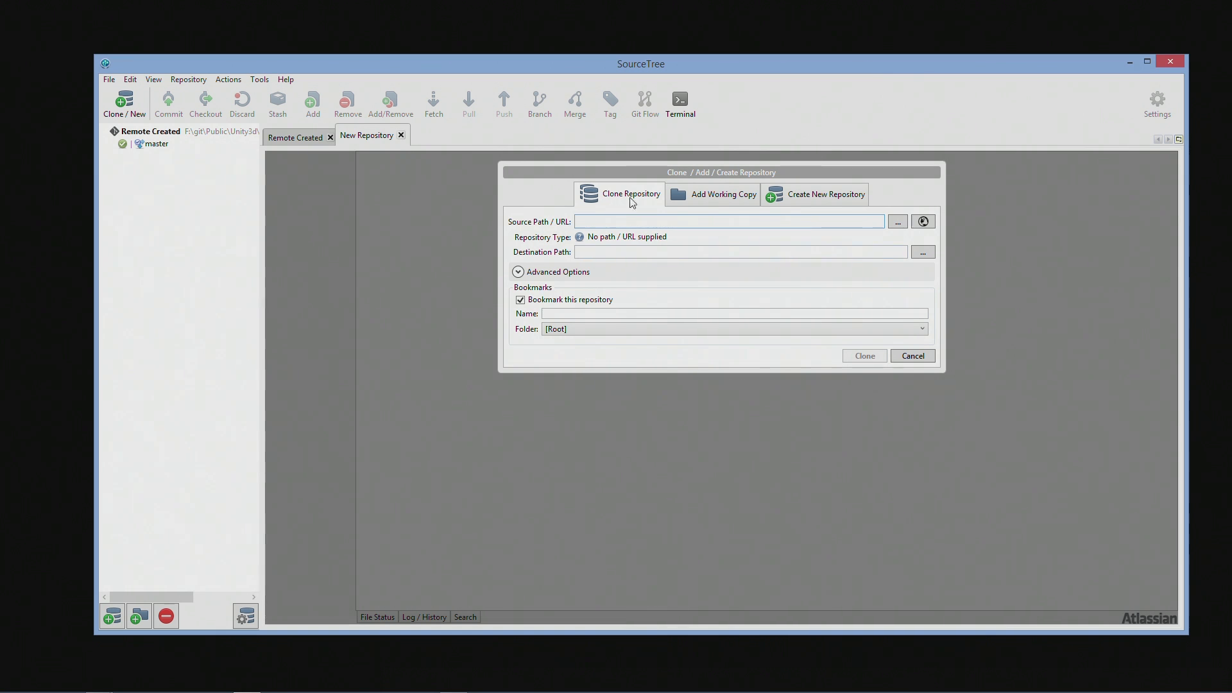
{"action": "mouse_move", "coordinate": [608, 208]}
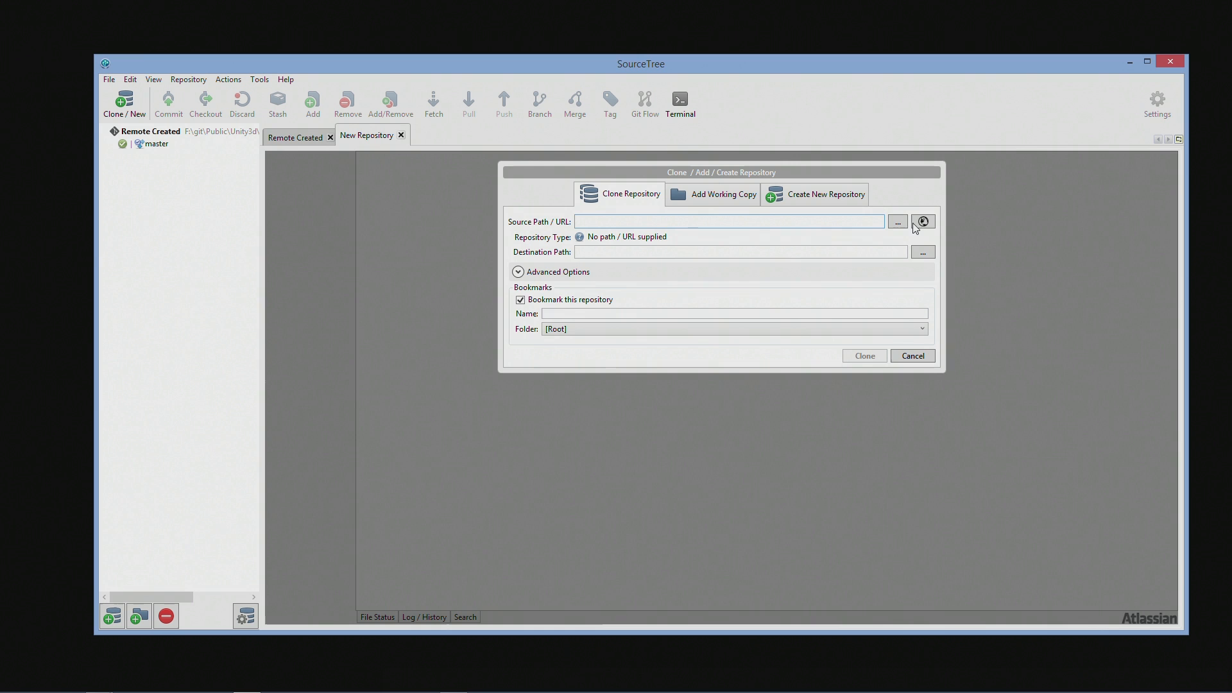
Step: Start a new hosted GitHub repository named LocallyCreated-Repo
{"action": "left_click", "coordinate": [923, 221]}
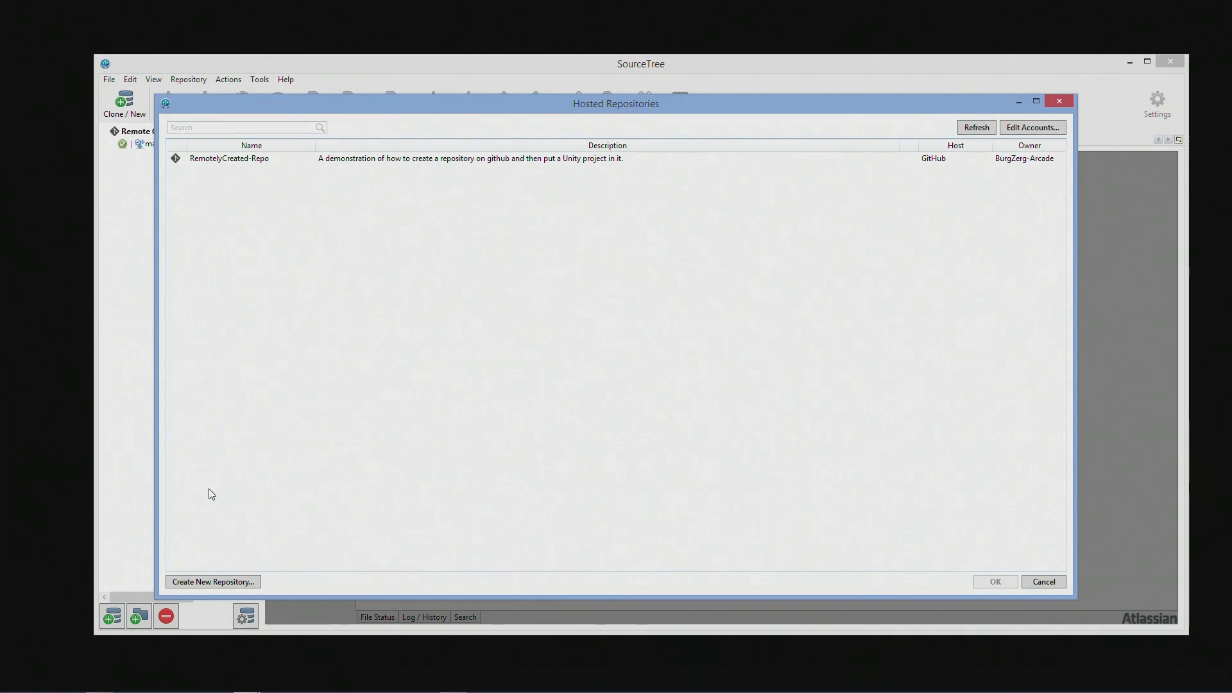
{"action": "left_click", "coordinate": [211, 581]}
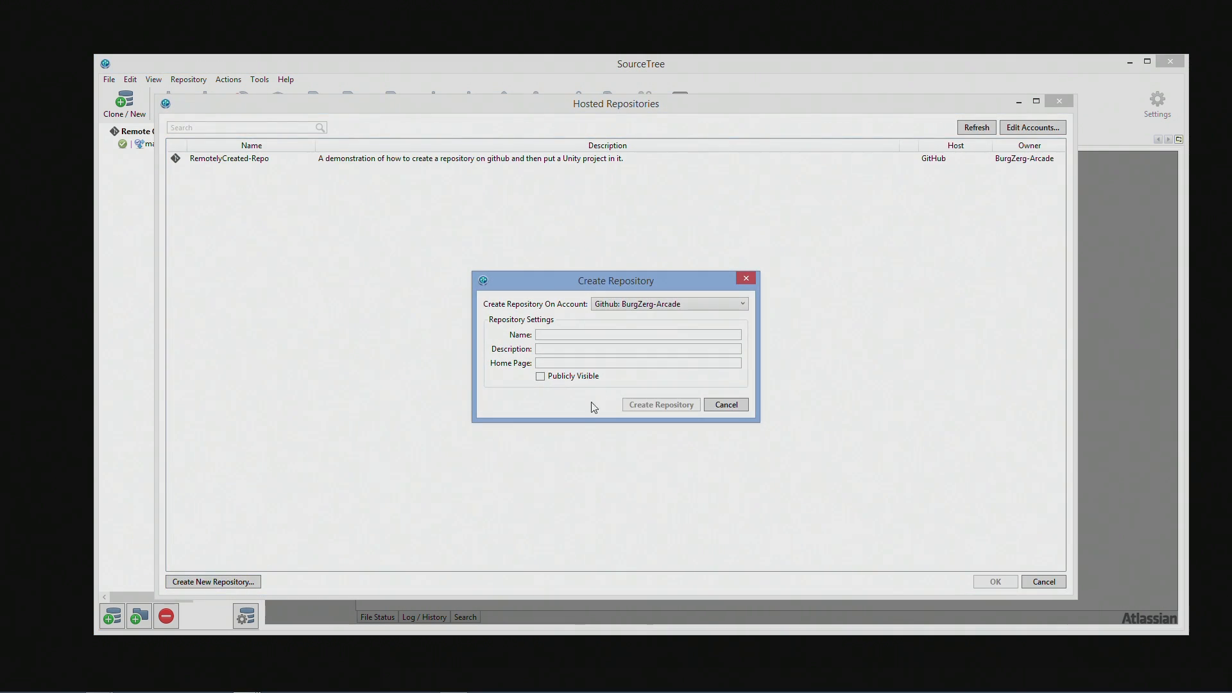
{"action": "left_click", "coordinate": [637, 333]}
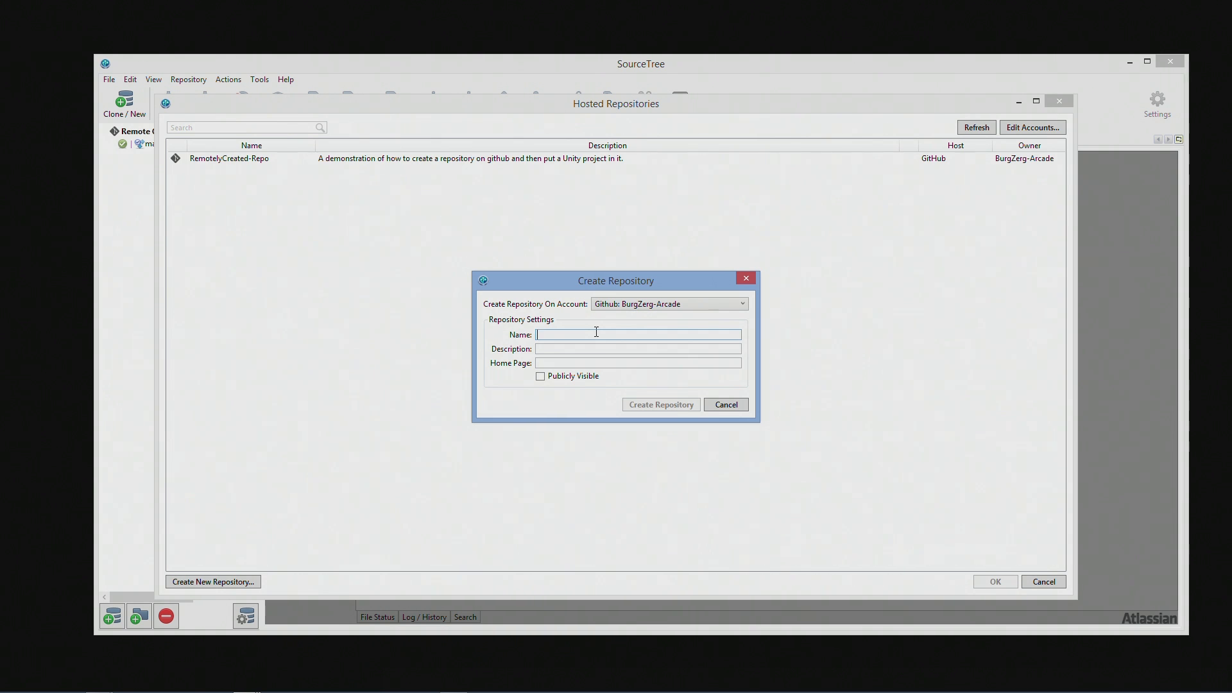
{"action": "type", "text": "Locally"}
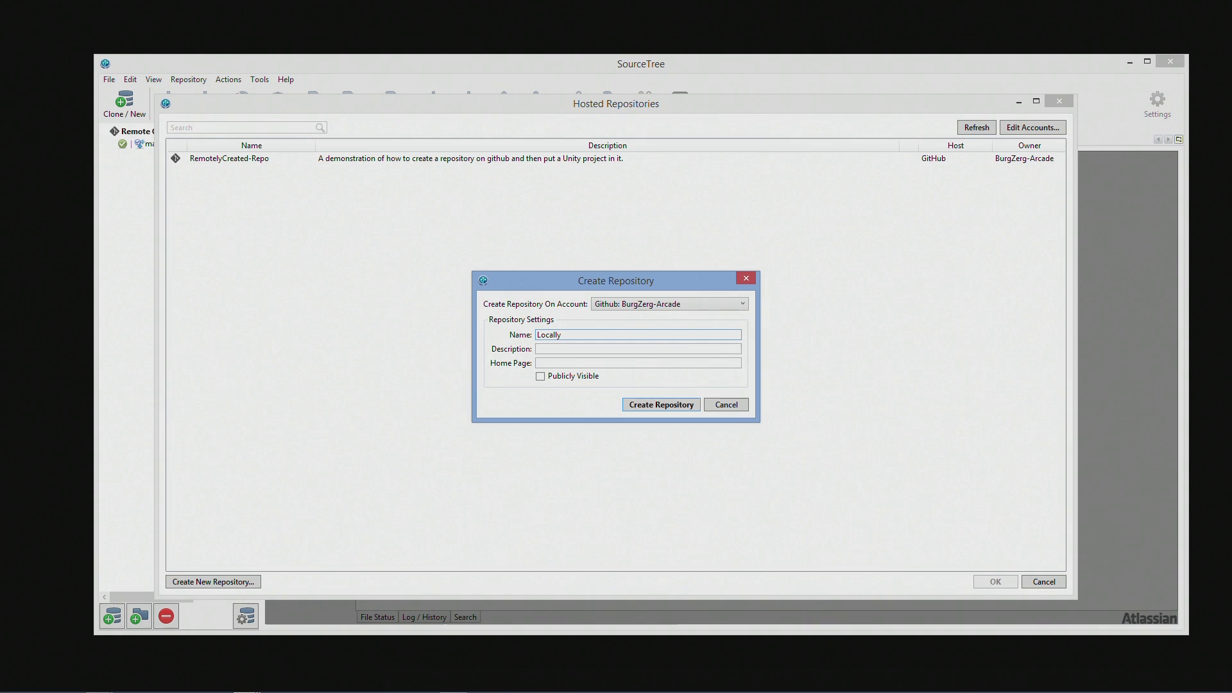
{"action": "type", "text": "Created-Repo"}
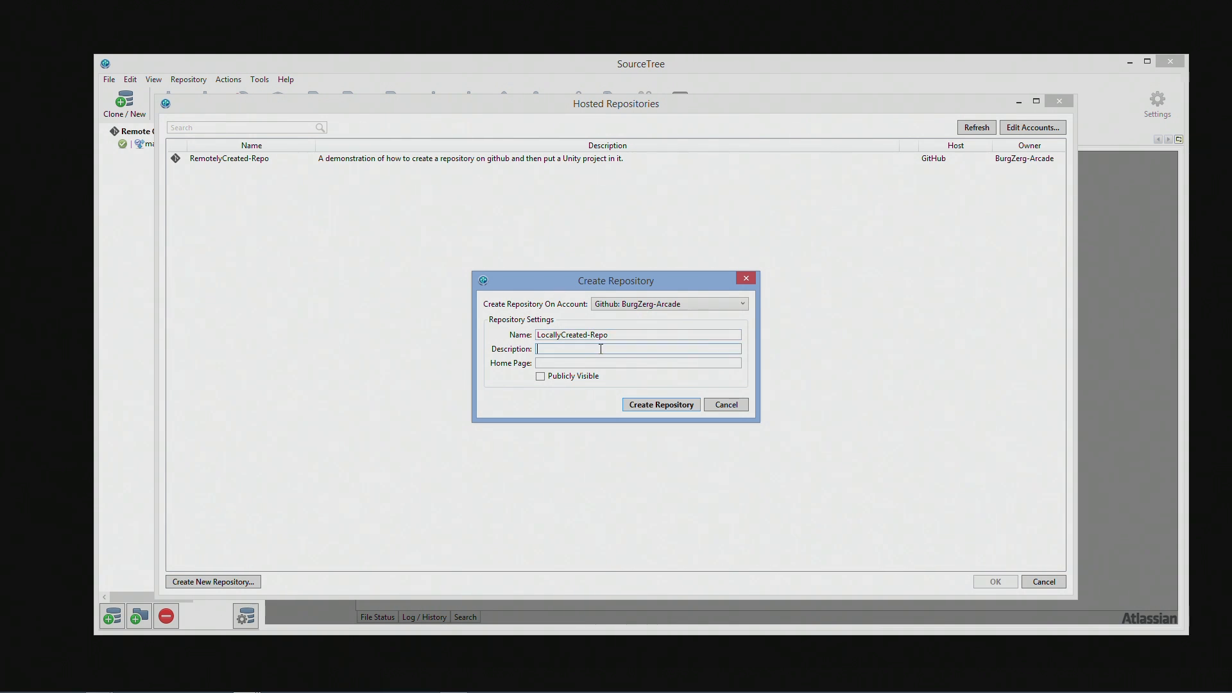
Step: Describe it as a repo created on my local machine, make it publicly visible and create it
{"action": "type", "text": "A repo"}
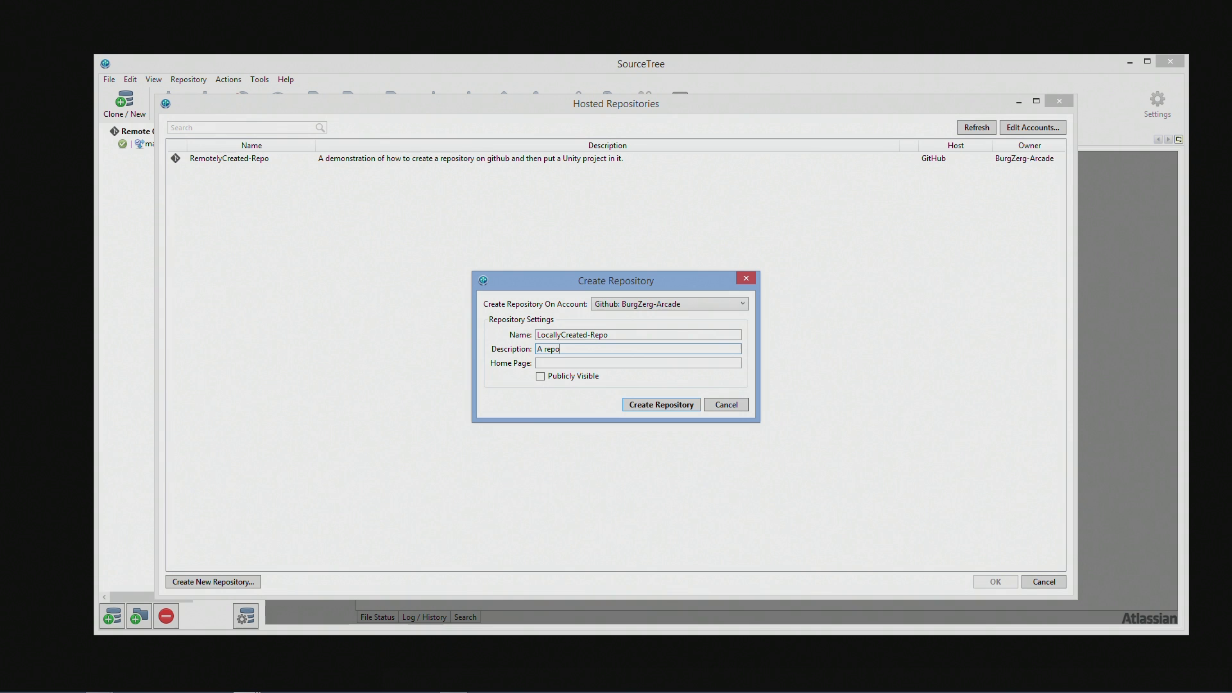
{"action": "type", "text": "that was creat"}
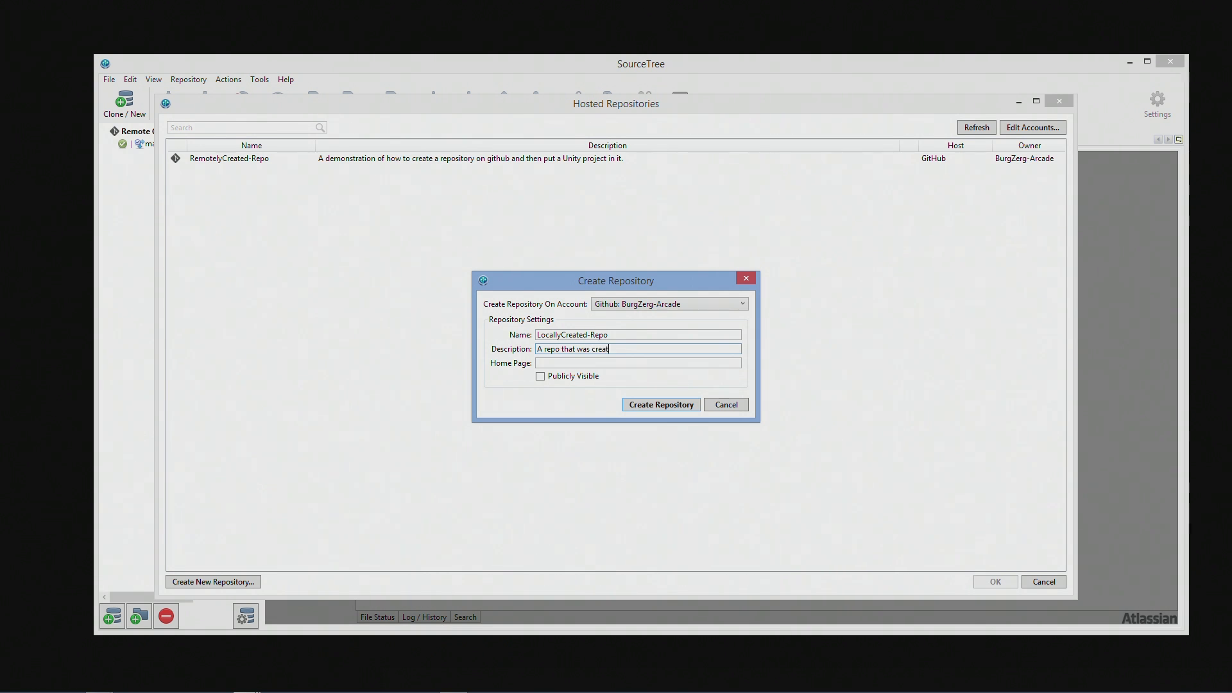
{"action": "type", "text": "ed on my local machine"}
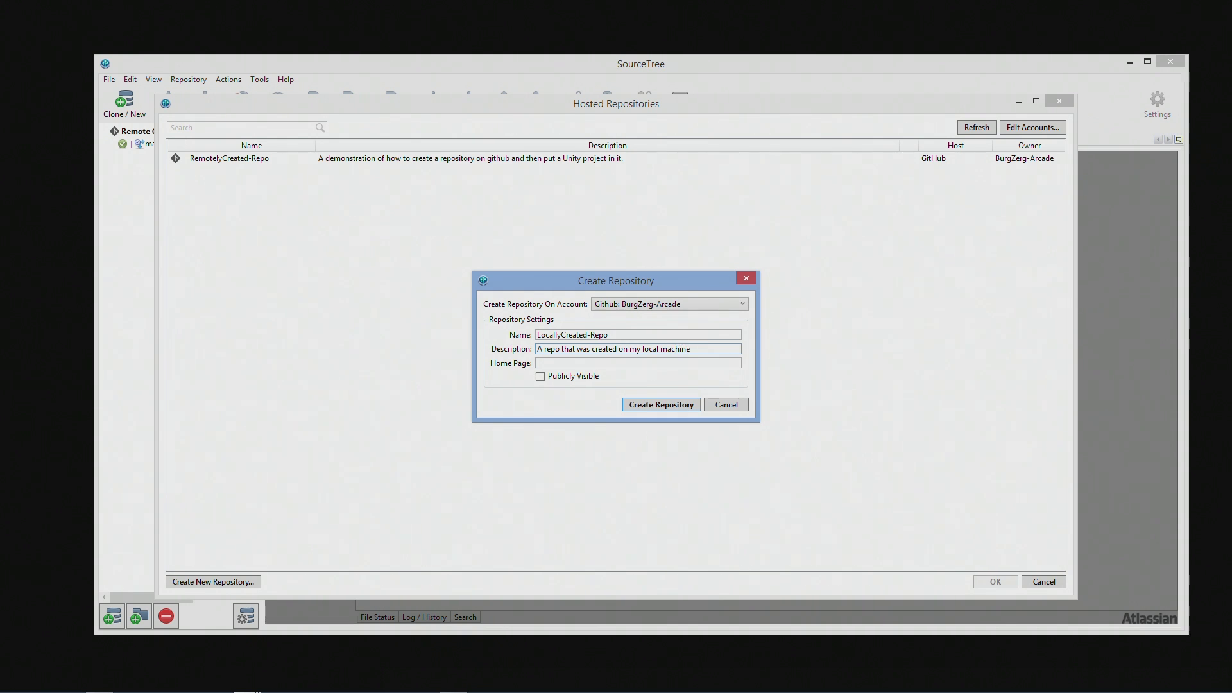
{"action": "type", "text": "."}
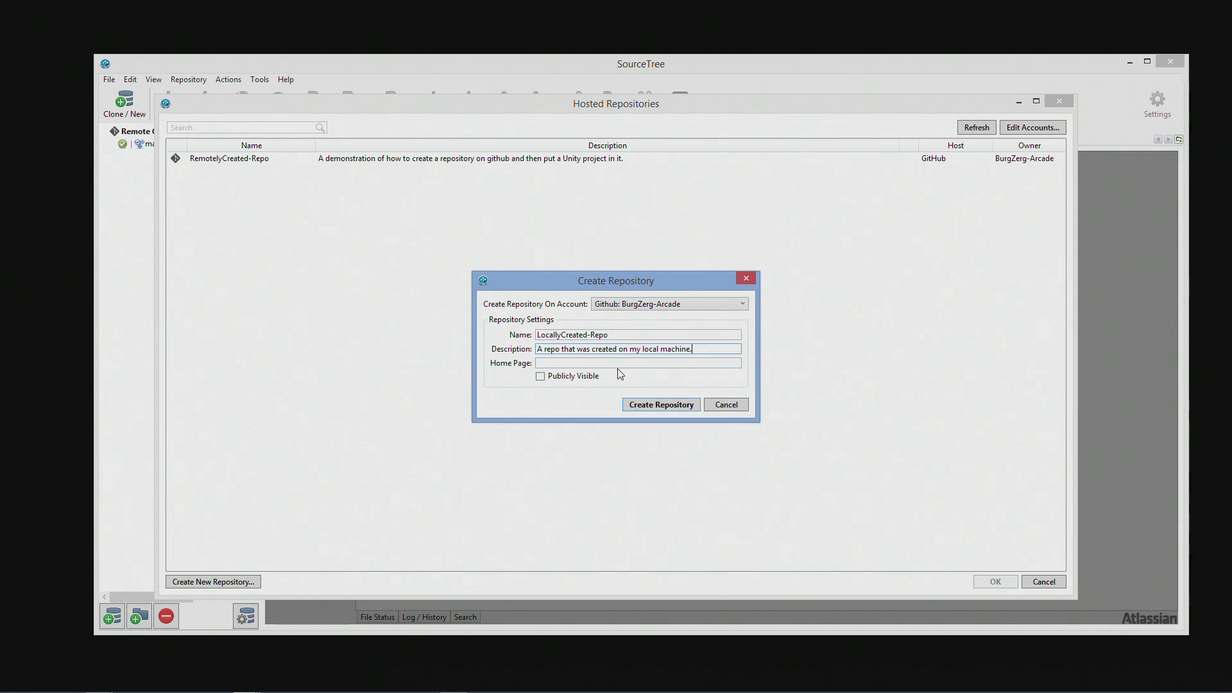
{"action": "left_click", "coordinate": [540, 376]}
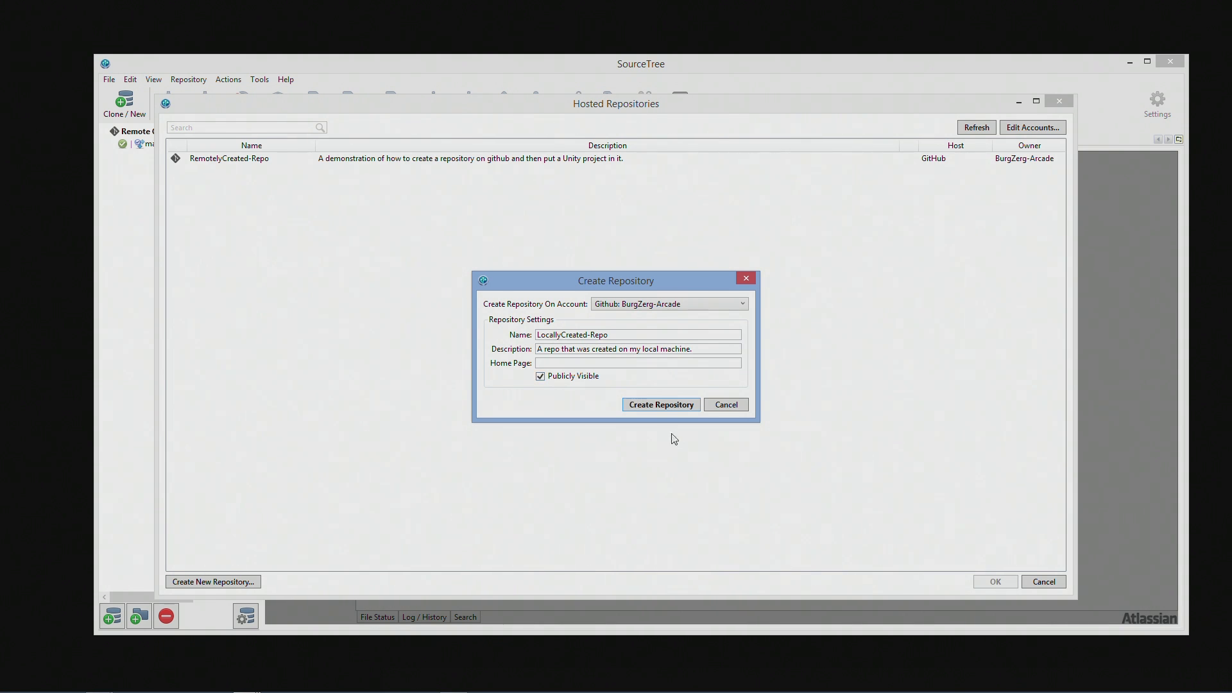
{"action": "left_click", "coordinate": [660, 404]}
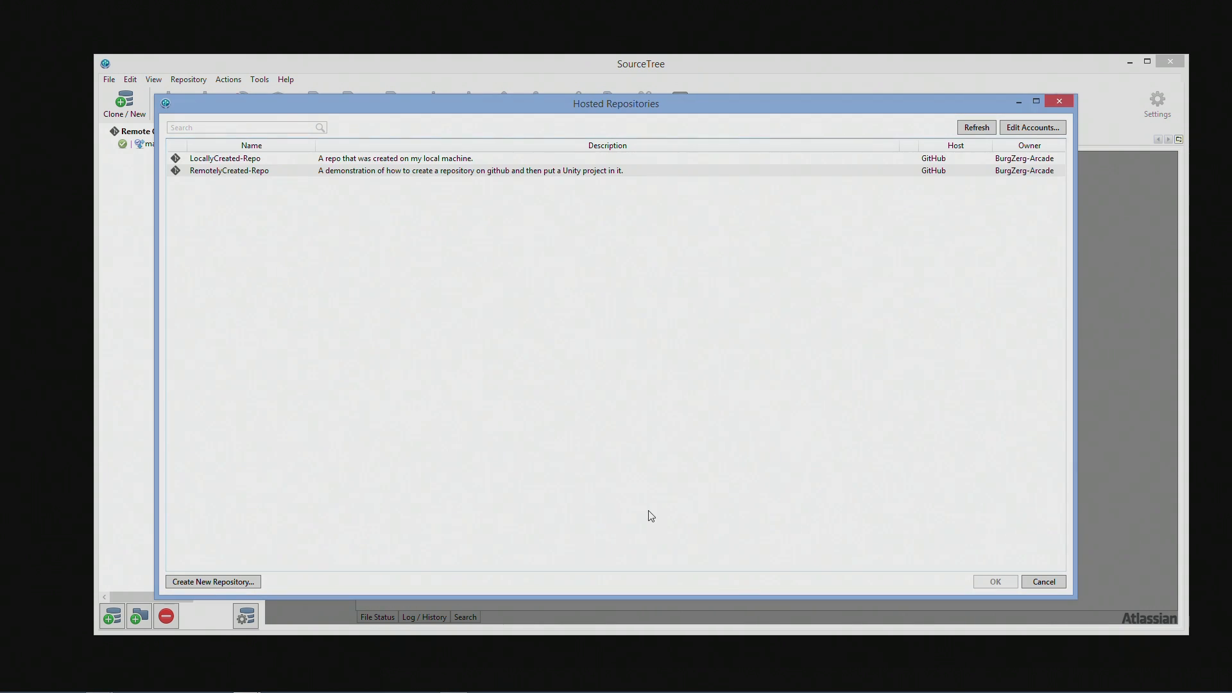
Step: Choose LocallyCreated-Repo as the clone source and begin picking its destination folder
{"action": "left_click", "coordinate": [223, 158]}
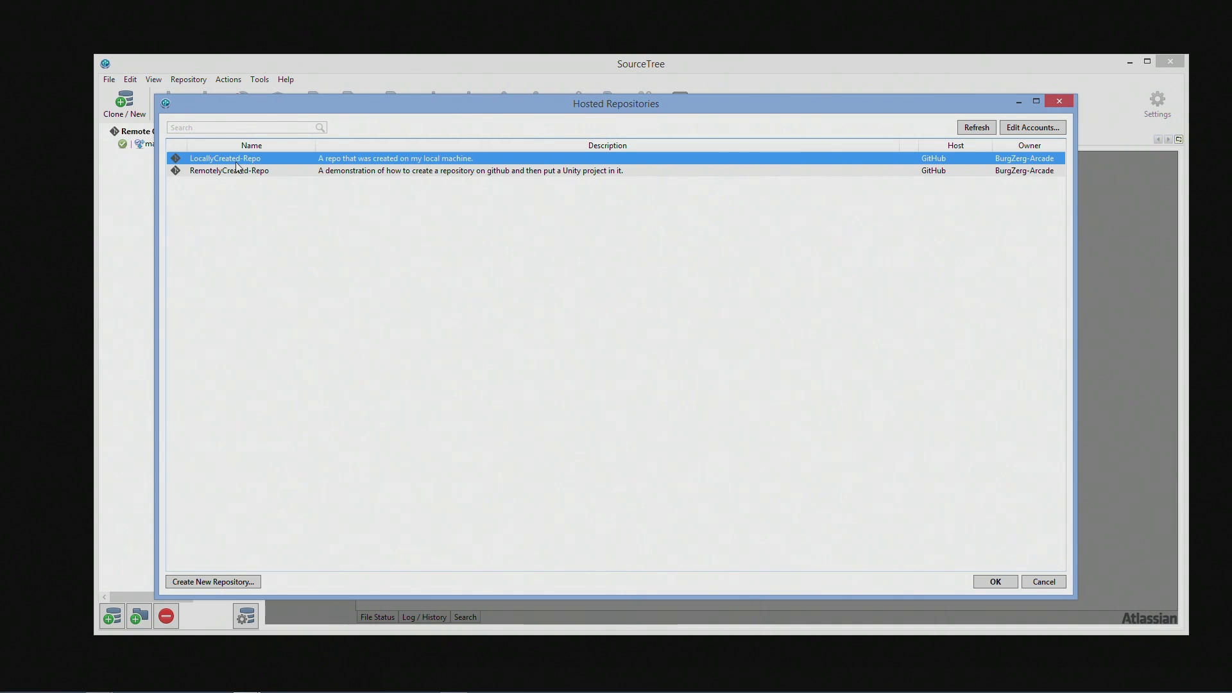
{"action": "left_click", "coordinate": [993, 581]}
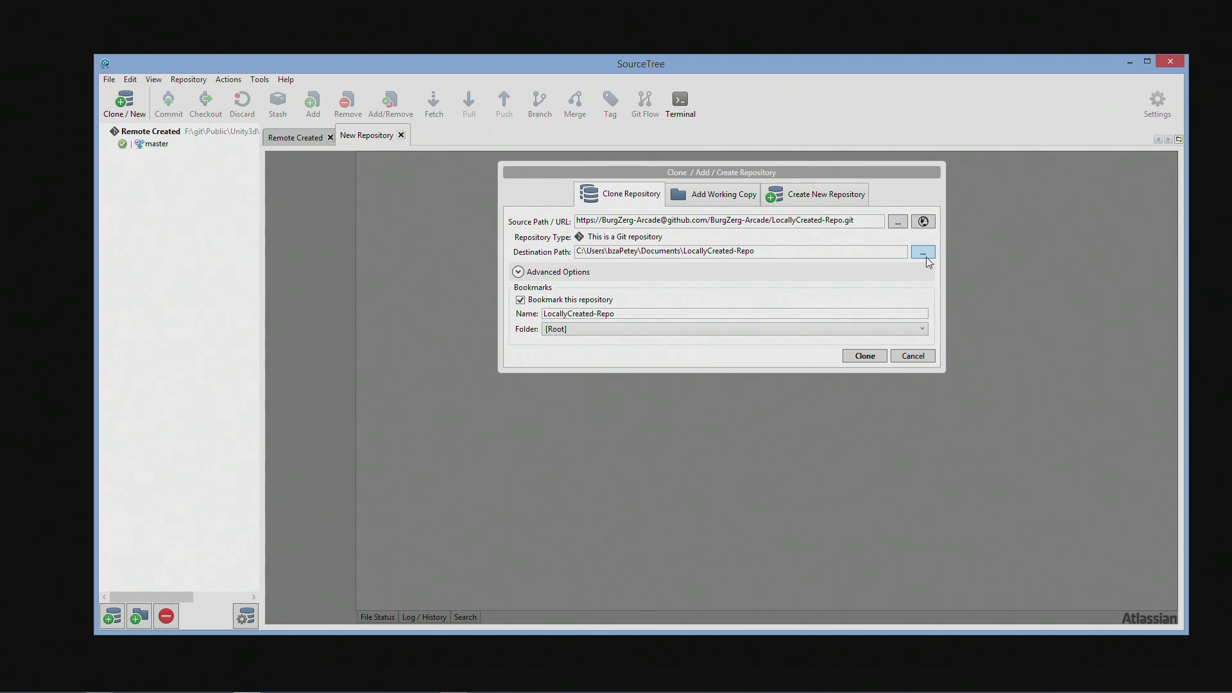
{"action": "left_click", "coordinate": [921, 252]}
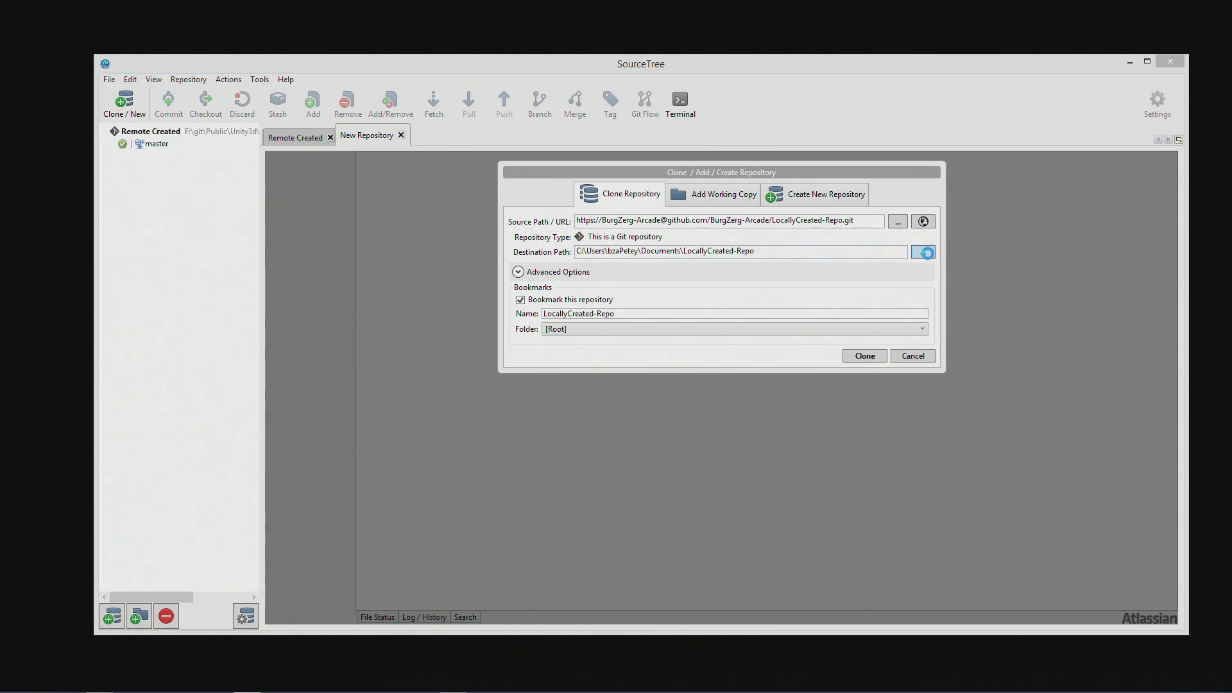
Step: Browse to F:\git\Public\Unity3d\Git Examples and enter Local Created as destination, getting a nonexistent-path warning
{"action": "left_click", "coordinate": [921, 253]}
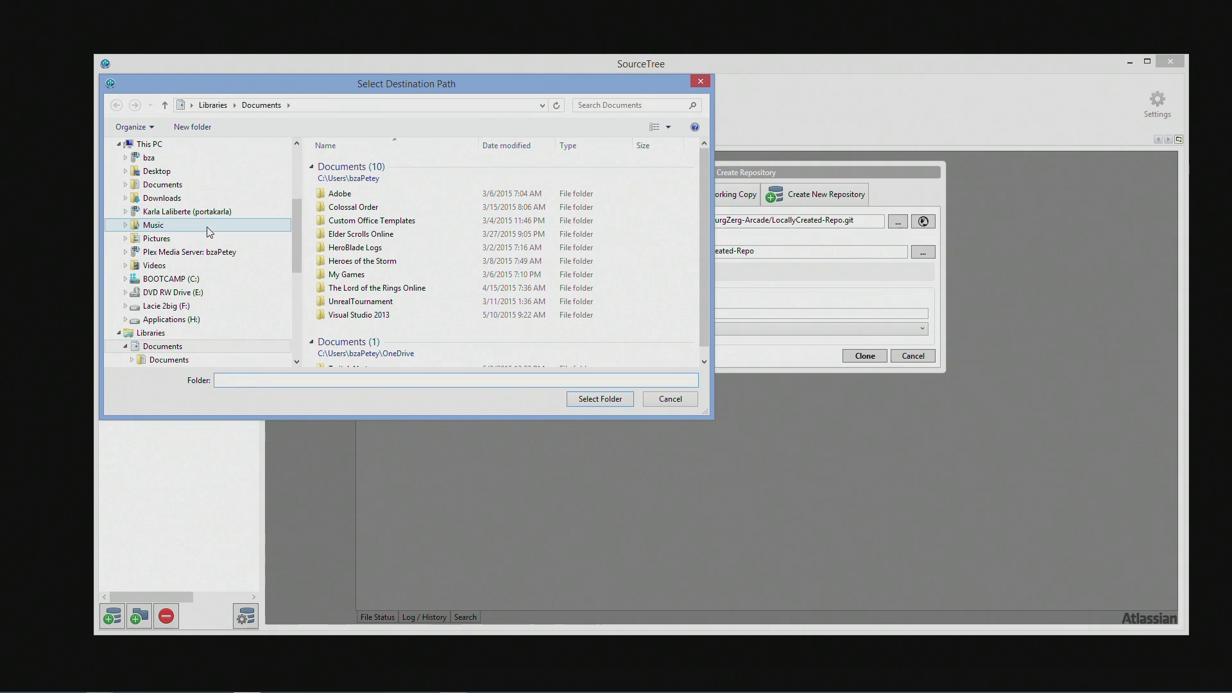
{"action": "left_click", "coordinate": [148, 157]}
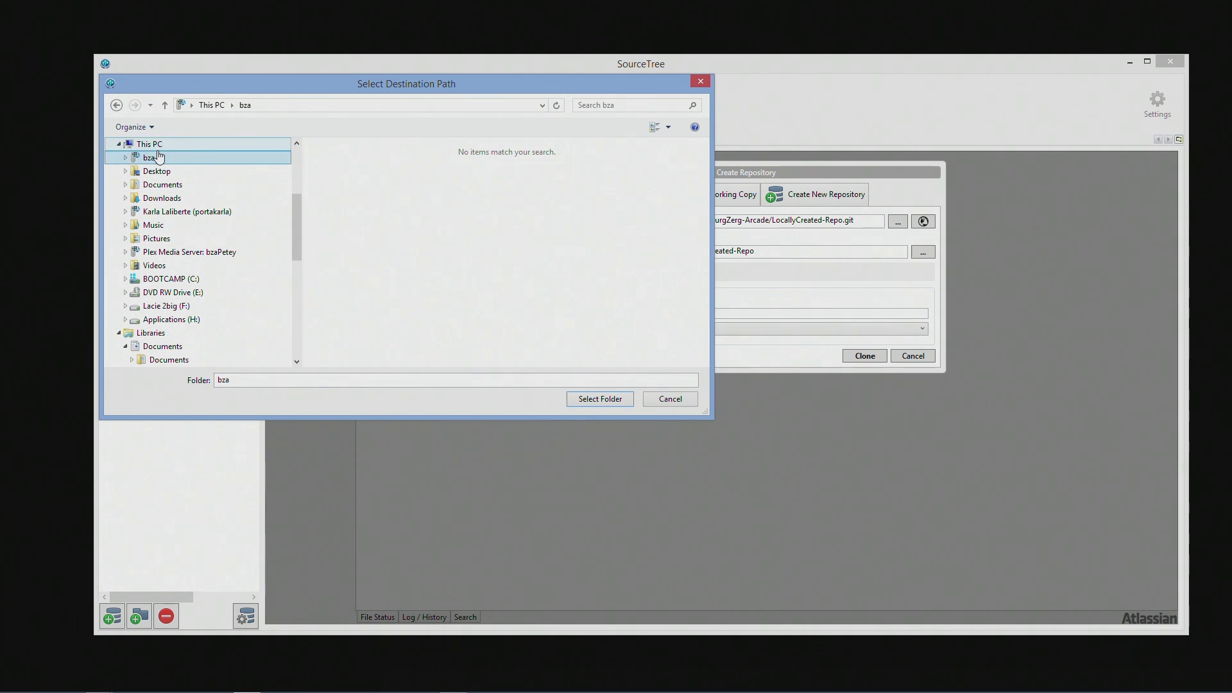
{"action": "left_click", "coordinate": [166, 305]}
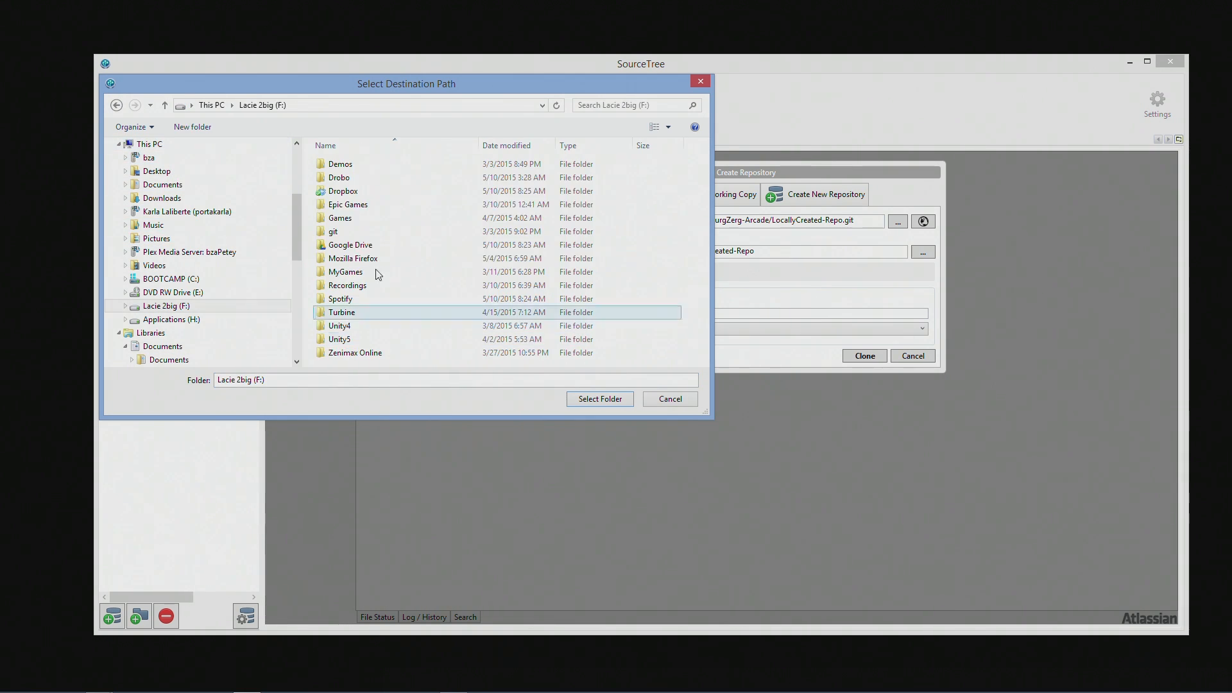
{"action": "double_click", "coordinate": [334, 230]}
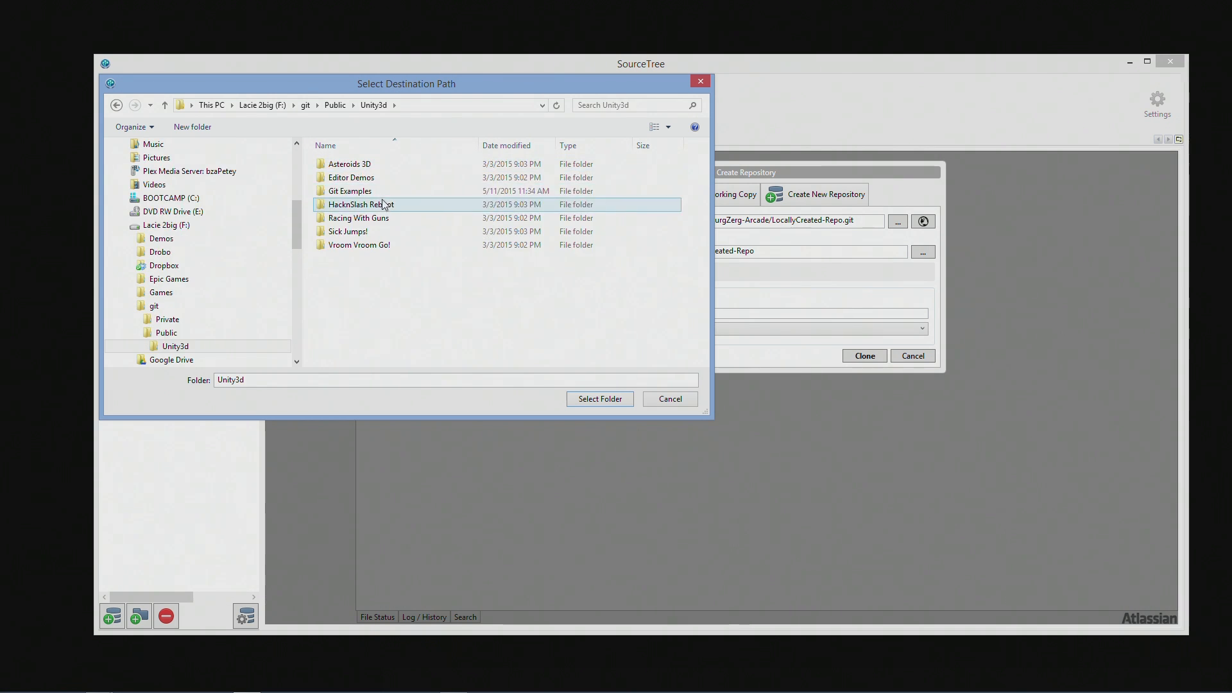
{"action": "double_click", "coordinate": [349, 190]}
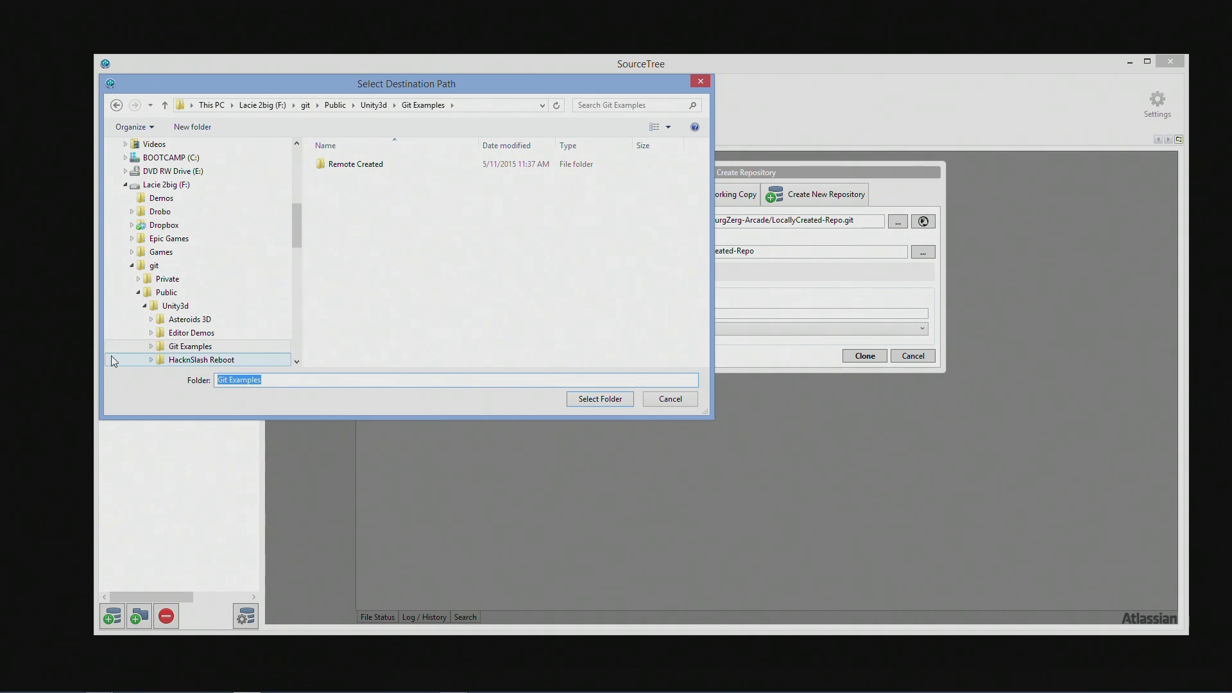
{"action": "type", "text": "Local Cre"}
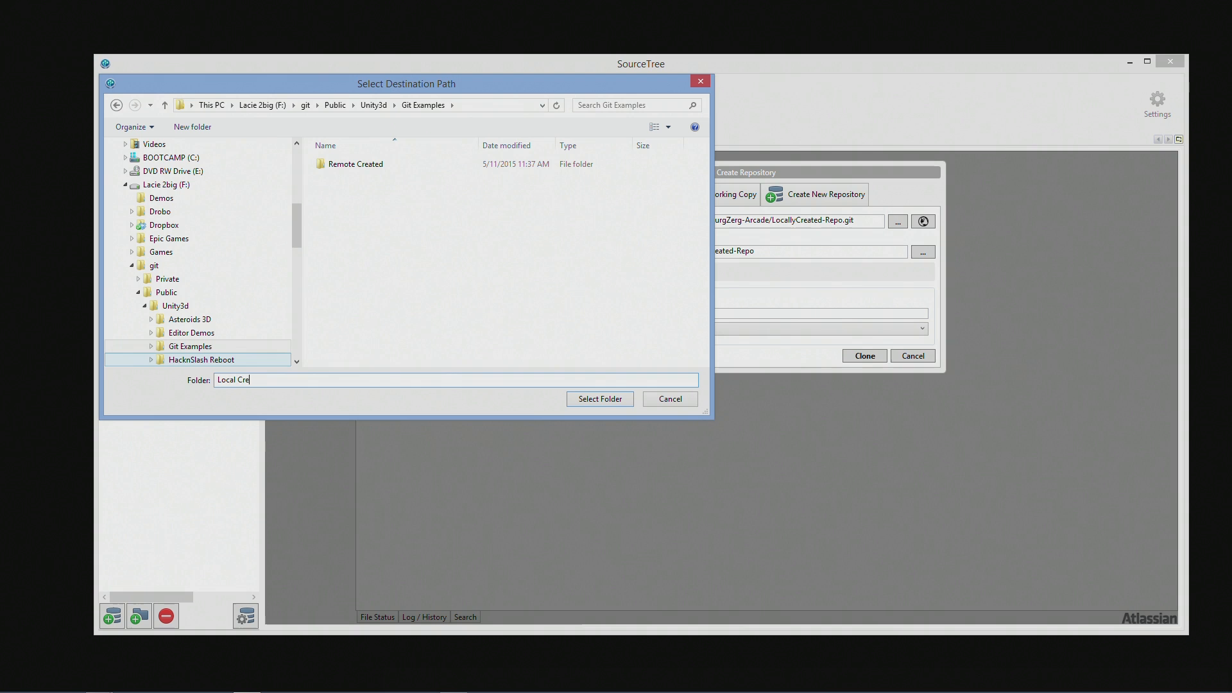
{"action": "left_click", "coordinate": [599, 398]}
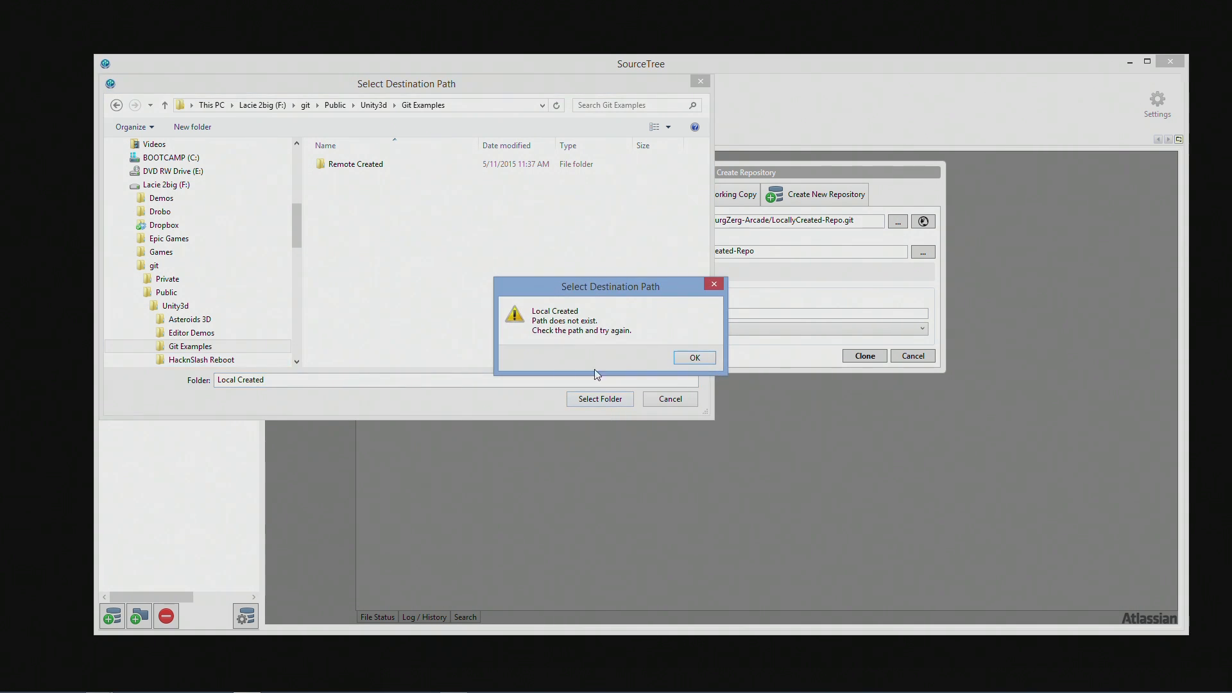
{"action": "mouse_move", "coordinate": [541, 330]}
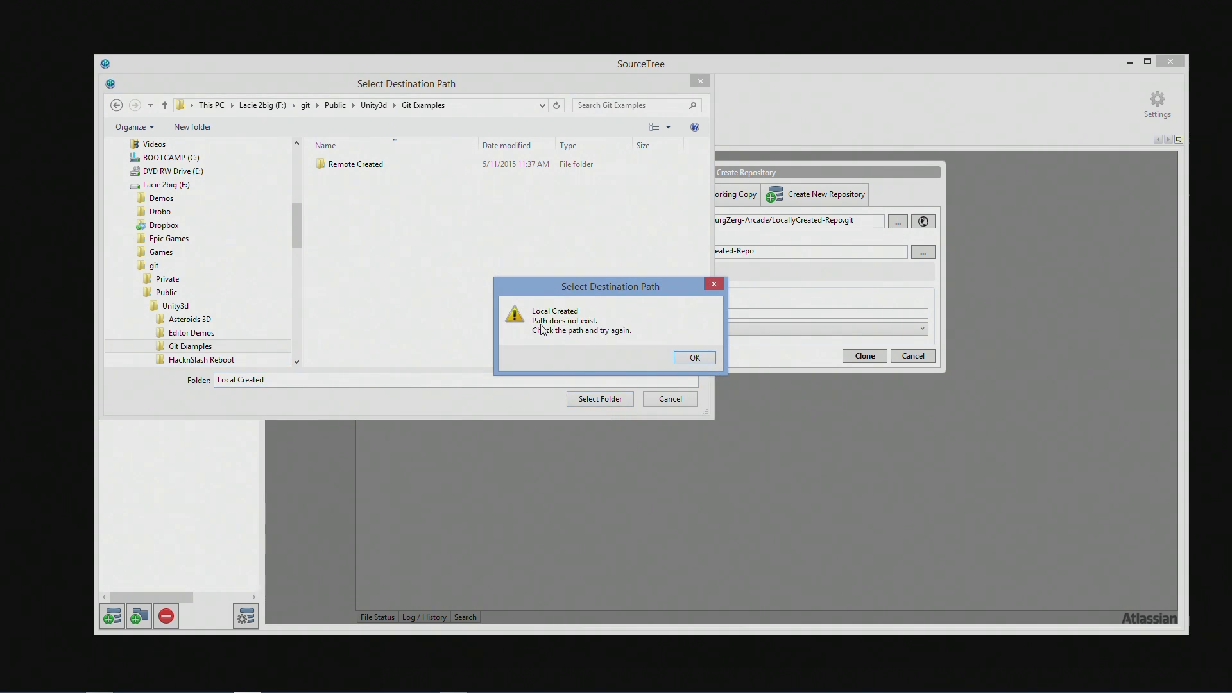
Step: Create a Local Created folder in Git Examples and clone LocallyCreated-Repo into it
{"action": "left_click", "coordinate": [693, 358]}
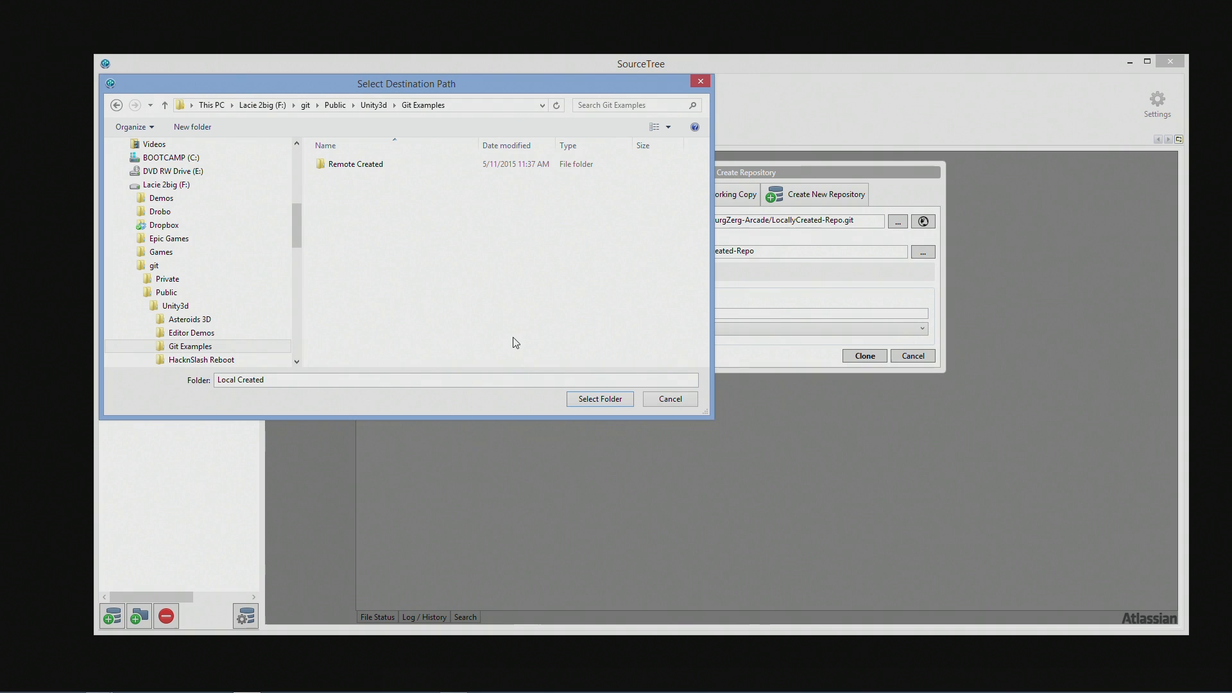
{"action": "right_click", "coordinate": [515, 342]}
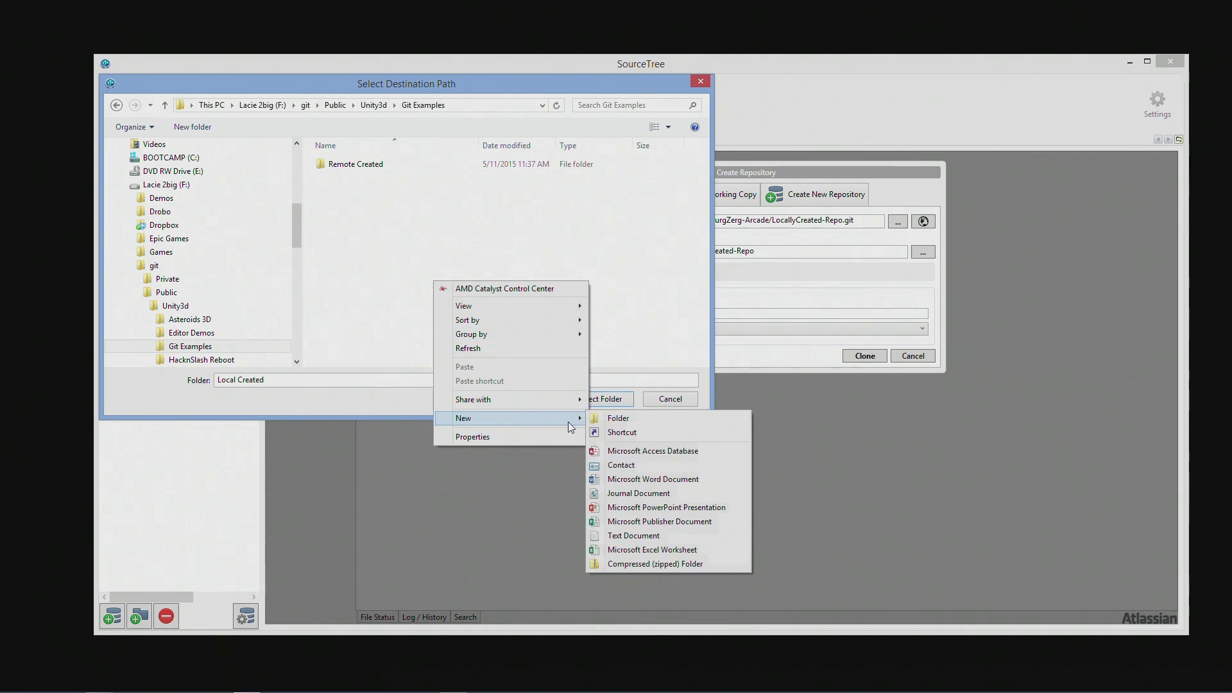
{"action": "left_click", "coordinate": [618, 417]}
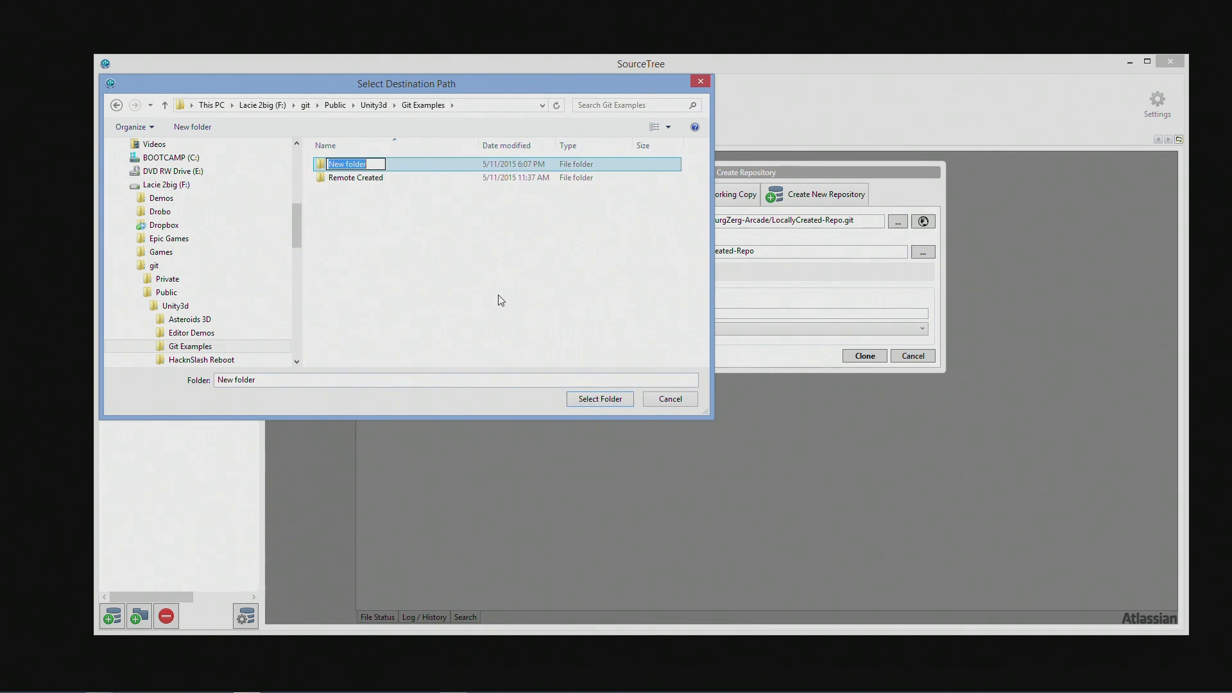
{"action": "type", "text": "Local Created"}
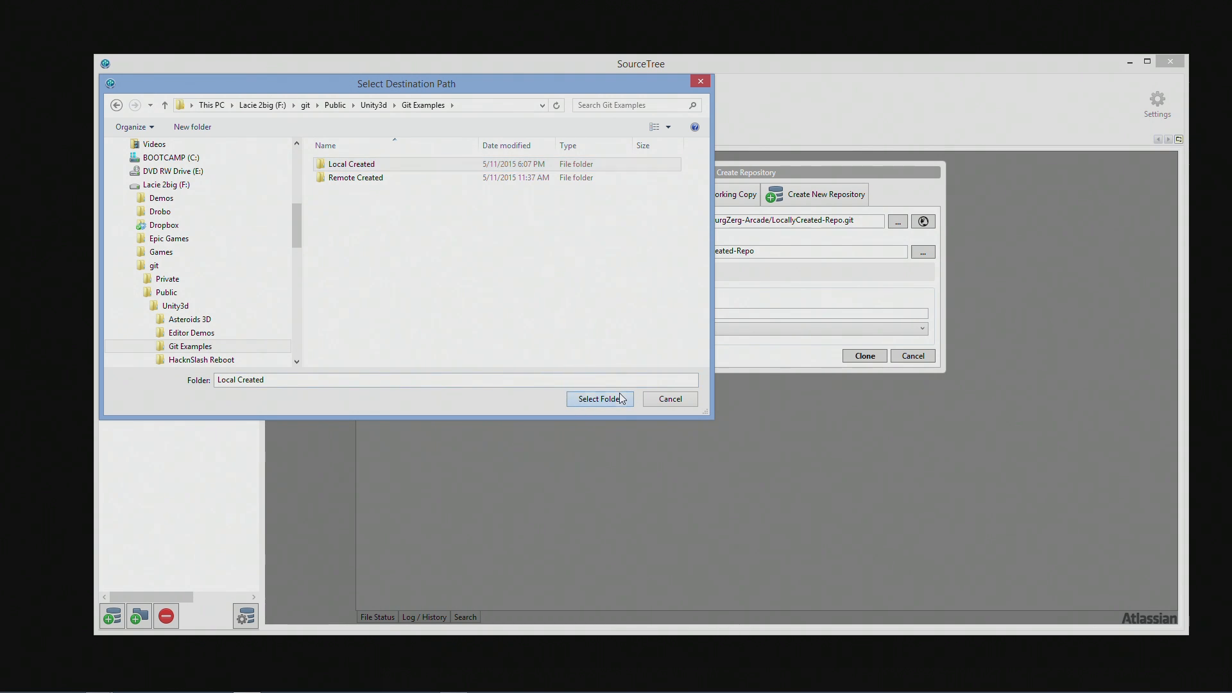
{"action": "left_click", "coordinate": [599, 399]}
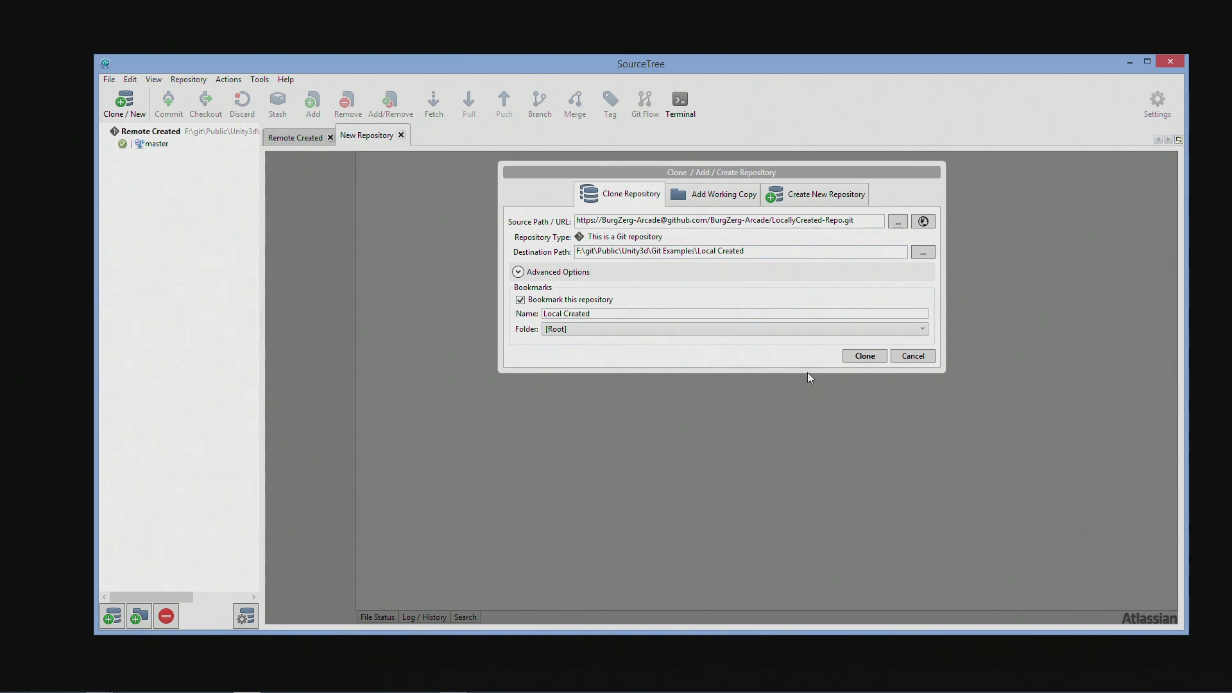
{"action": "left_click", "coordinate": [862, 356]}
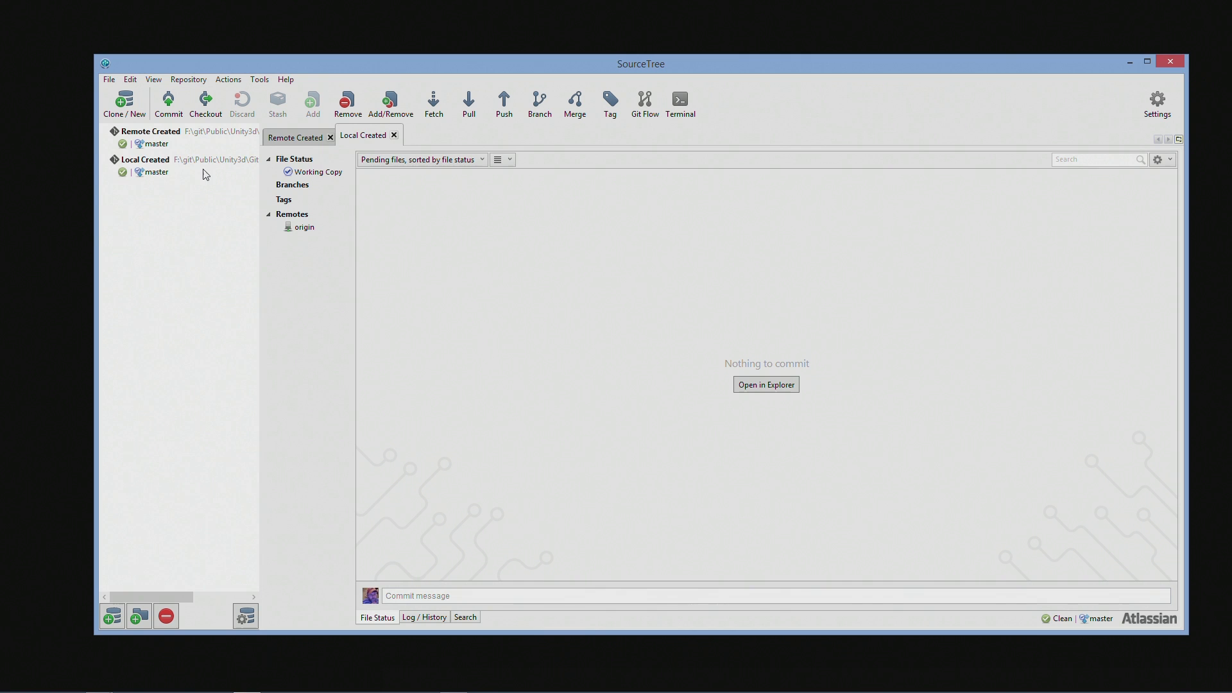
{"action": "left_click", "coordinate": [144, 159]}
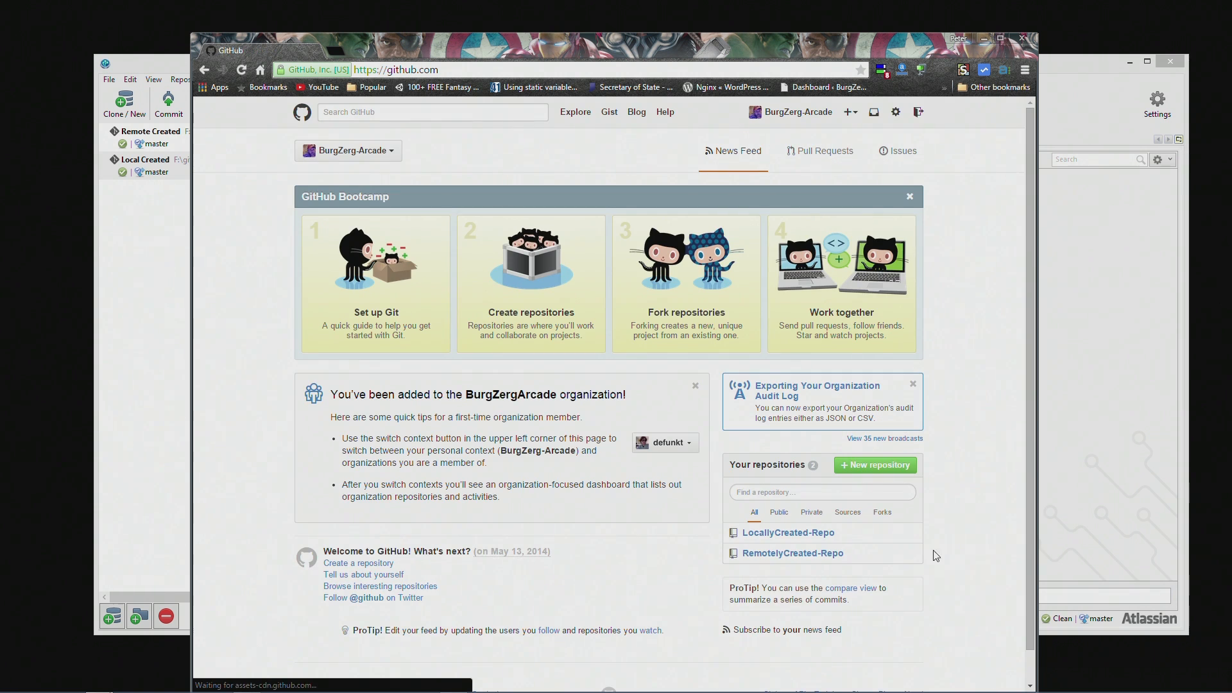
Step: Open the LocallyCreated-Repo page on GitHub showing its empty-repository quick setup
{"action": "left_click", "coordinate": [787, 532]}
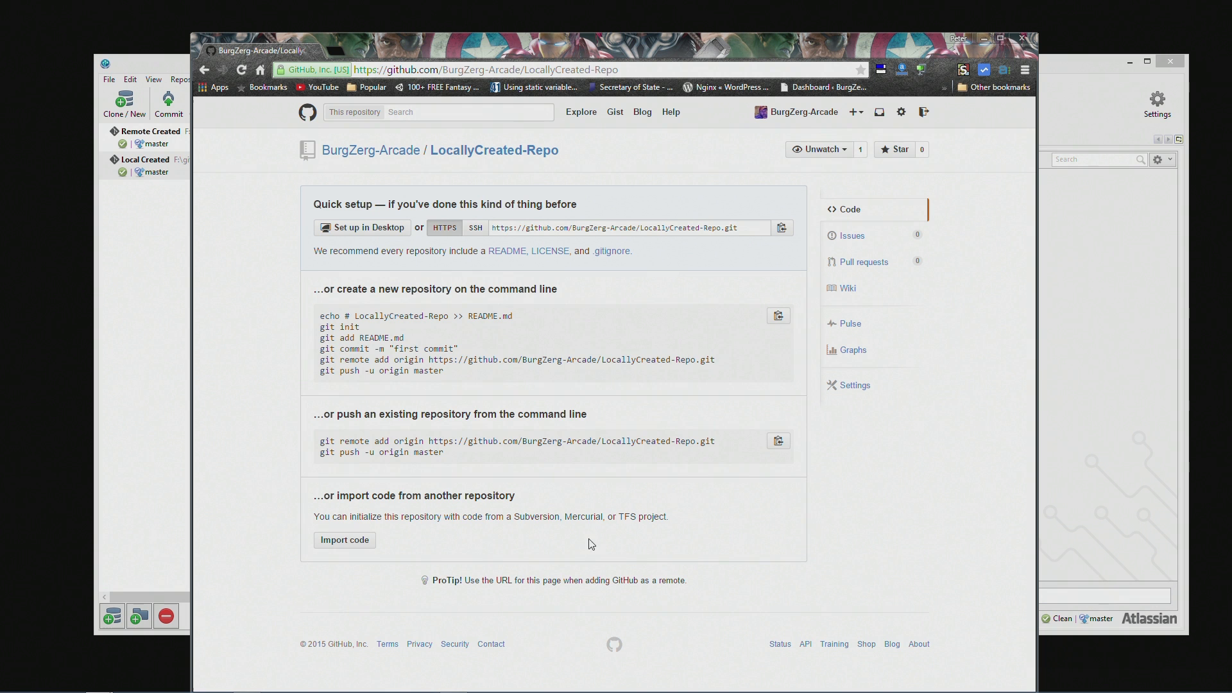
{"action": "mouse_move", "coordinate": [604, 265]}
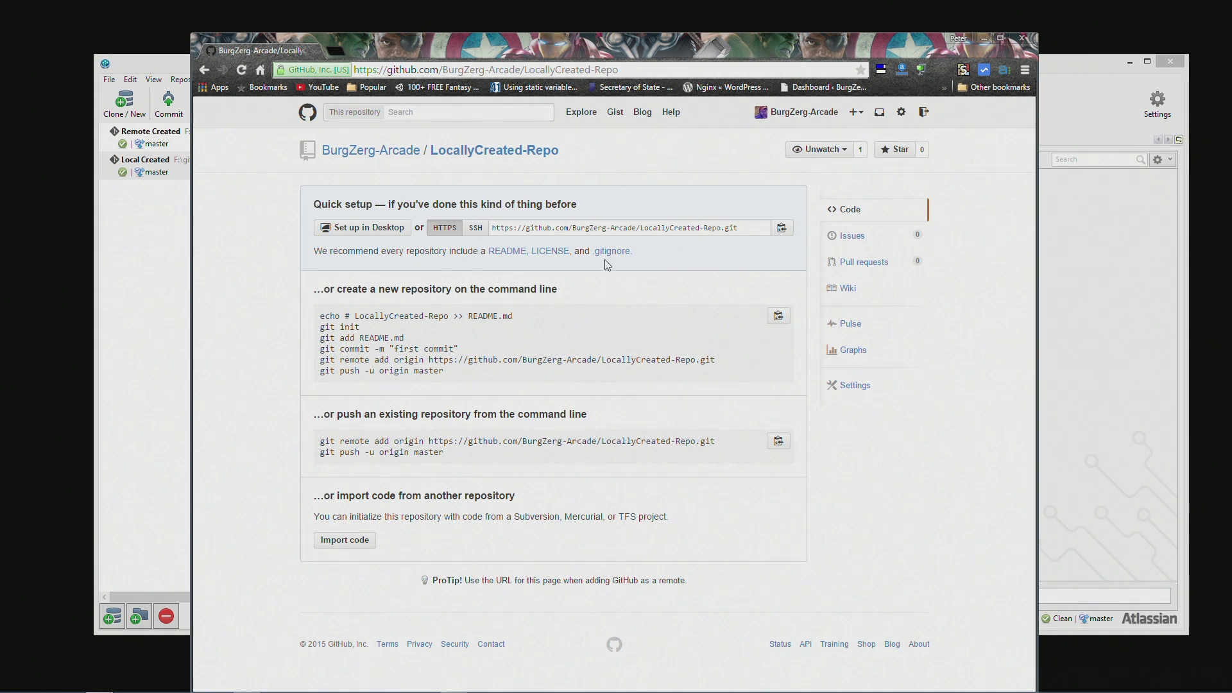
{"action": "mouse_move", "coordinate": [507, 250]}
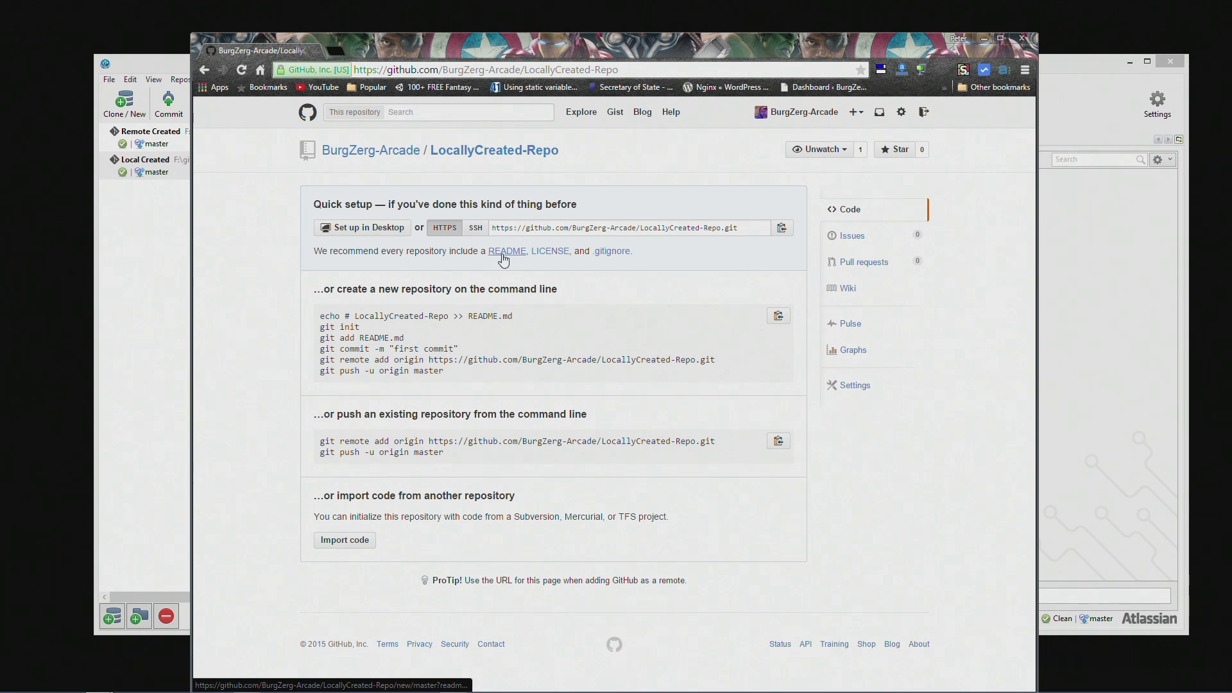
{"action": "mouse_move", "coordinate": [697, 244]}
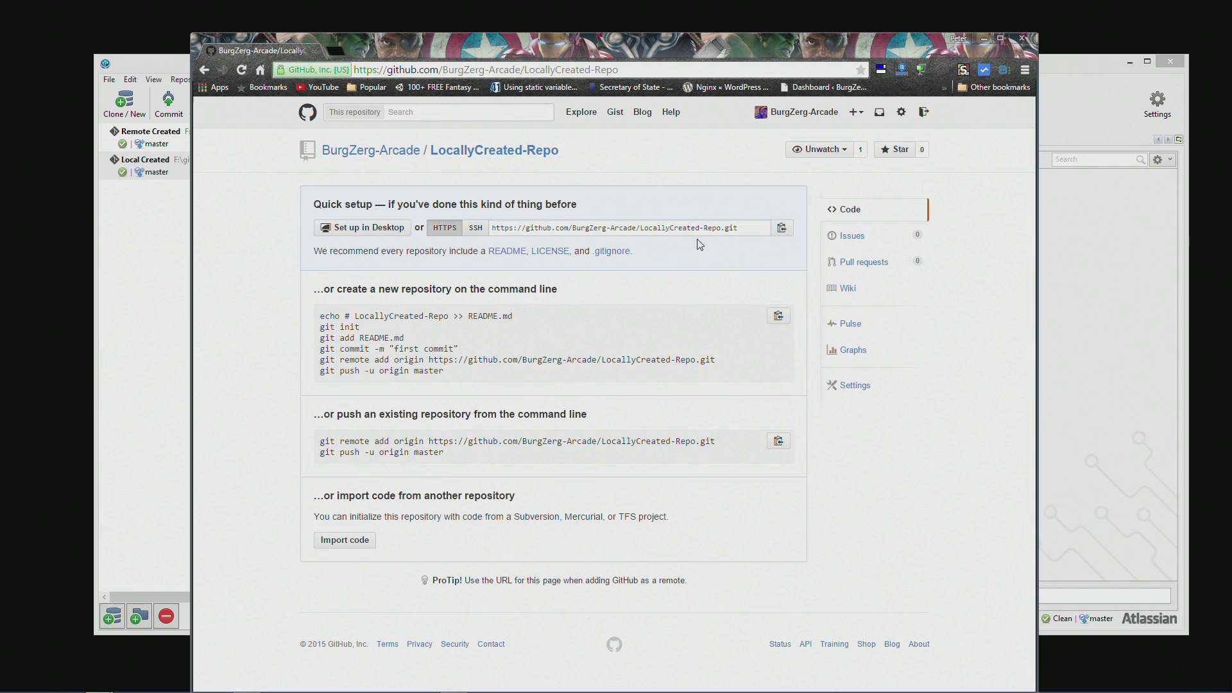
{"action": "mouse_move", "coordinate": [507, 251]}
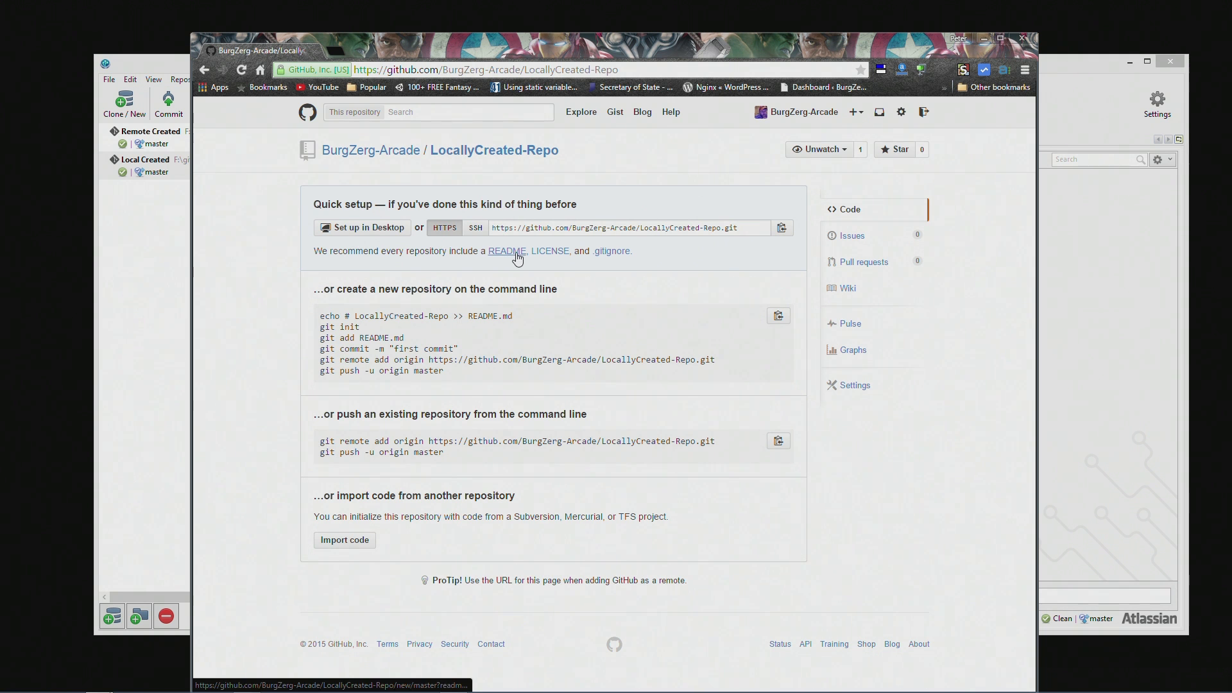
{"action": "left_click", "coordinate": [611, 250]}
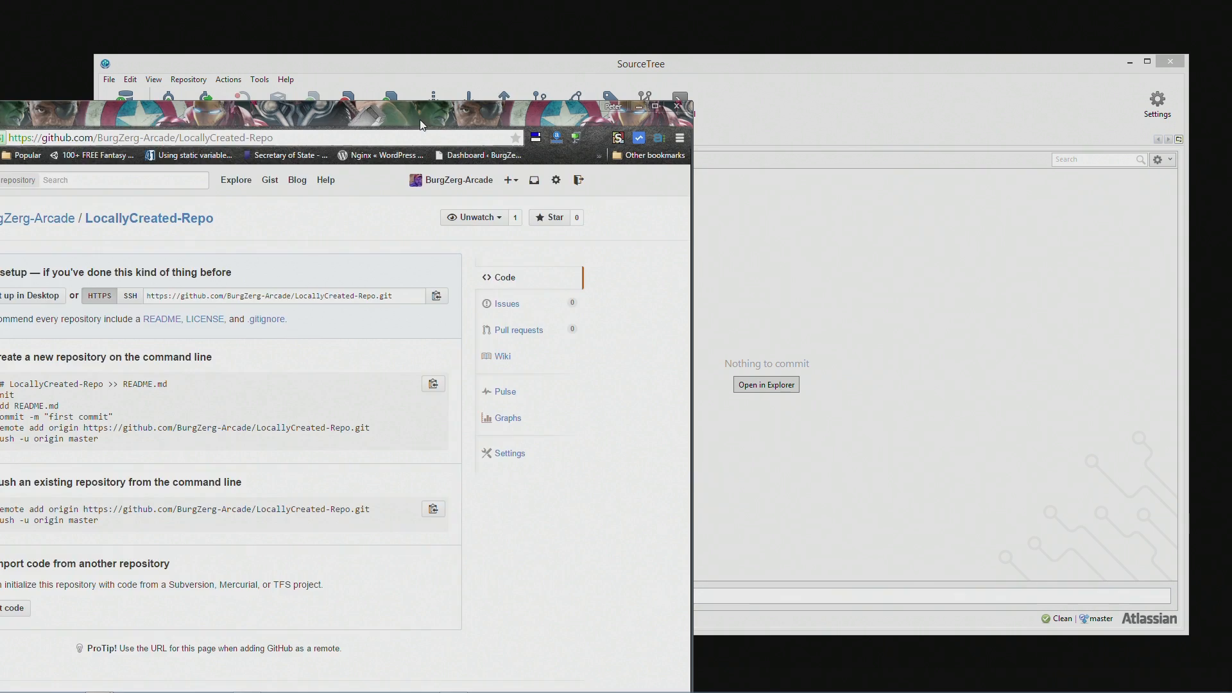
Step: Copy .gitignore, LICENSE and README.md from Remote Created into Local Created and open README.md
{"action": "left_click", "coordinate": [640, 64]}
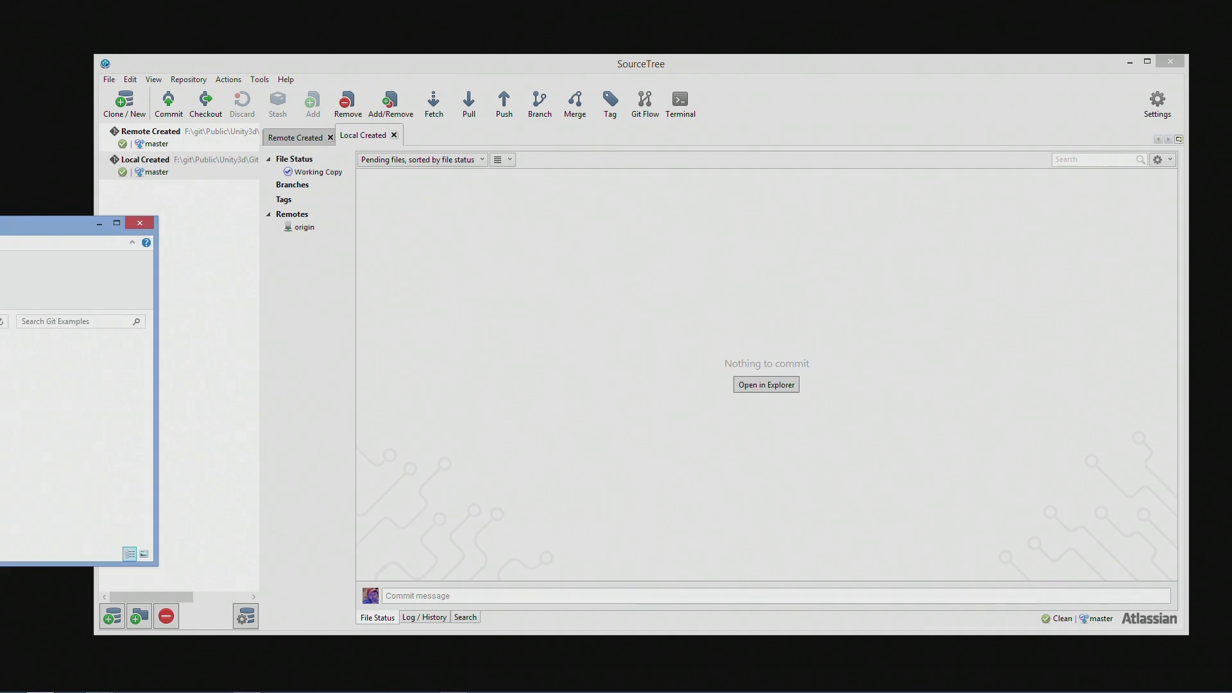
{"action": "left_click", "coordinate": [765, 384]}
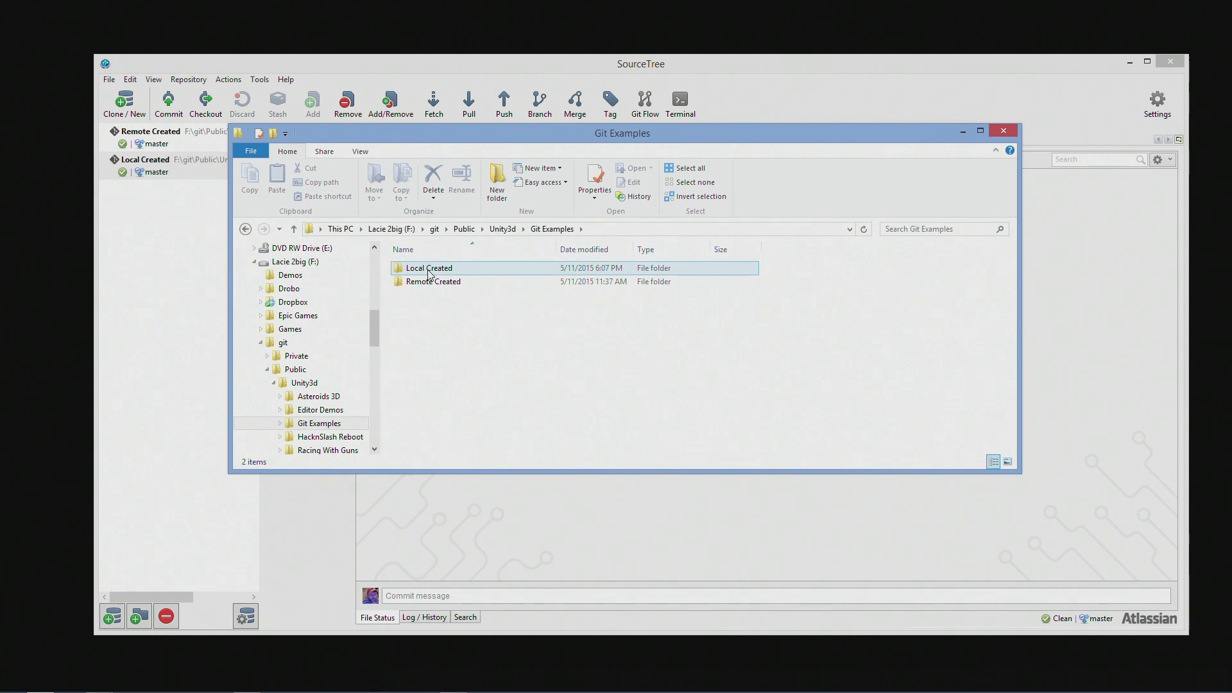
{"action": "double_click", "coordinate": [434, 281]}
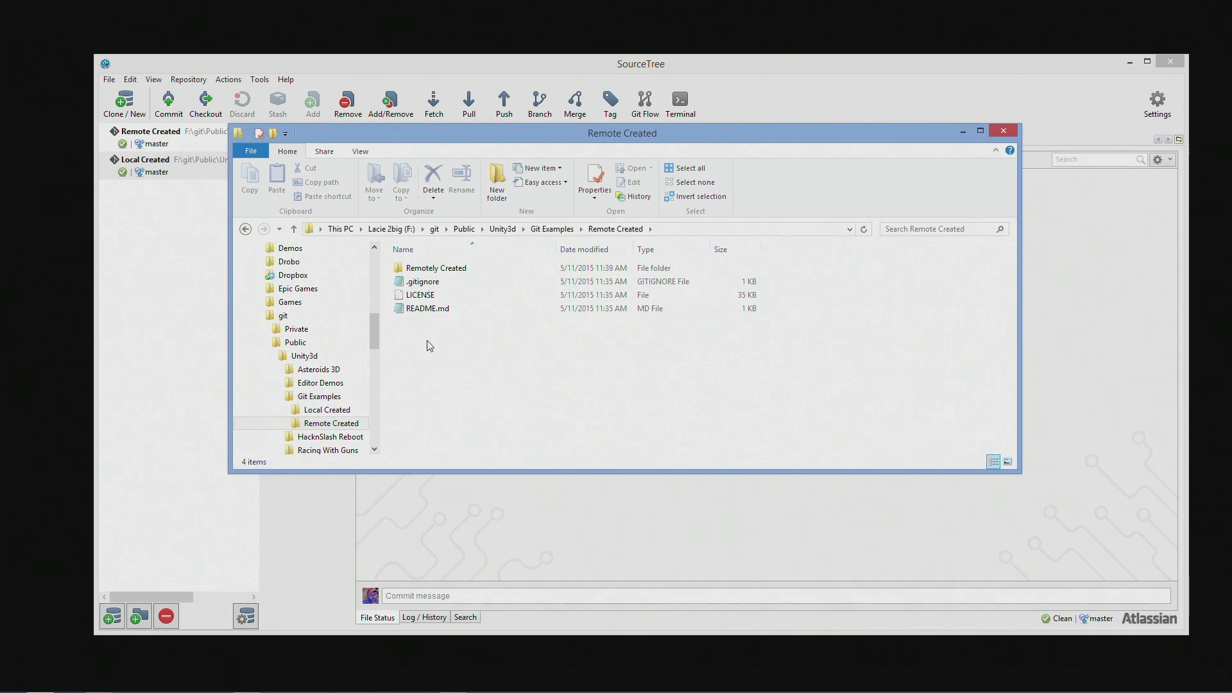
{"action": "right_click", "coordinate": [425, 295]}
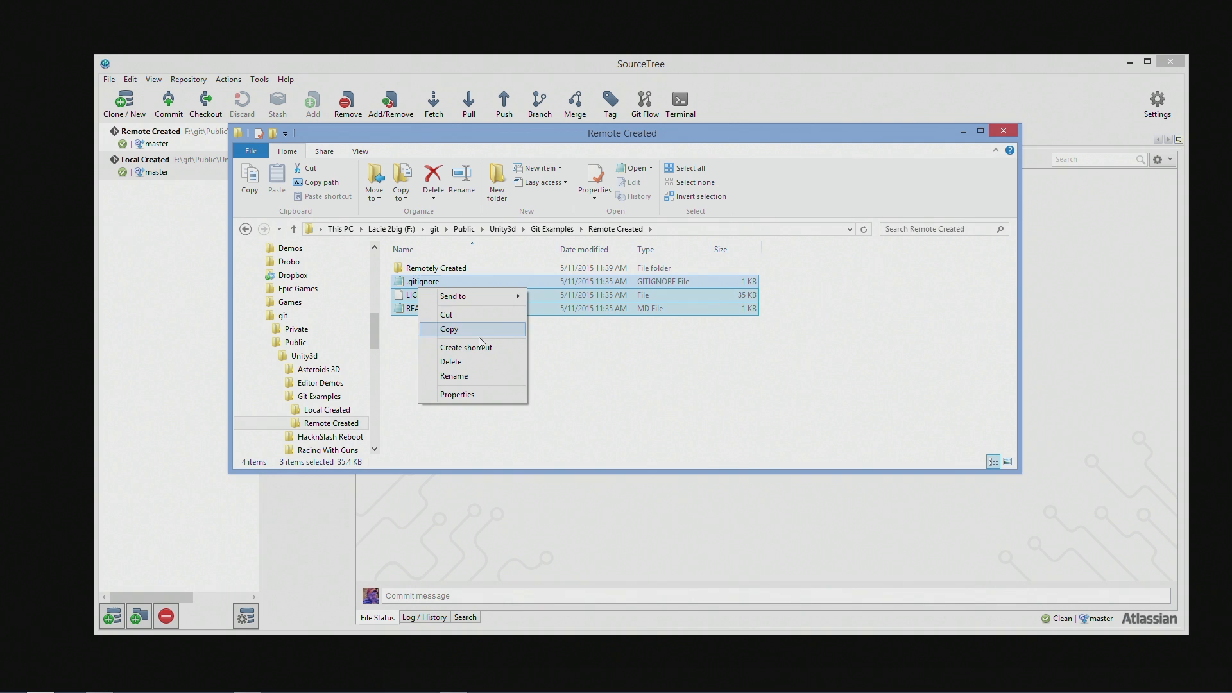
{"action": "left_click", "coordinate": [450, 329]}
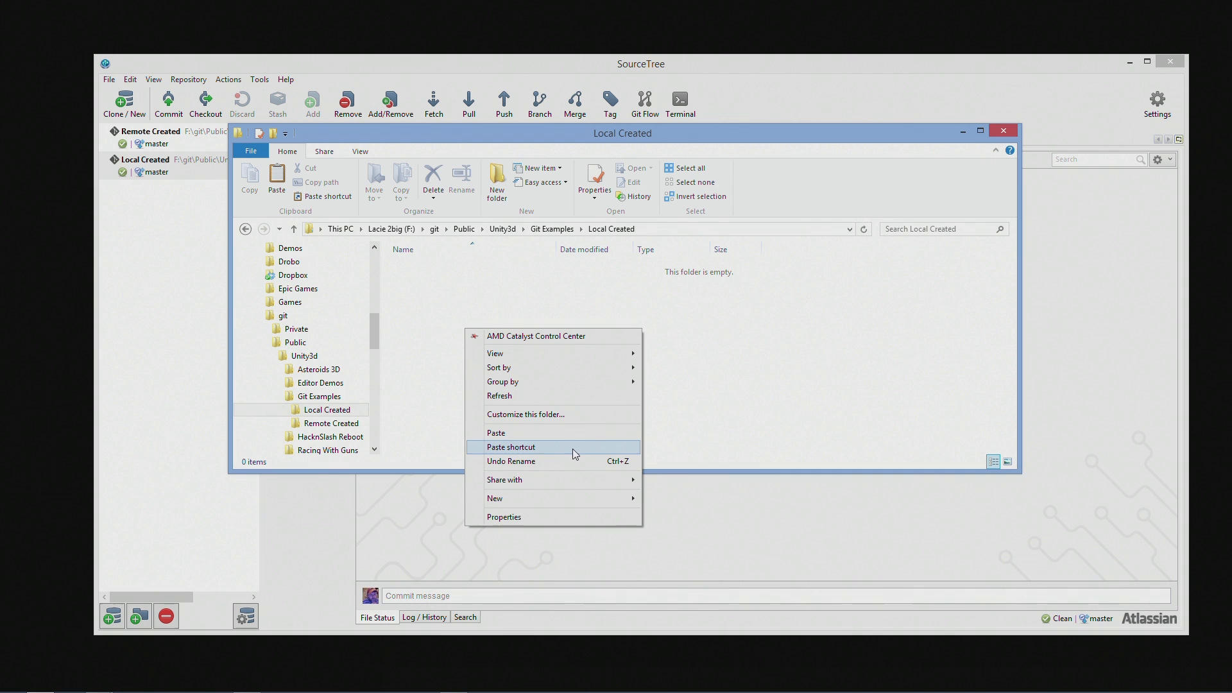
{"action": "left_click", "coordinate": [495, 432]}
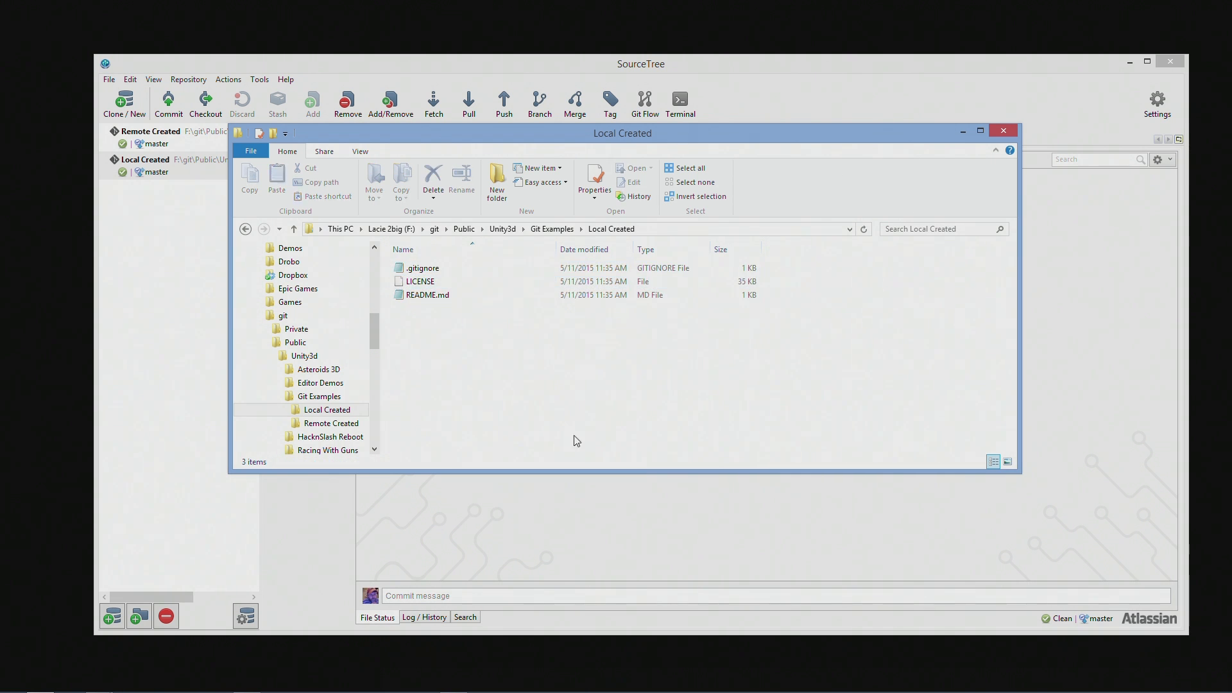
{"action": "left_click", "coordinate": [426, 295]}
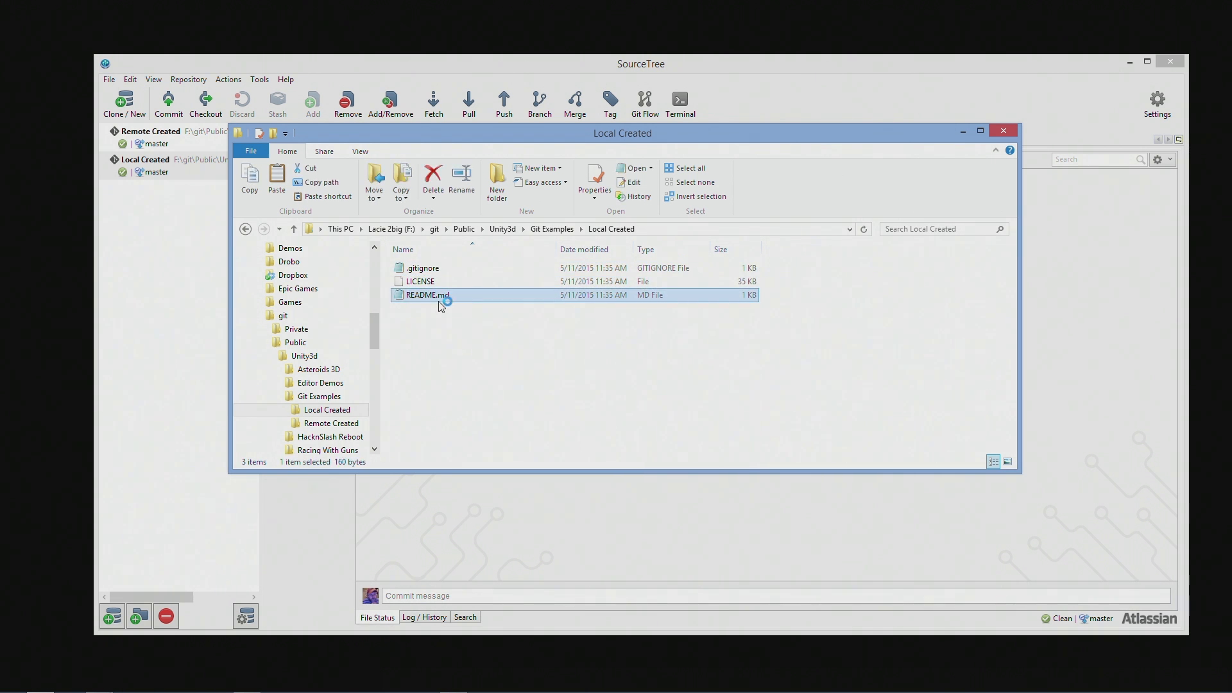
{"action": "double_click", "coordinate": [425, 295]}
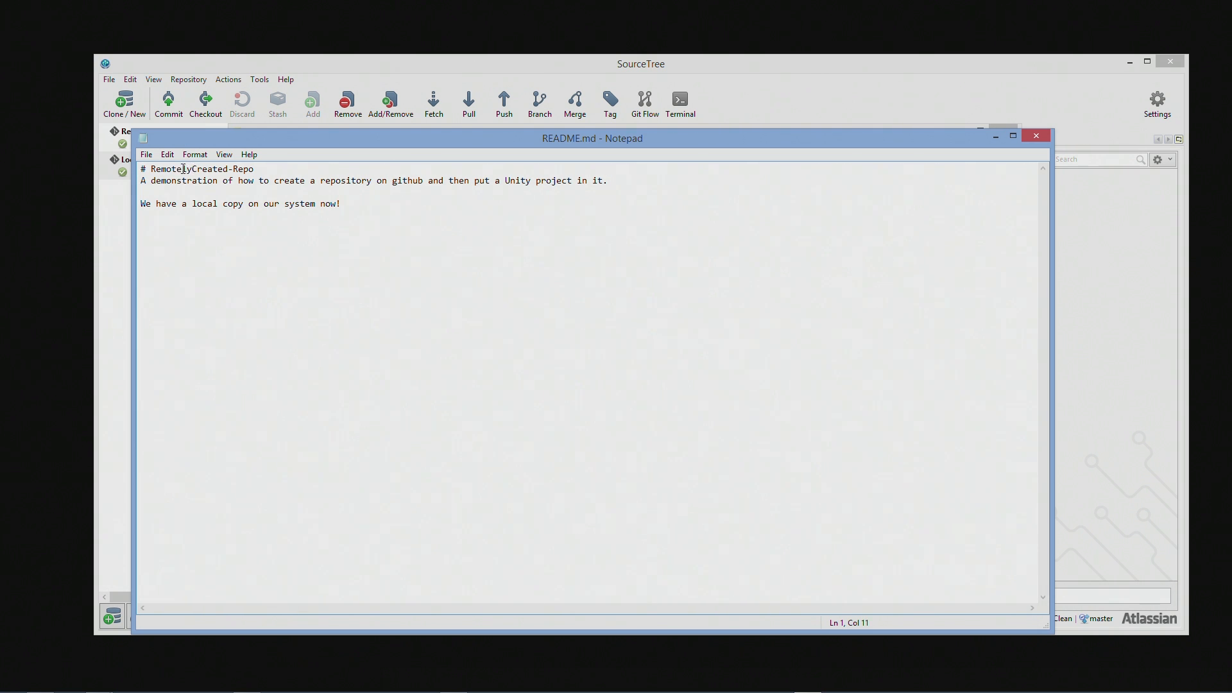
Step: Edit README.md to read LocallyCreated-Repo, a repo created on my local machine
{"action": "double_click", "coordinate": [166, 168]}
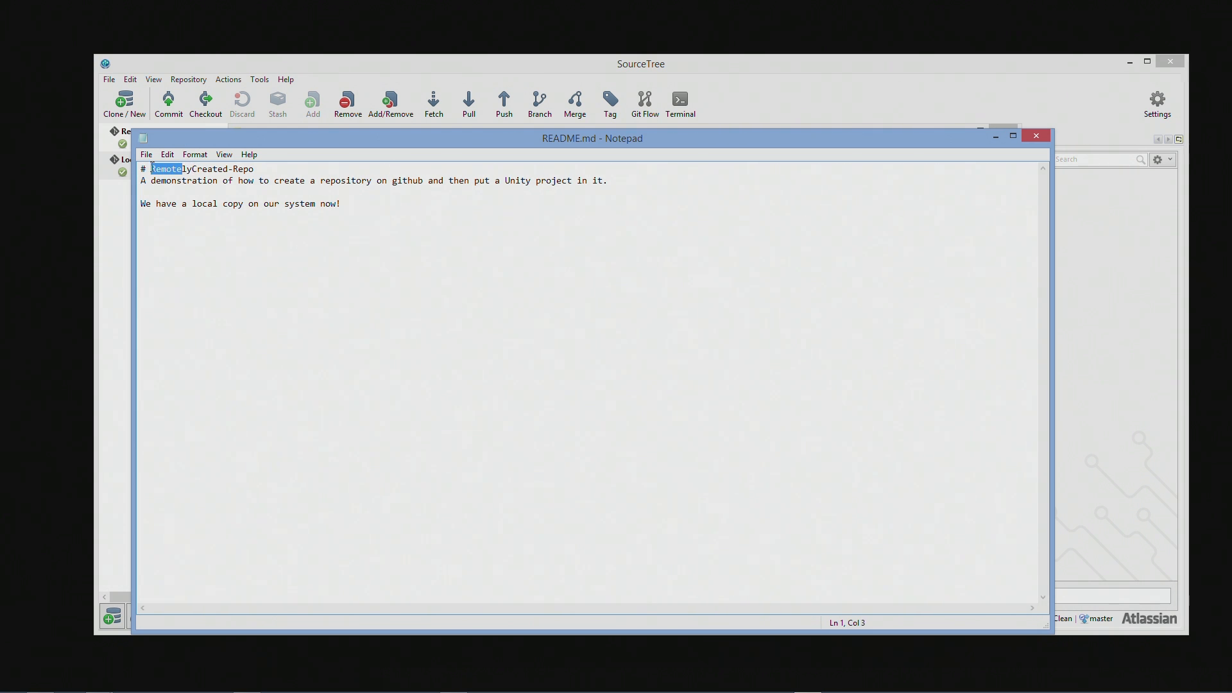
{"action": "type", "text": "Locally"}
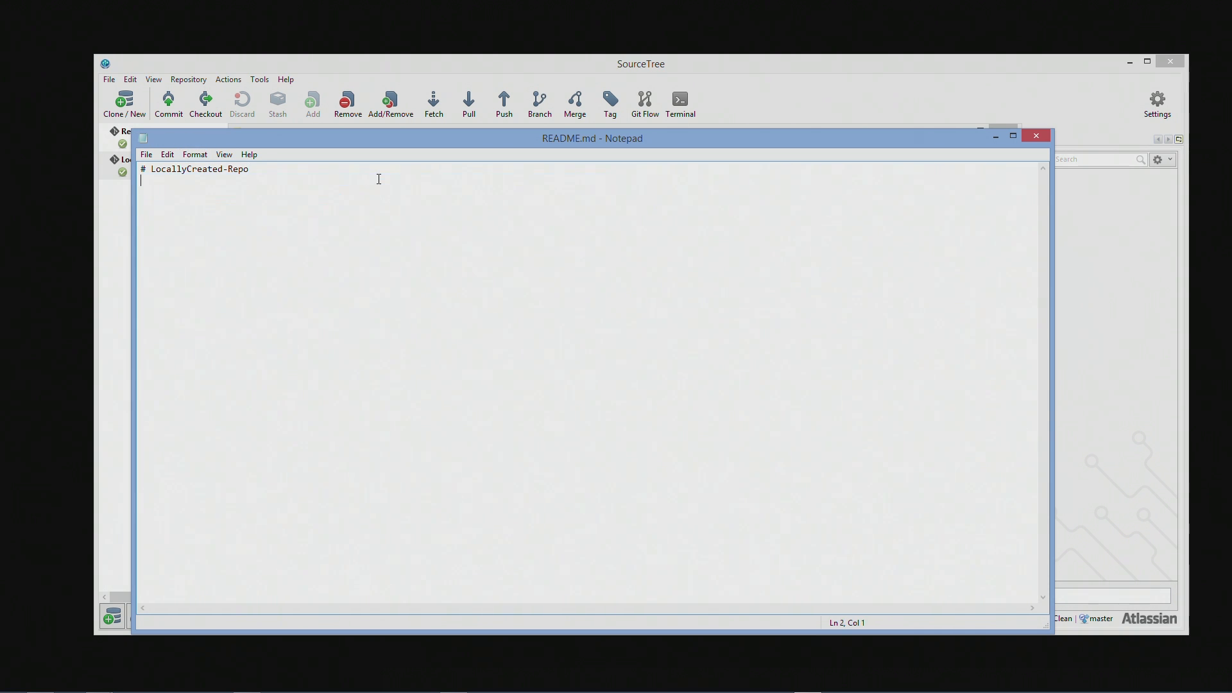
{"action": "type", "text": "This reoi"}
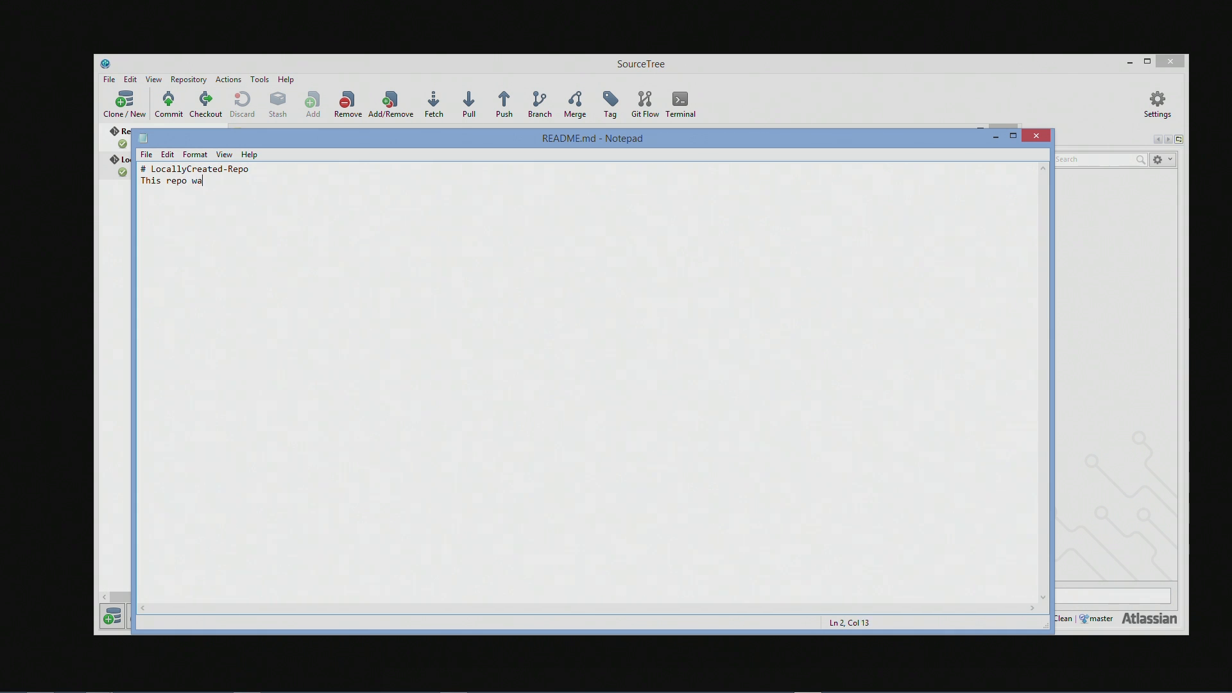
{"action": "type", "text": "s created on my local"}
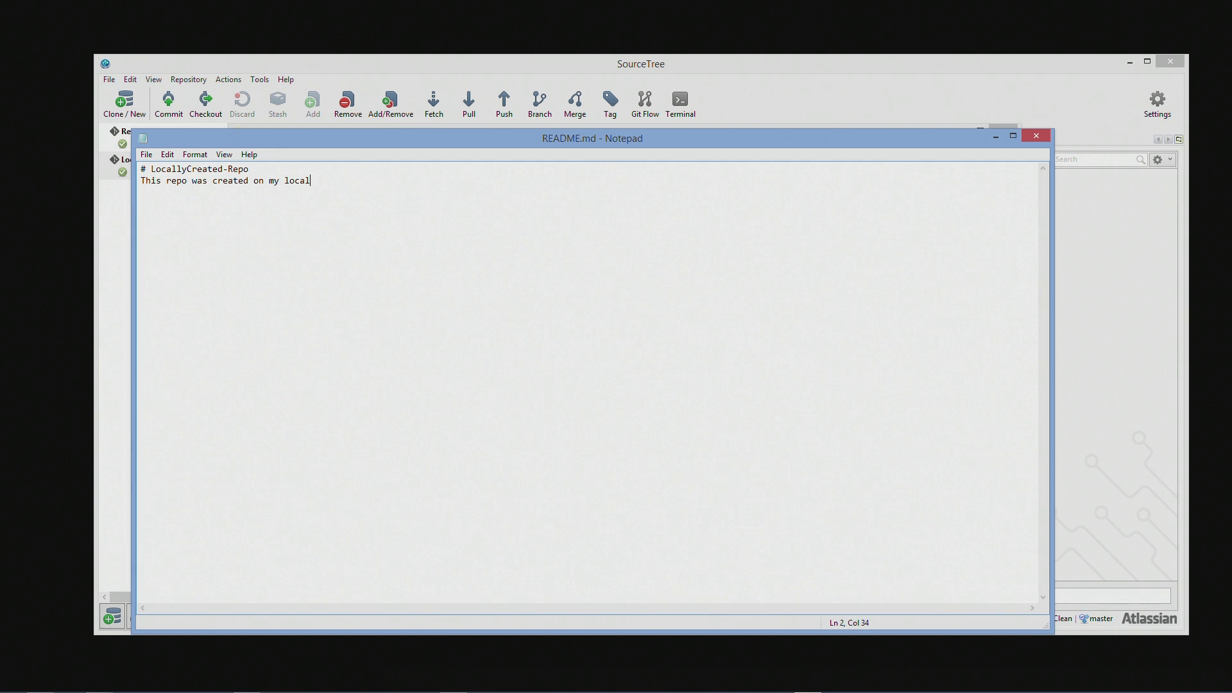
{"action": "type", "text": "machine"}
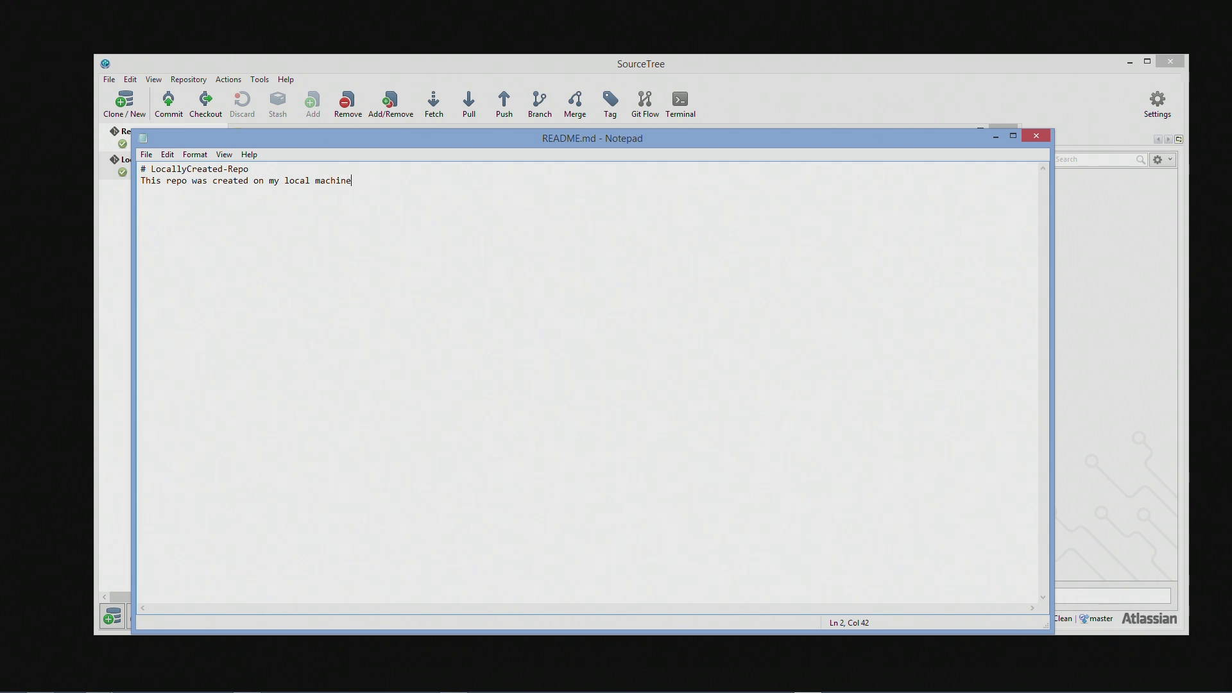
{"action": "type", "text": "."}
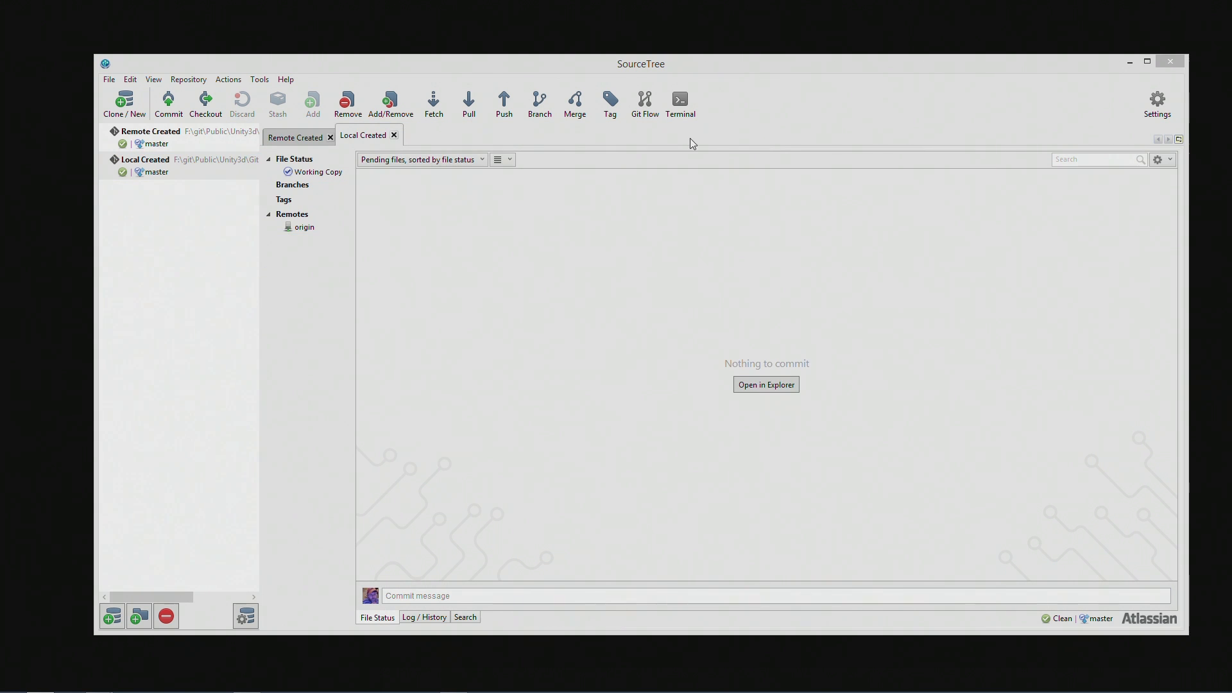
Step: Start a commit and preview the unstaged .gitignore and README.md contents
{"action": "left_click", "coordinate": [168, 102]}
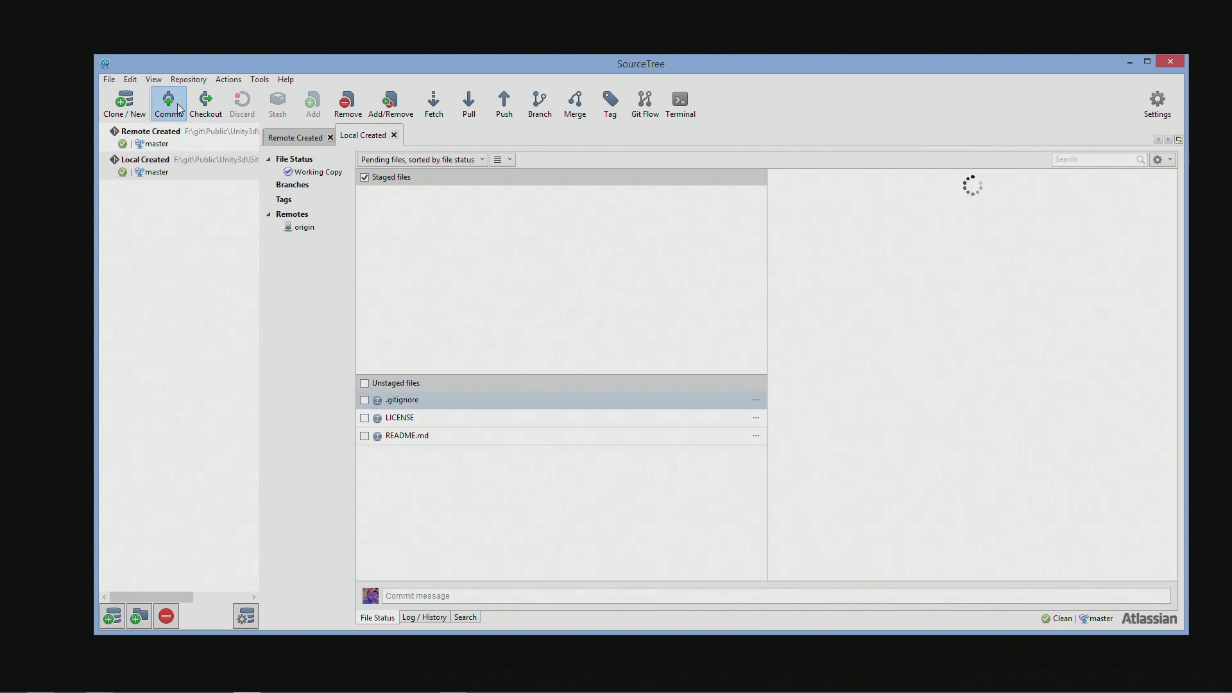
{"action": "left_click", "coordinate": [167, 102]}
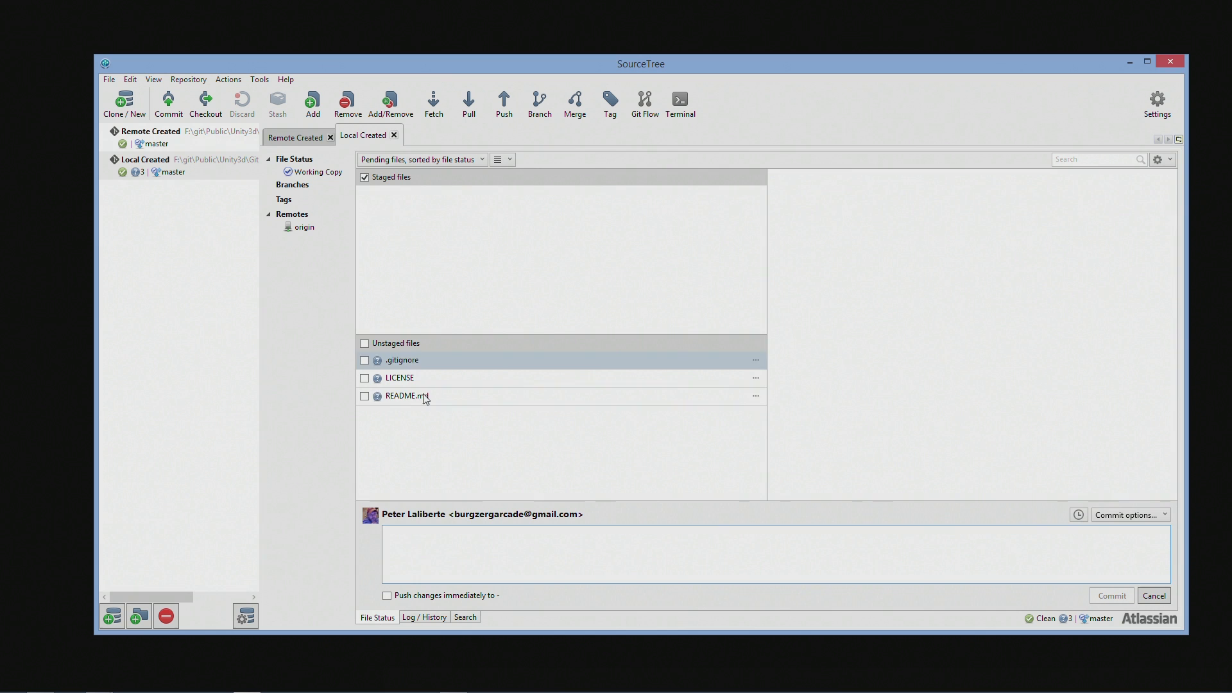
{"action": "left_click", "coordinate": [402, 359]}
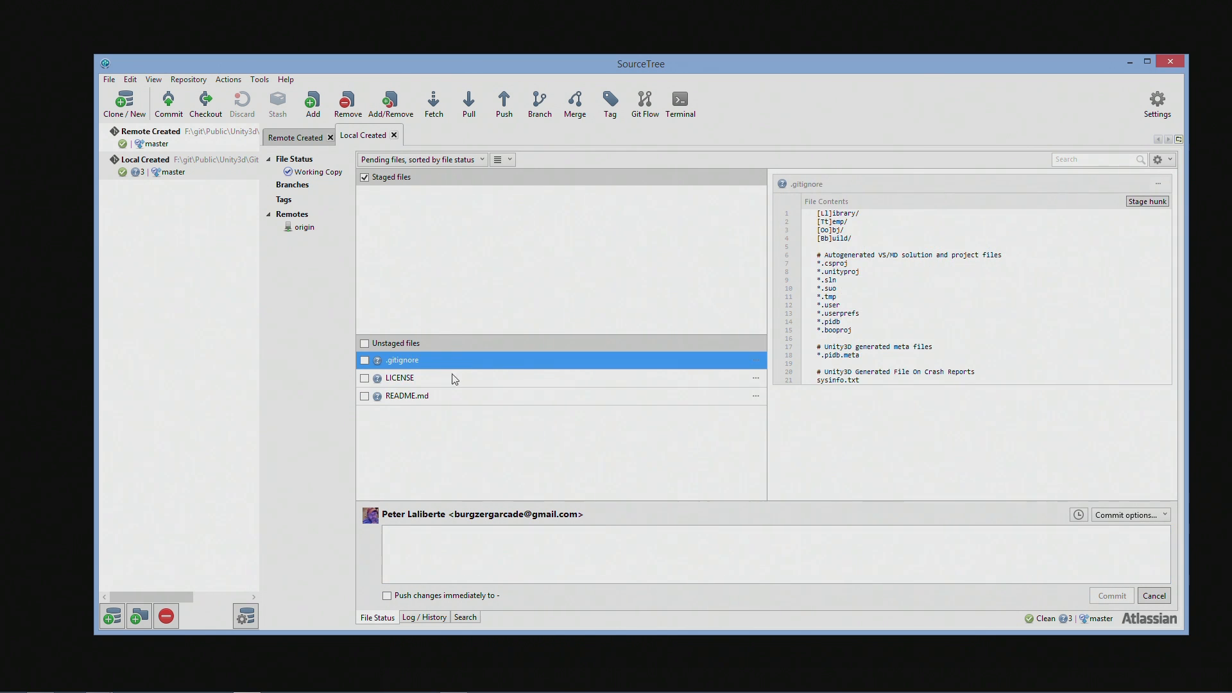
{"action": "left_click", "coordinate": [406, 395]}
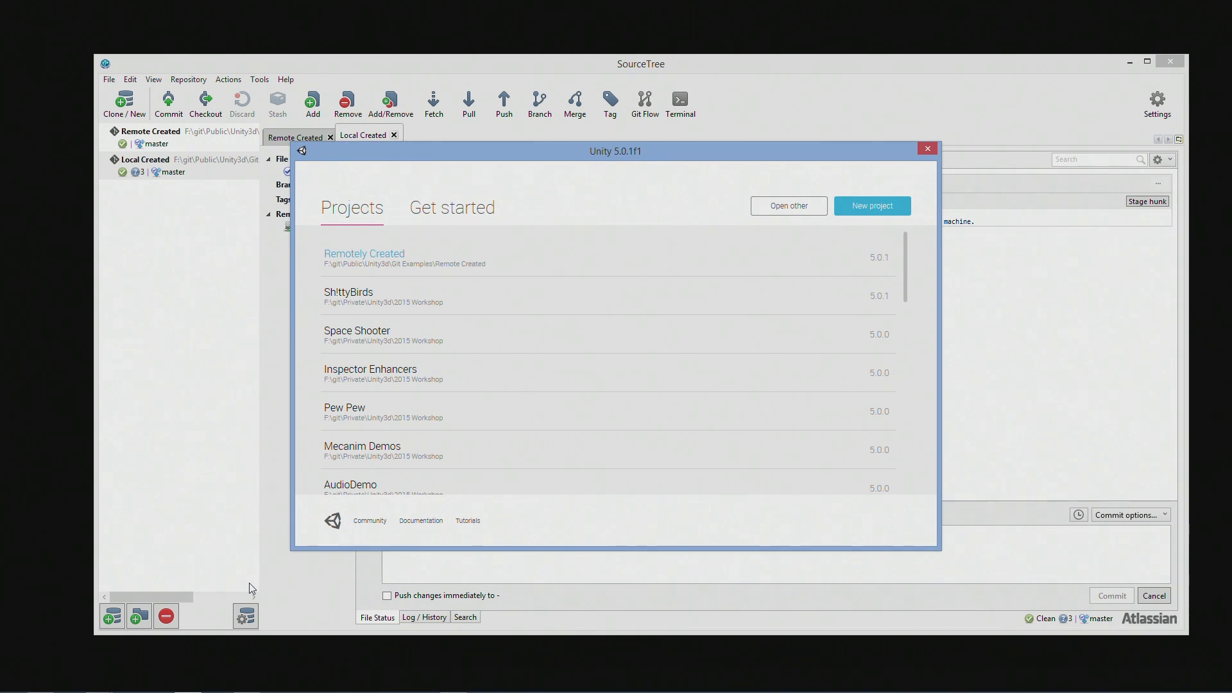
{"action": "mouse_move", "coordinate": [777, 226]}
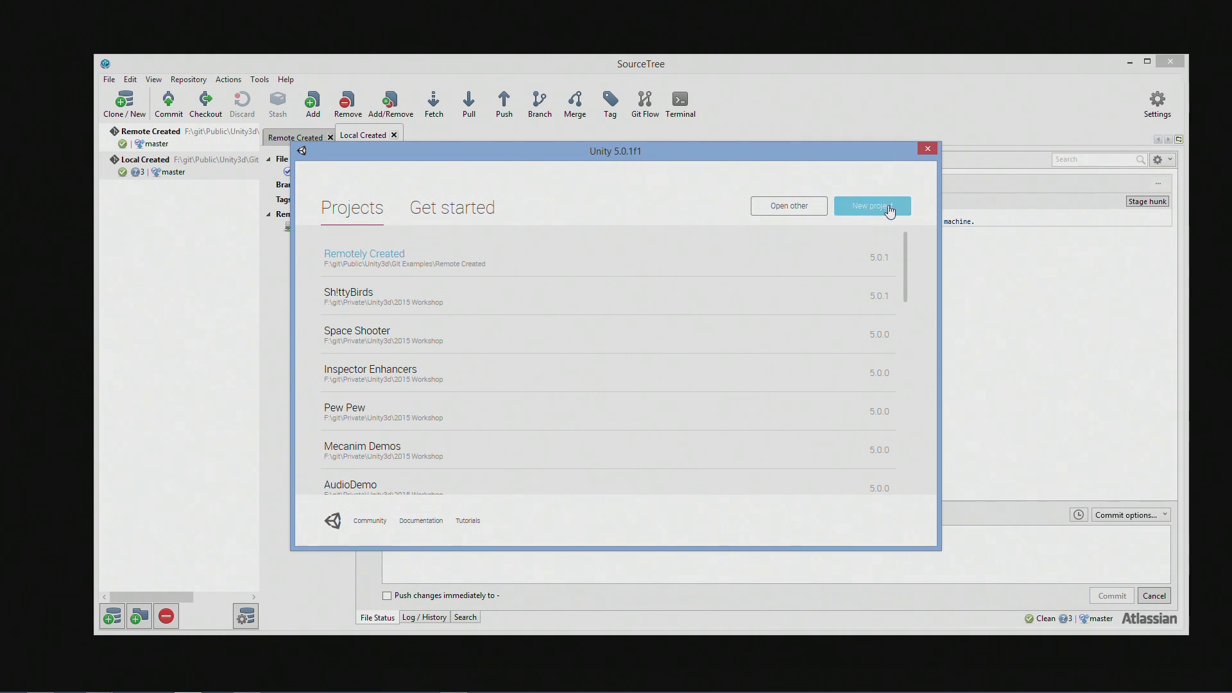
Step: Create a new Unity project named Local Created unity Project located in the Local Created folder
{"action": "left_click", "coordinate": [871, 205]}
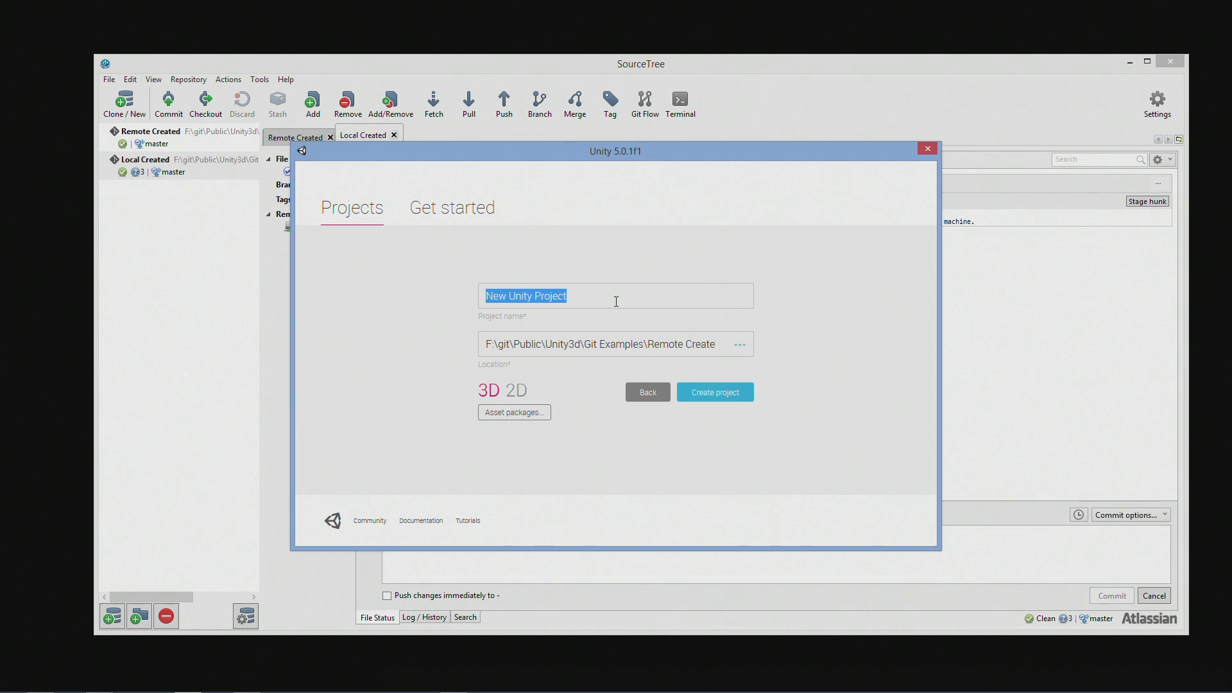
{"action": "type", "text": "Local Cre"}
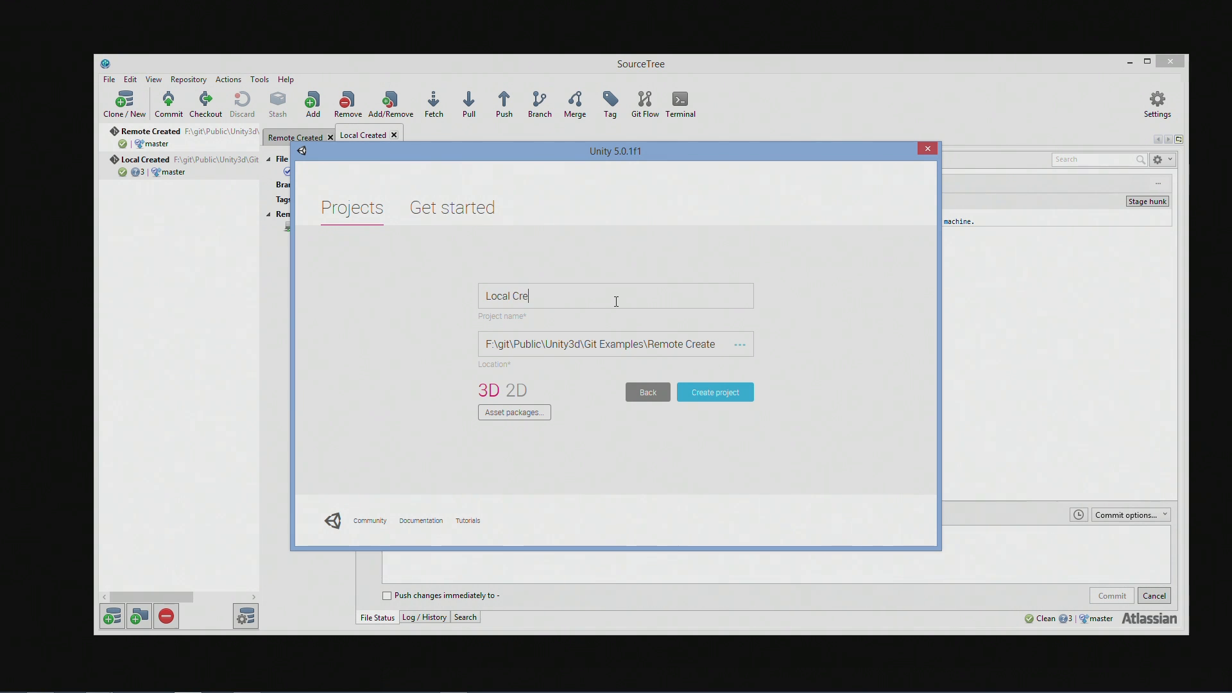
{"action": "type", "text": "ated"}
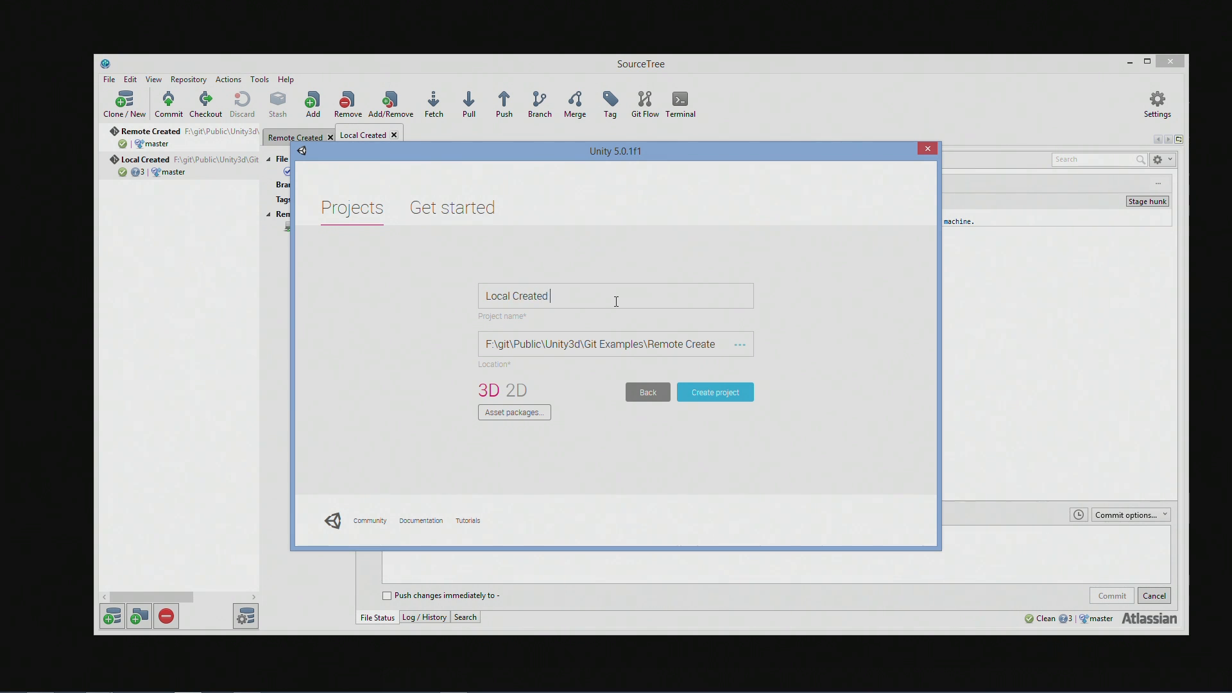
{"action": "type", "text": "unity Project"}
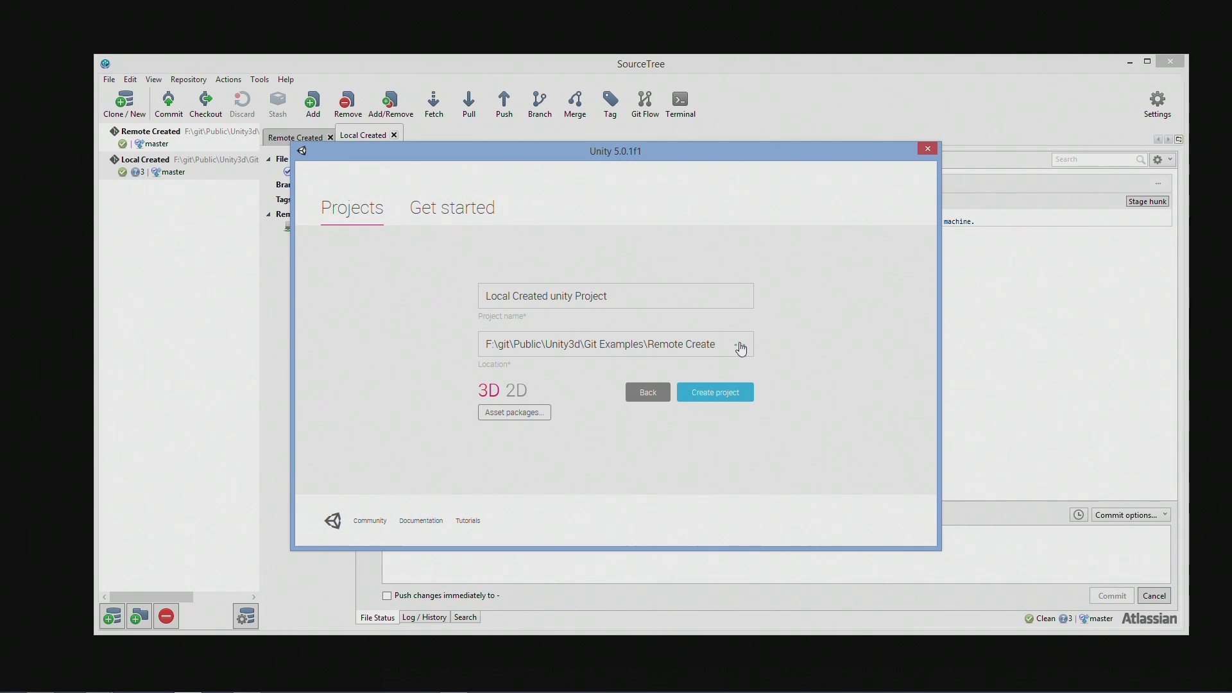
{"action": "left_click", "coordinate": [739, 344]}
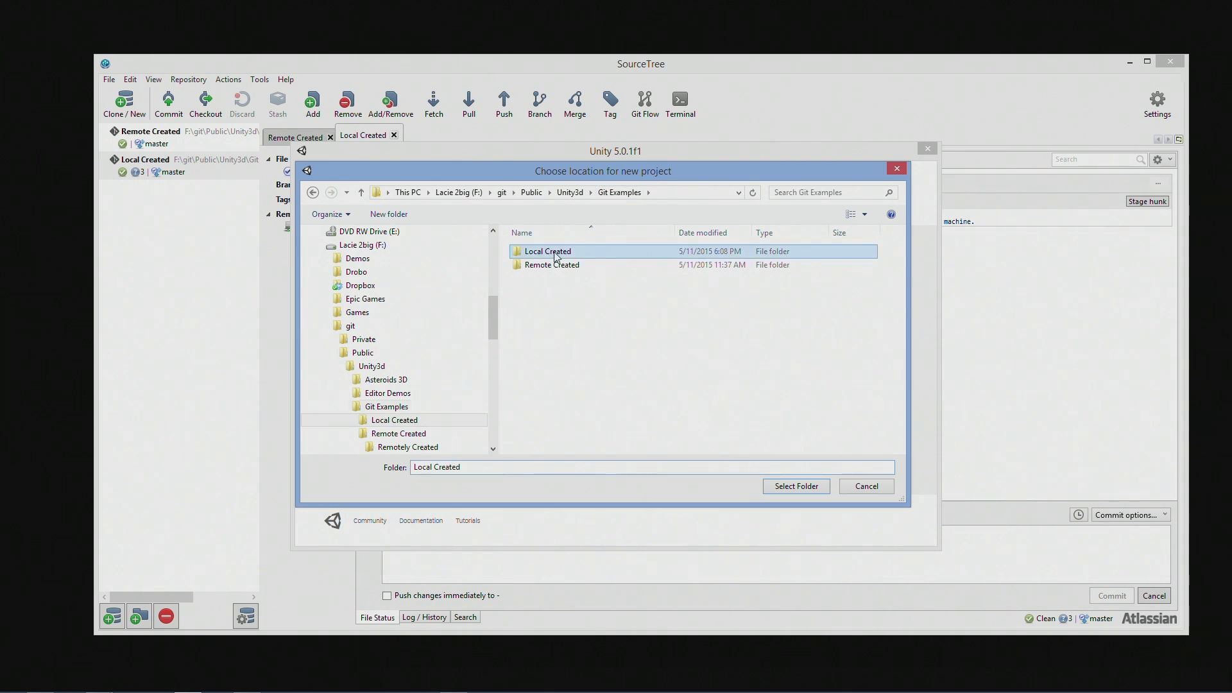
{"action": "left_click", "coordinate": [794, 485]}
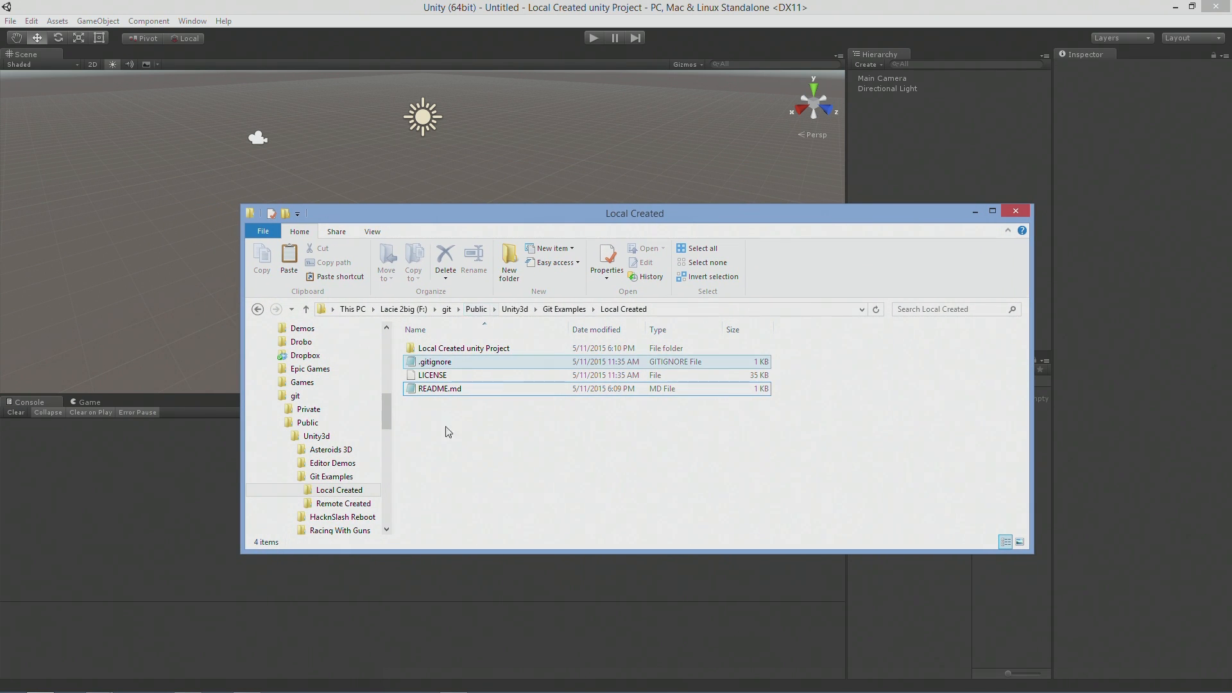
Step: Open the Local Created unity Project folder in Explorer and bring SourceTree back to the front
{"action": "left_click", "coordinate": [463, 348]}
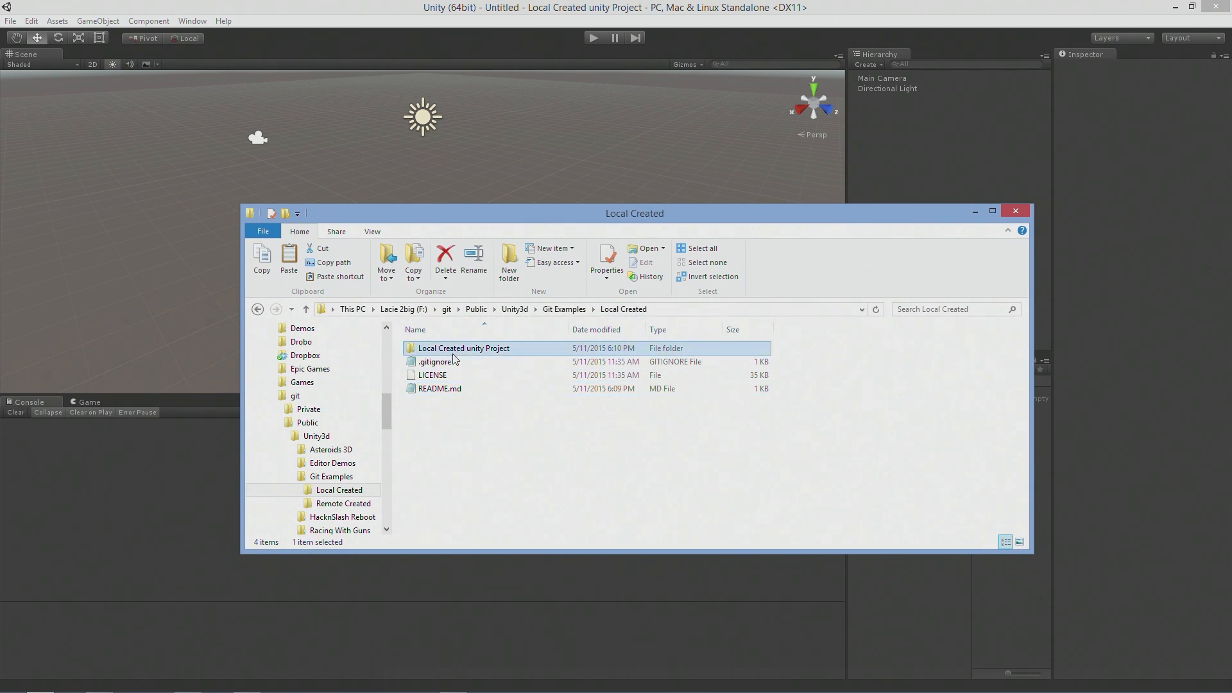
{"action": "double_click", "coordinate": [463, 348]}
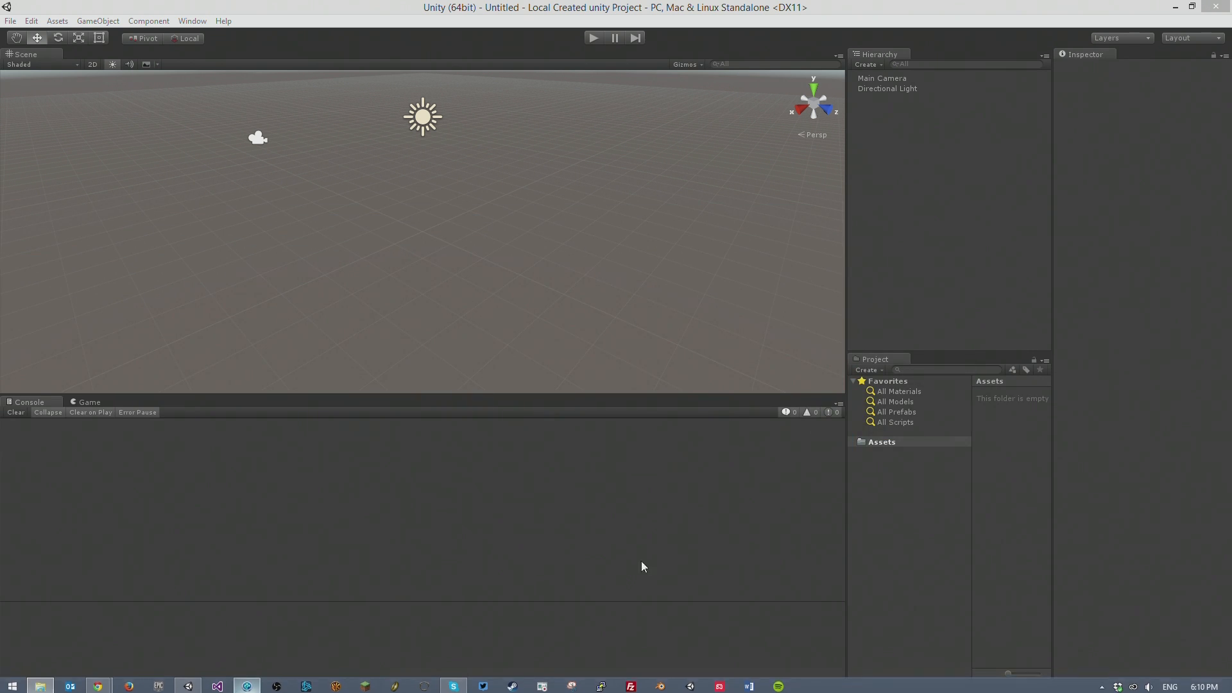
{"action": "mouse_move", "coordinate": [627, 570]}
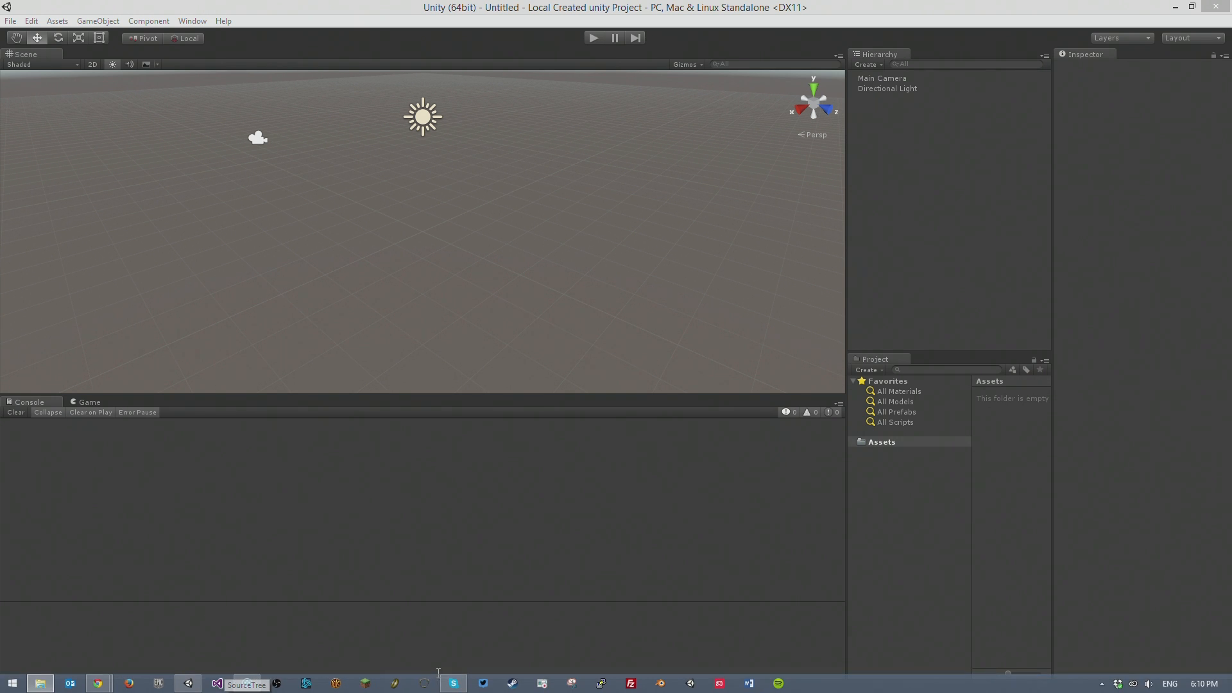
{"action": "right_click", "coordinate": [453, 681]}
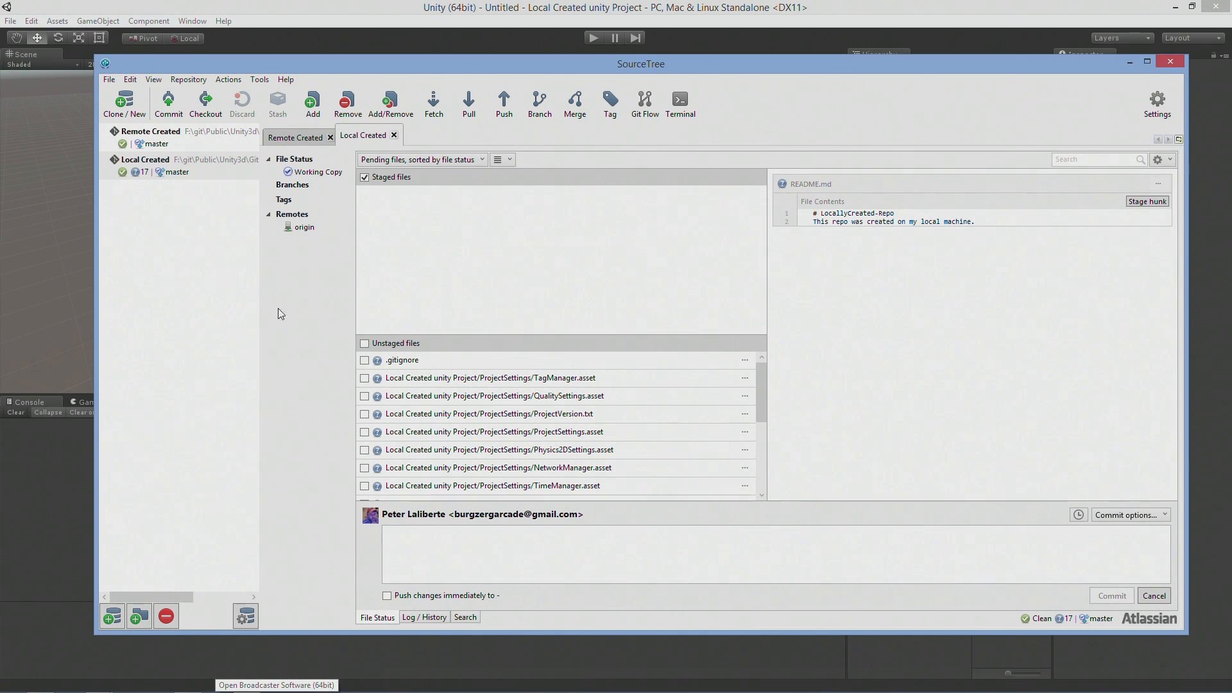
{"action": "mouse_move", "coordinate": [540, 436]}
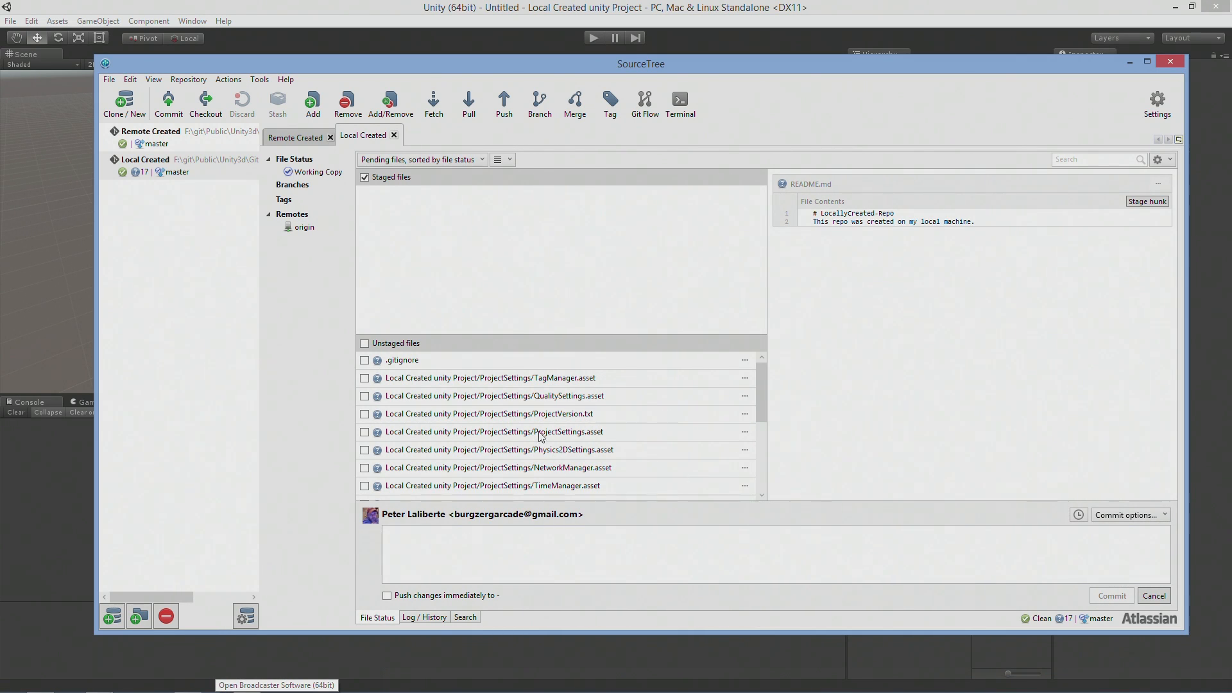
{"action": "mouse_move", "coordinate": [552, 436]}
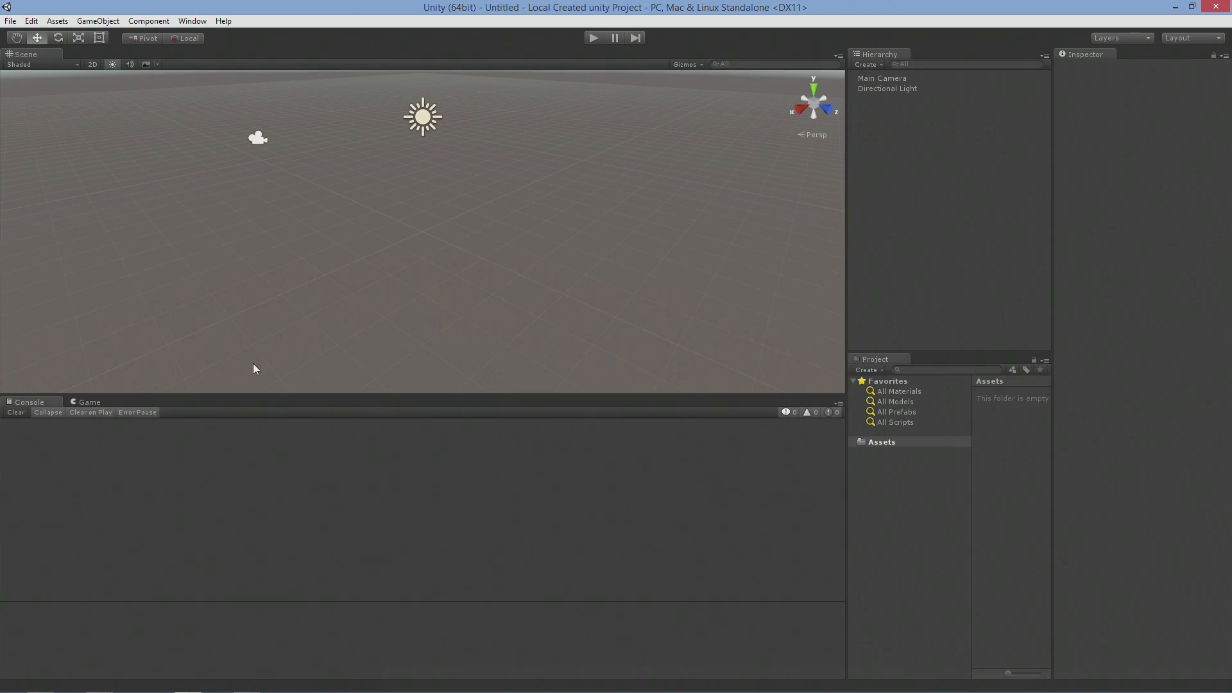
{"action": "mouse_move", "coordinate": [297, 366]}
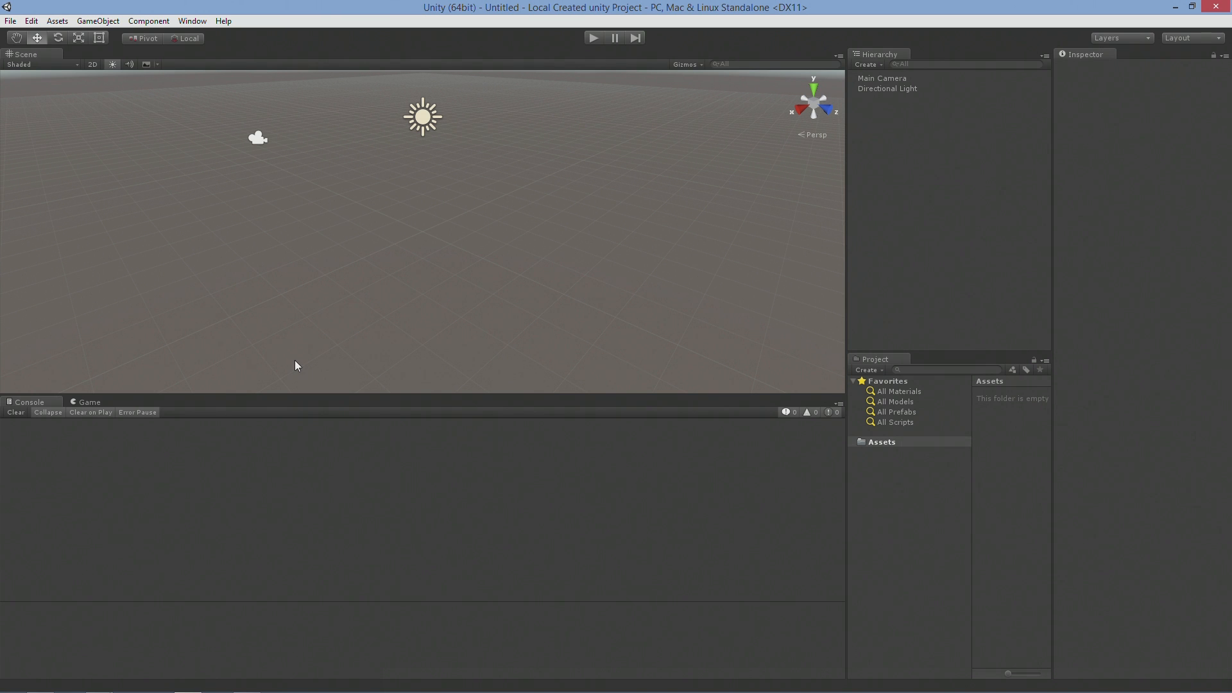
{"action": "mouse_move", "coordinate": [291, 384]}
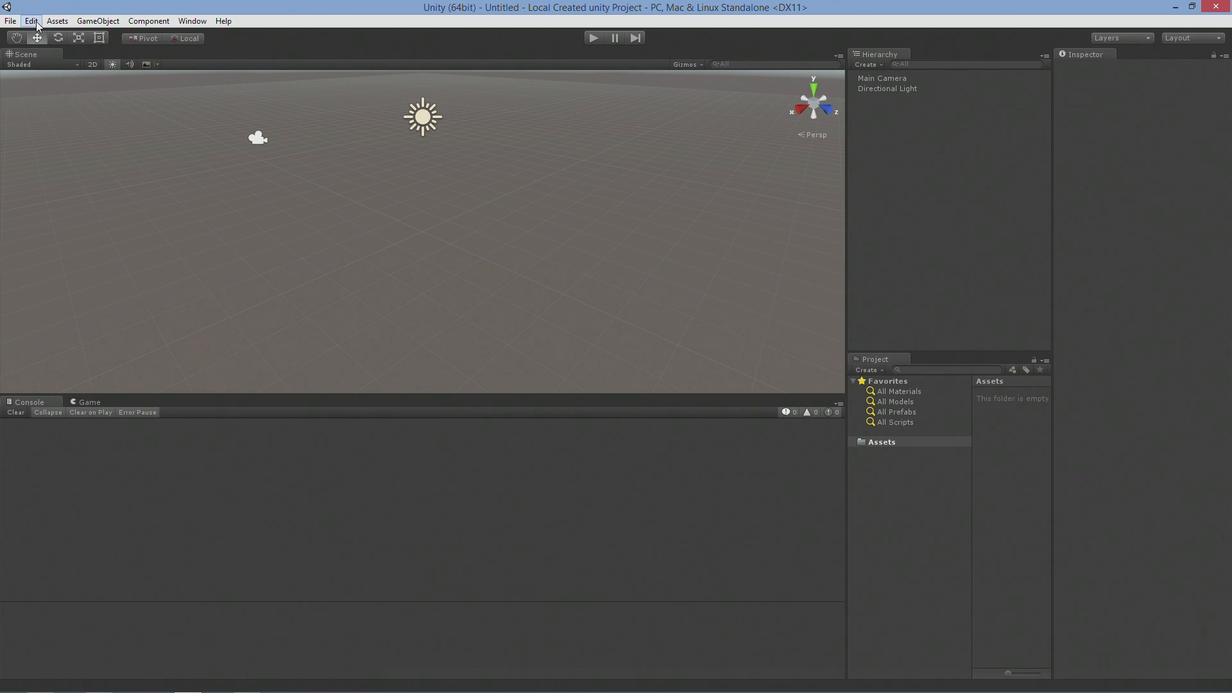
Step: Go to the Editor category of Unity's Project Settings
{"action": "left_click", "coordinate": [31, 21]}
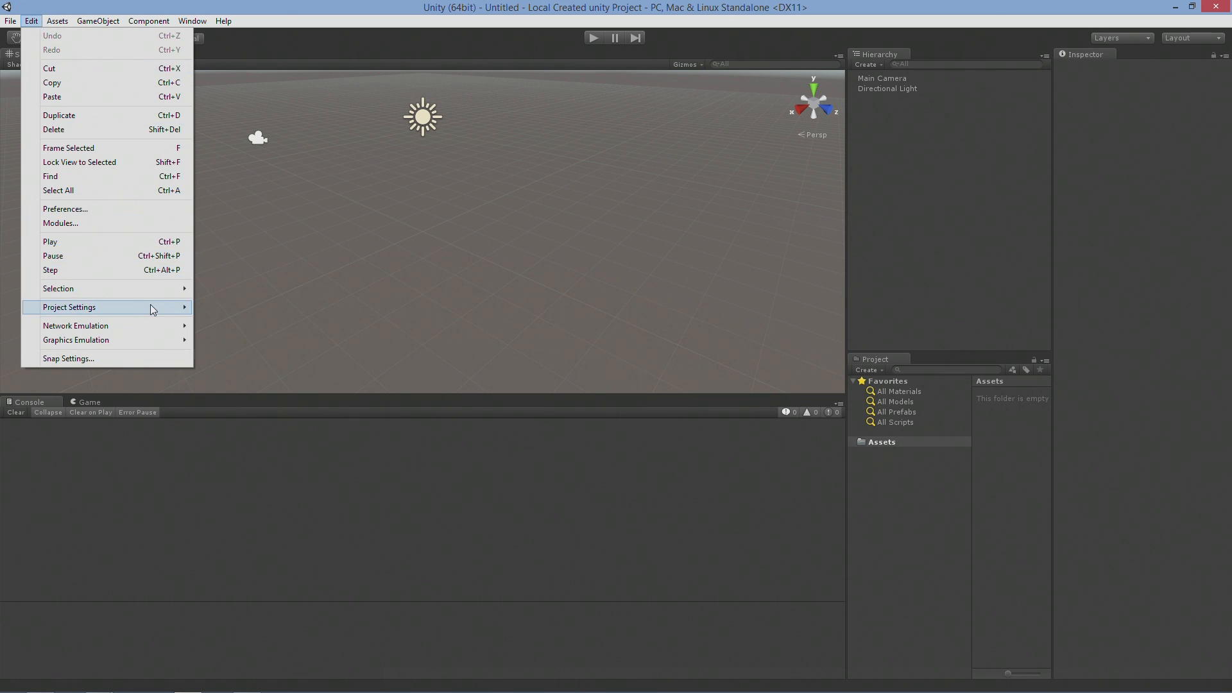
{"action": "left_click", "coordinate": [69, 307]}
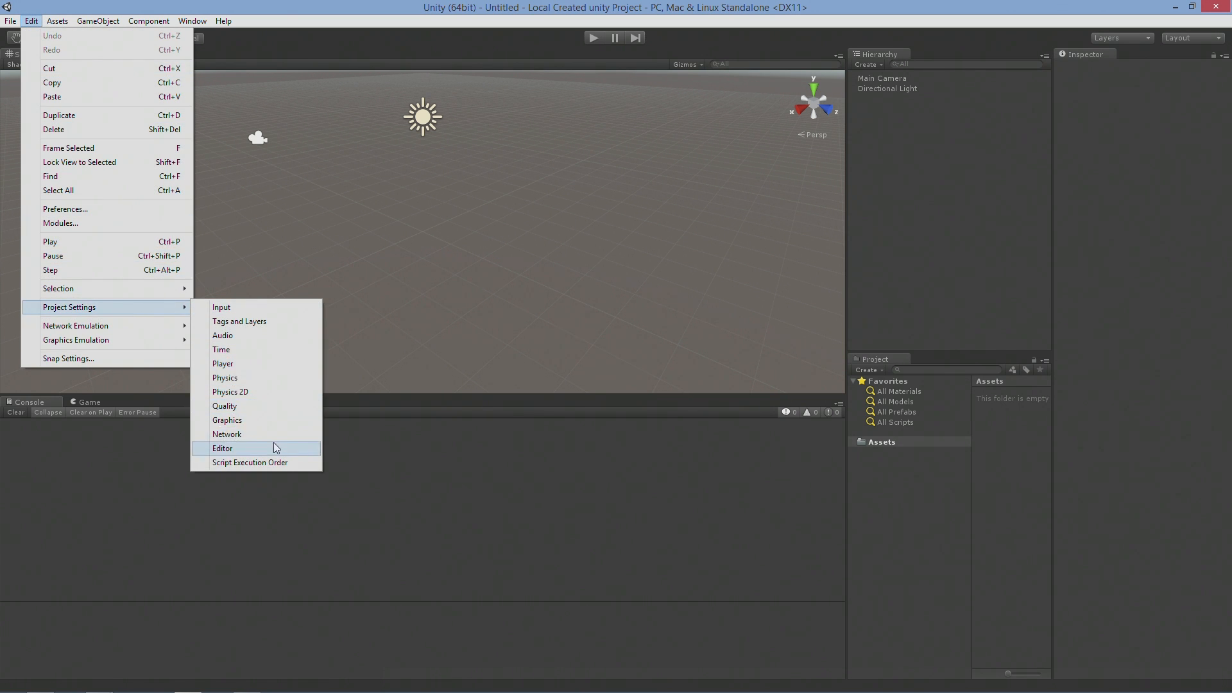
{"action": "left_click", "coordinate": [222, 448]}
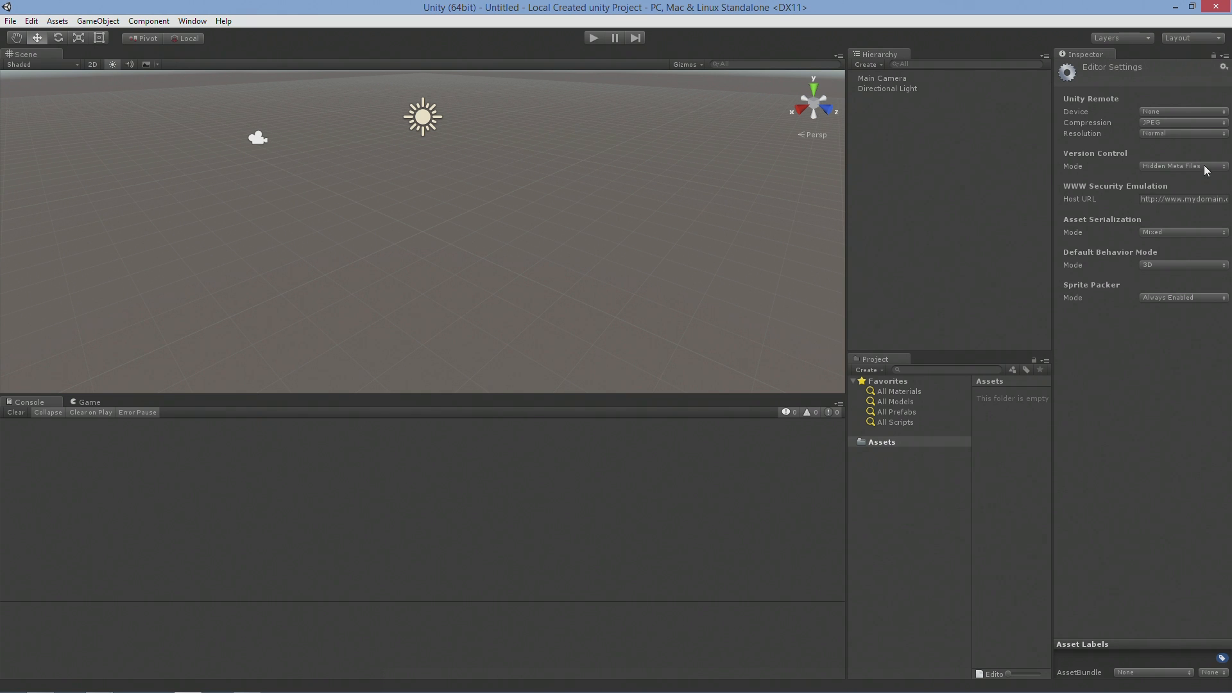
Step: Set Version Control Mode to Visible Meta Files and Asset Serialization Mode to Force Text
{"action": "left_click", "coordinate": [1180, 165]}
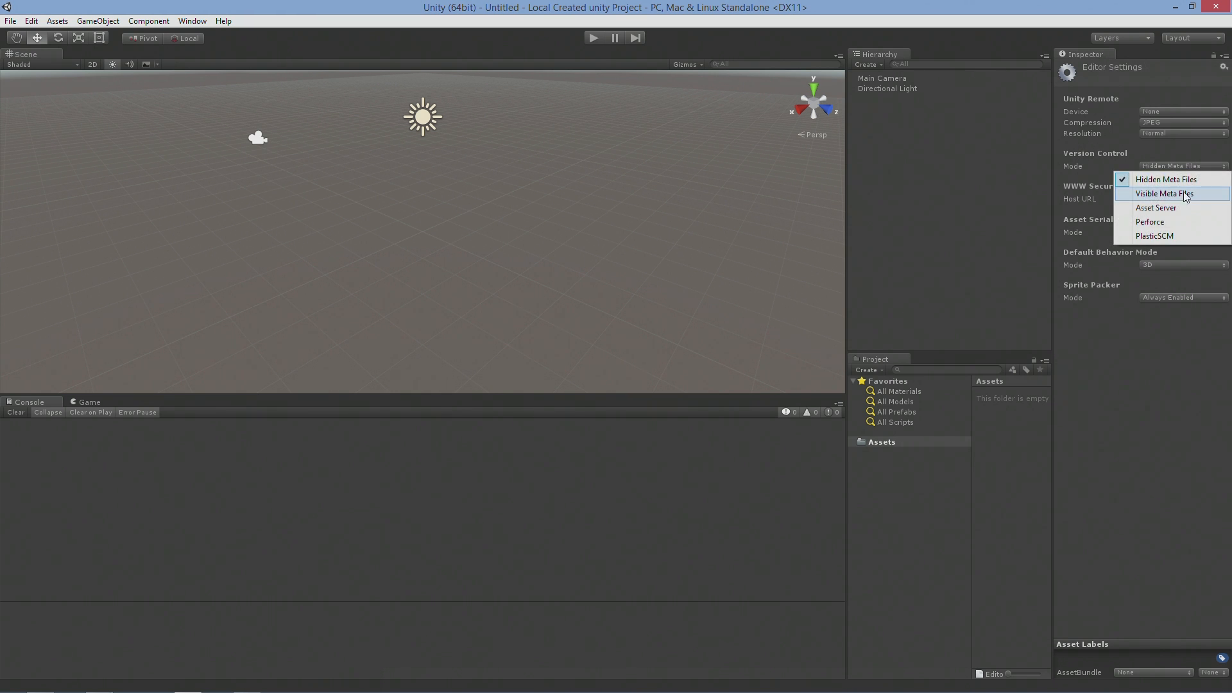
{"action": "left_click", "coordinate": [1164, 194]}
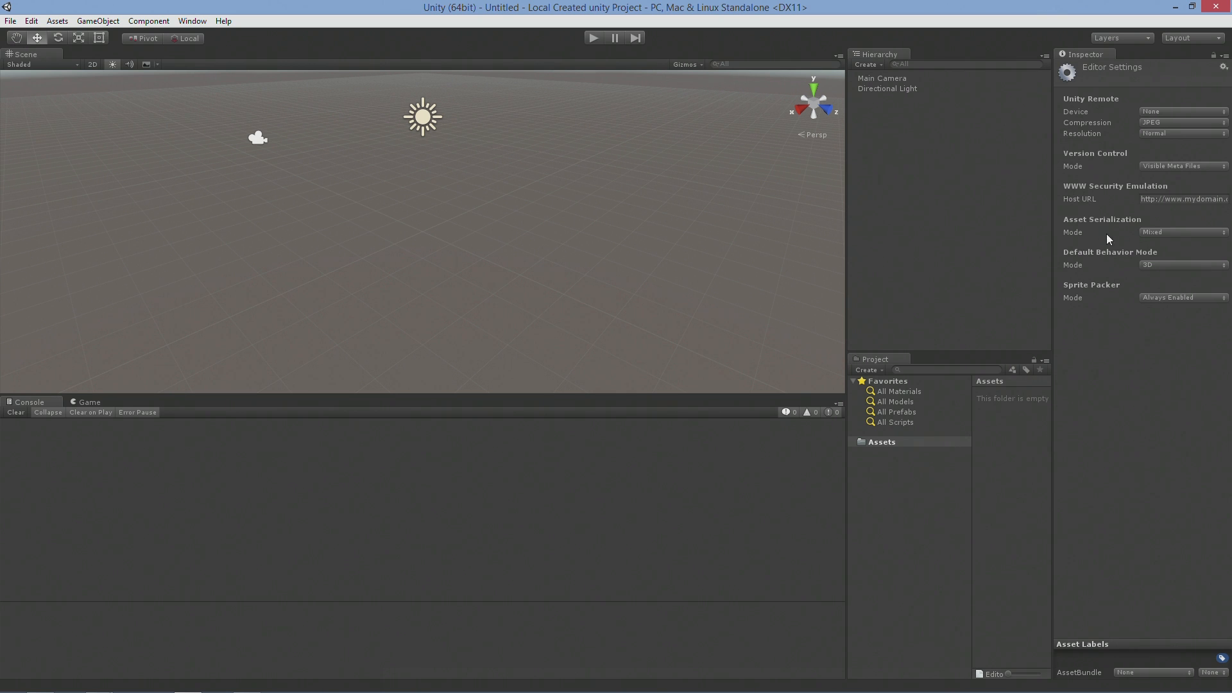
{"action": "left_click", "coordinate": [1181, 233]}
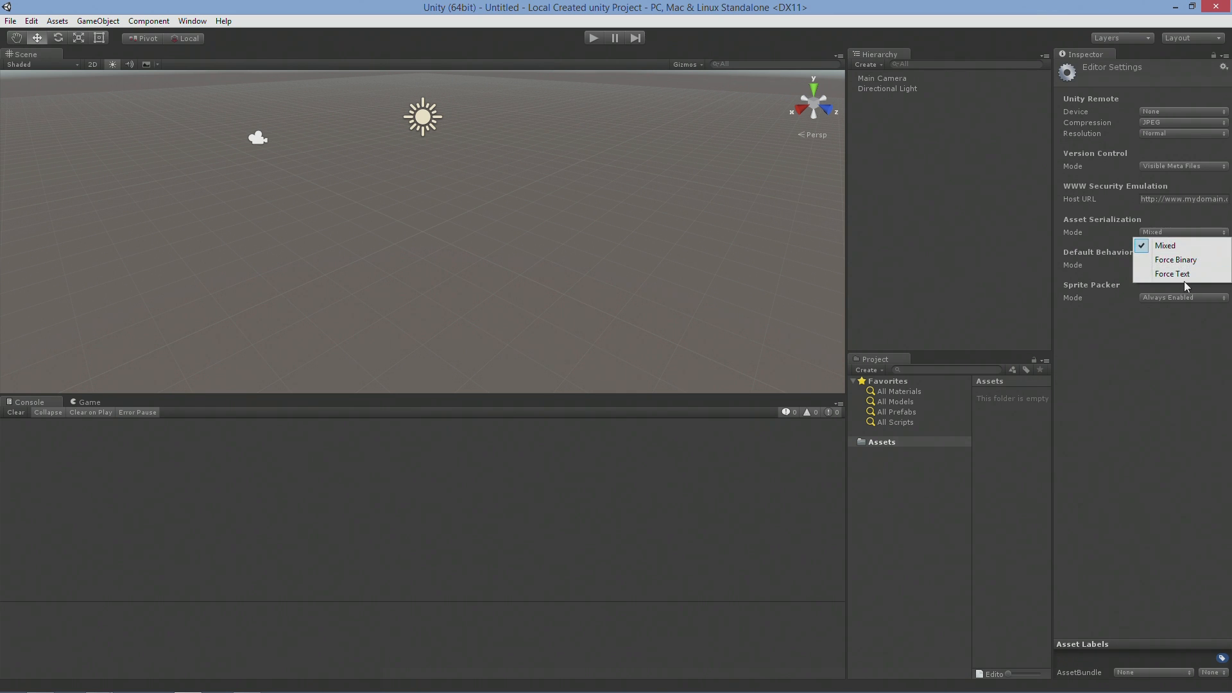
{"action": "left_click", "coordinate": [1171, 273]}
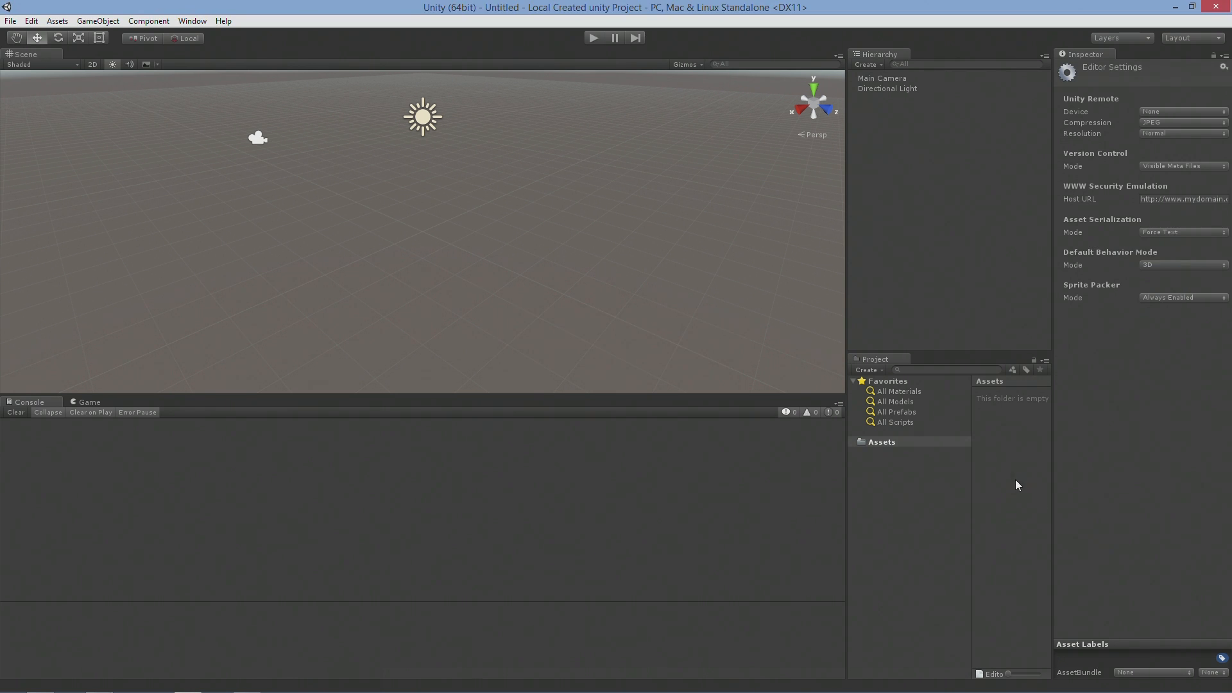
Step: Create a Scenes folder under Assets and save the scene there as Local Demo
{"action": "right_click", "coordinate": [1013, 484]}
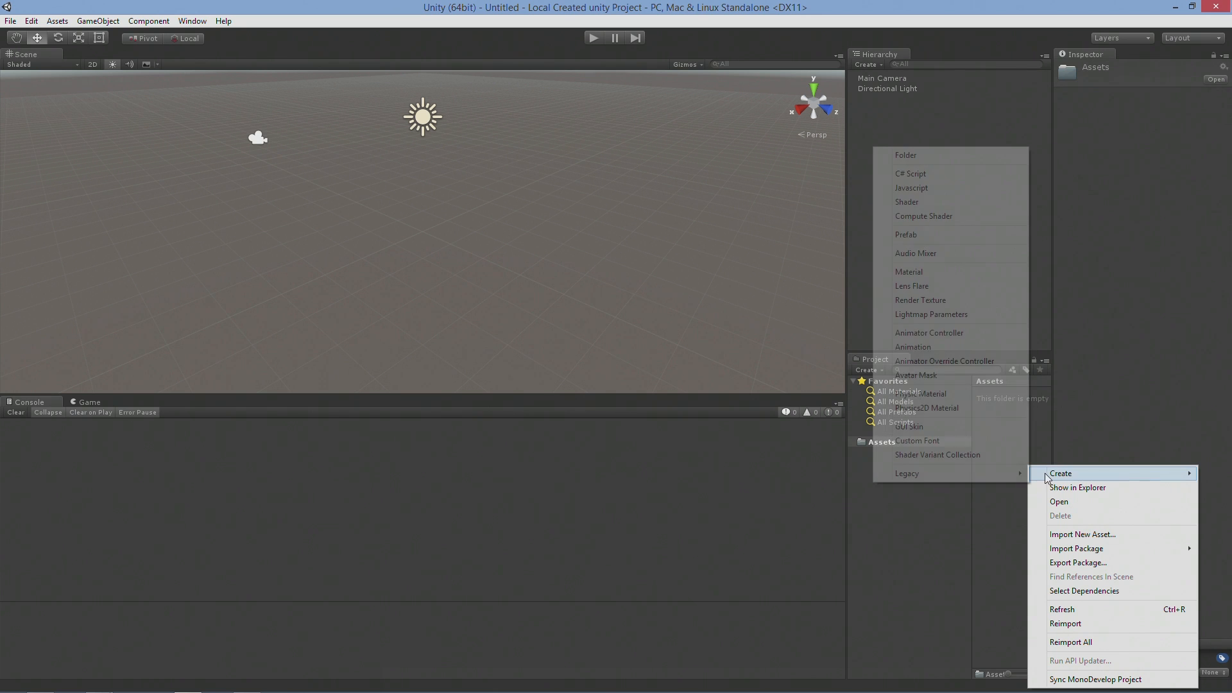
{"action": "left_click", "coordinate": [904, 156]}
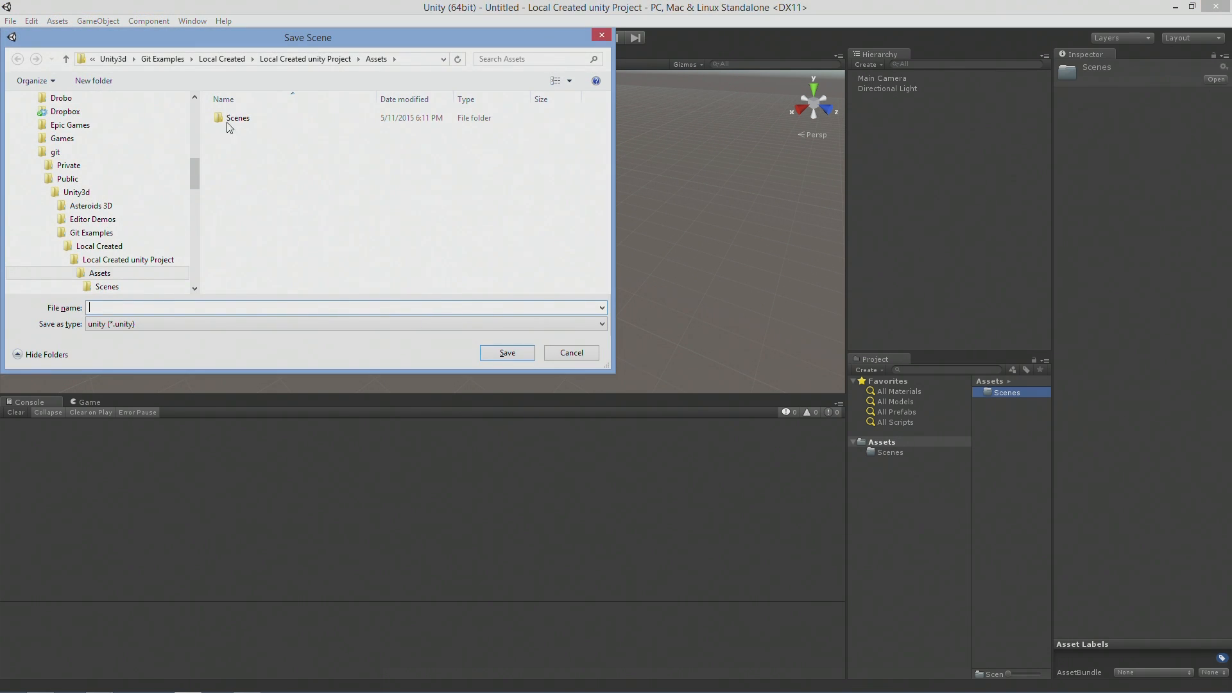
{"action": "double_click", "coordinate": [237, 117]}
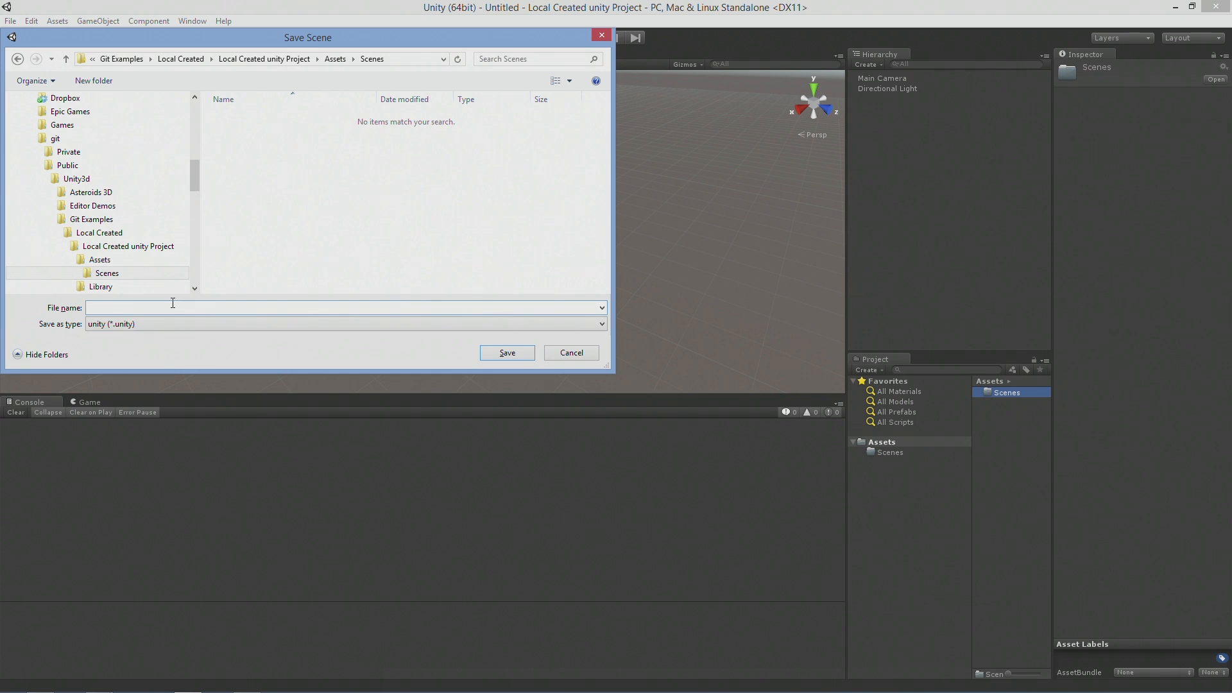
{"action": "type", "text": "Local Demo"}
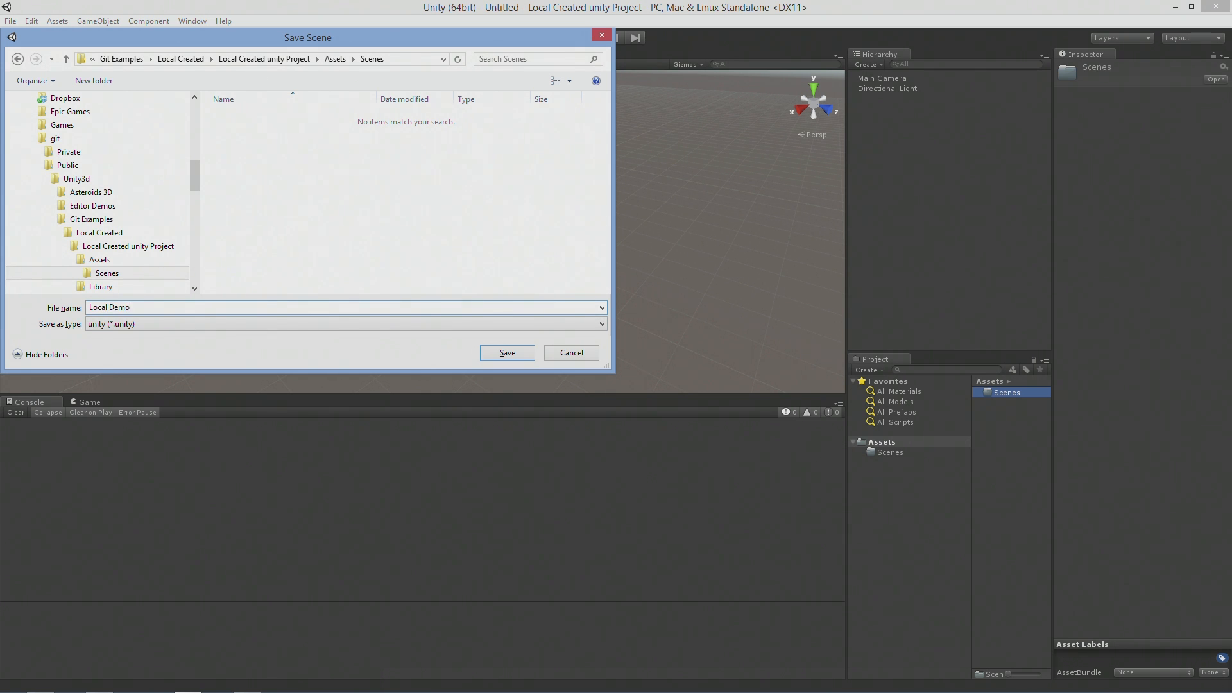
{"action": "left_click", "coordinate": [506, 352]}
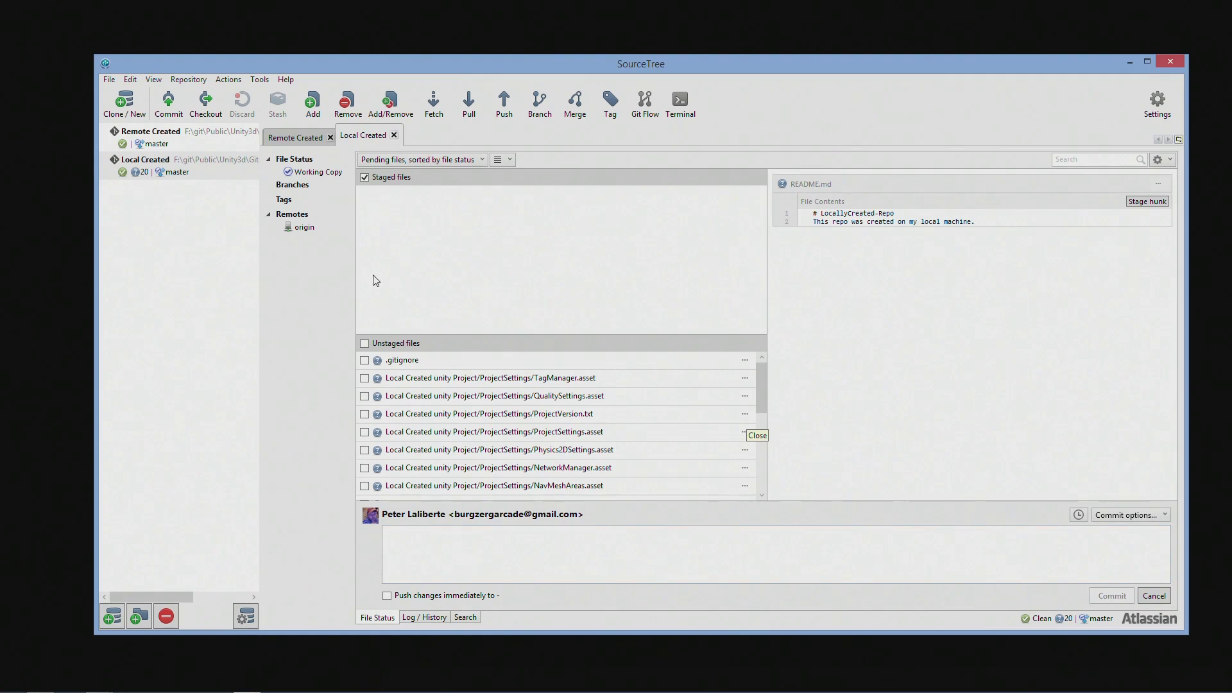
{"action": "mouse_move", "coordinate": [263, 125]}
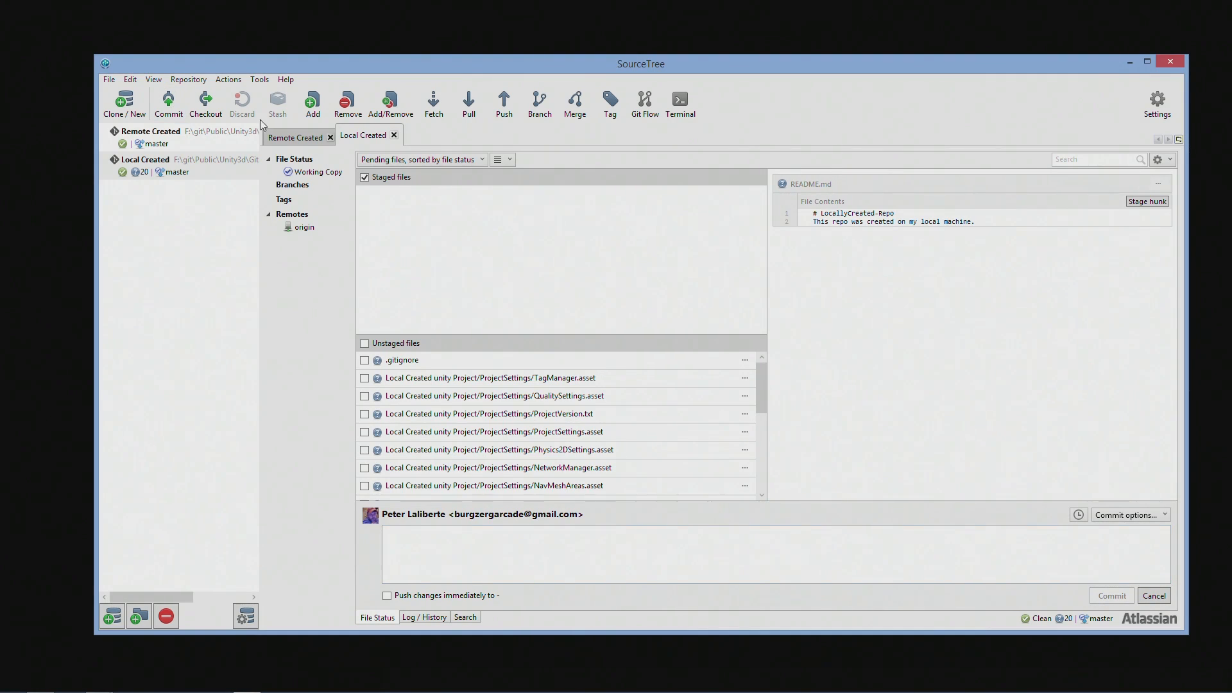
Step: Stage all untracked Unity project files and commit them with the message Initial Commit
{"action": "left_click", "coordinate": [316, 171]}
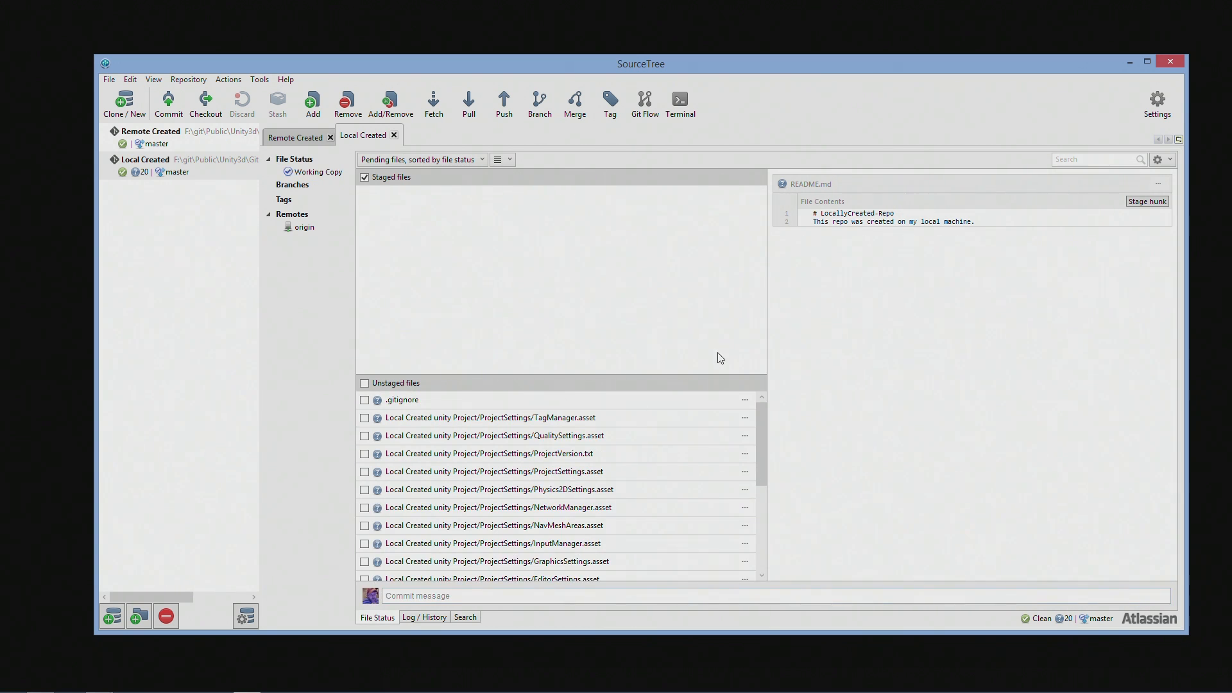
{"action": "left_click", "coordinate": [490, 417]}
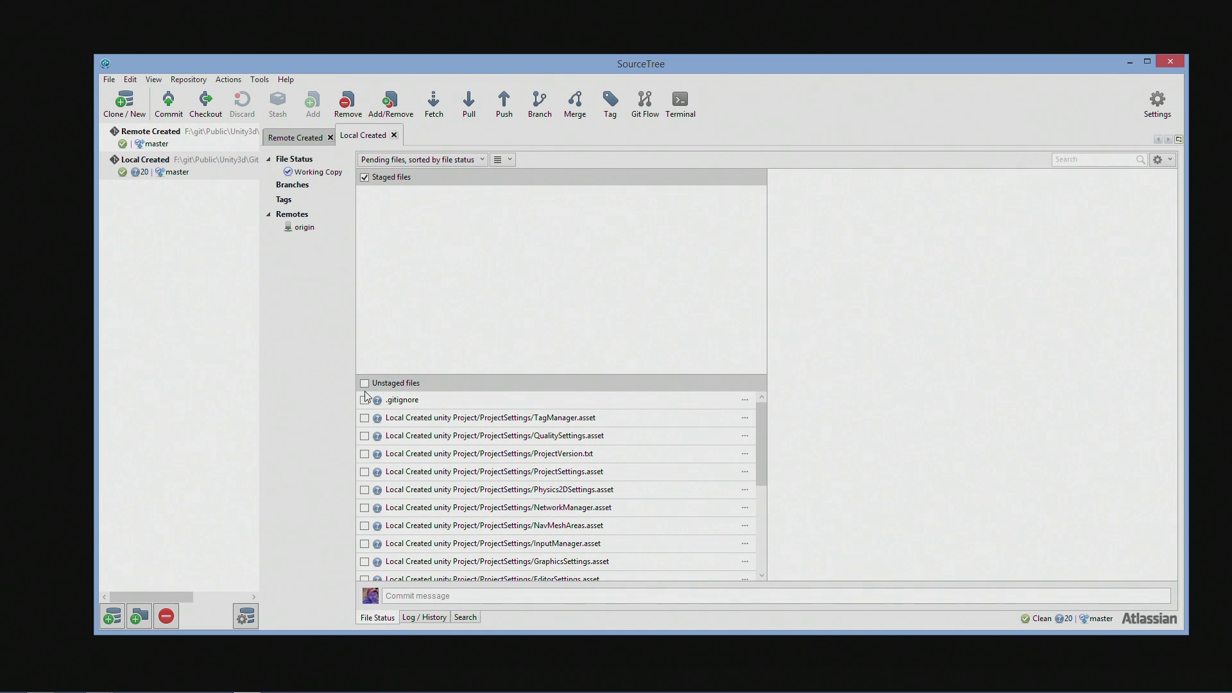
{"action": "left_click", "coordinate": [363, 383]}
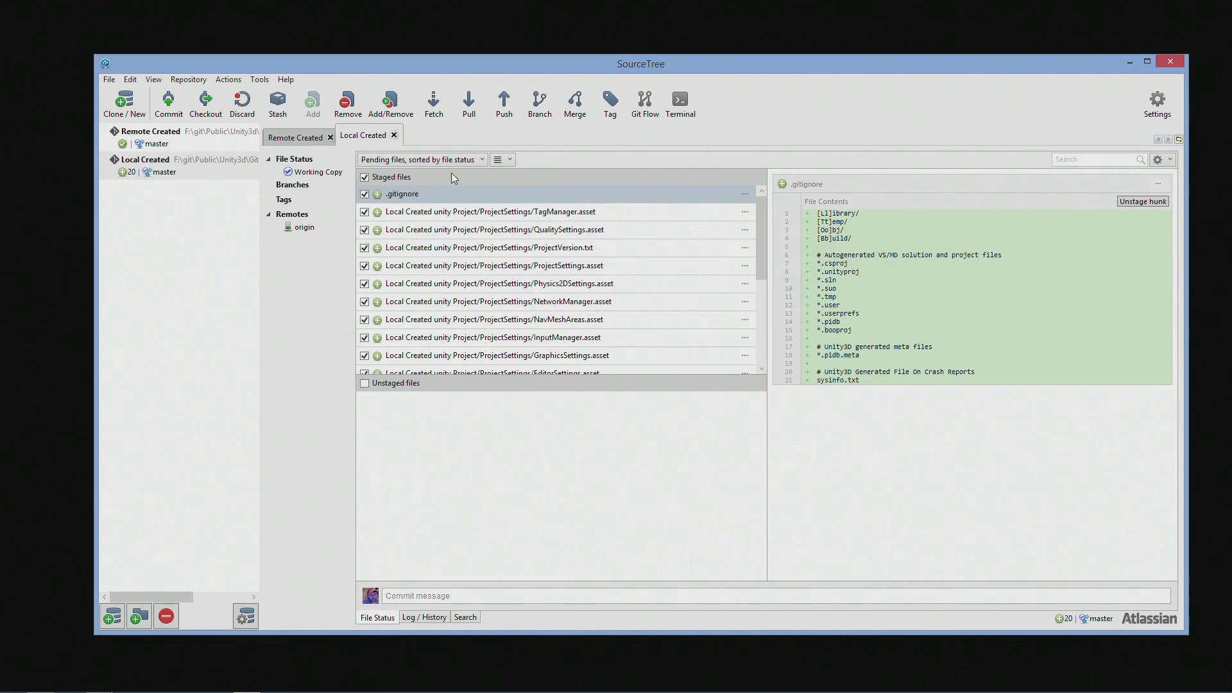
{"action": "type", "text": "Inital Commit"}
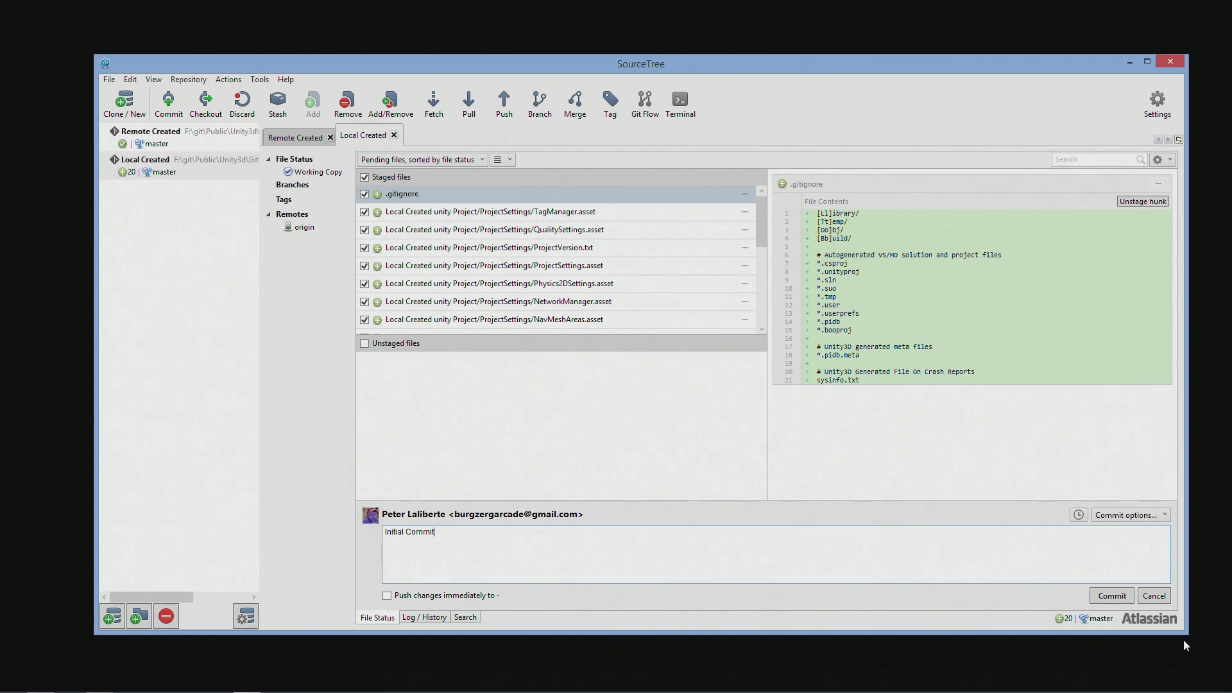
{"action": "left_click", "coordinate": [1110, 595]}
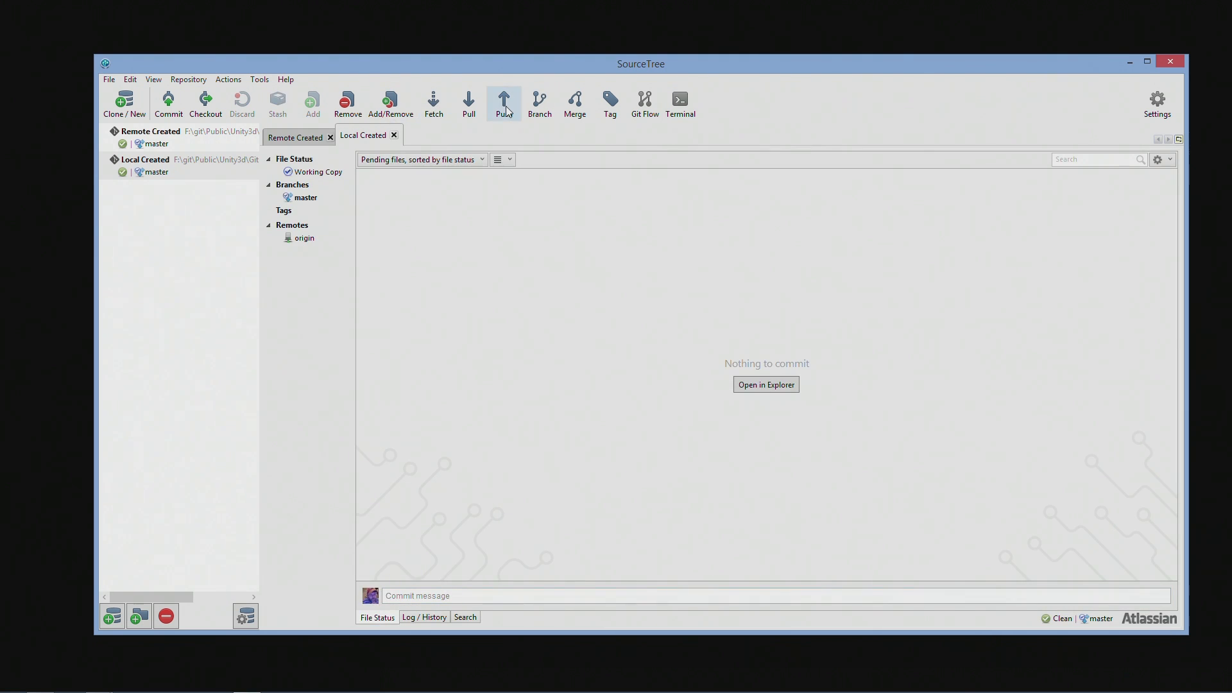
Step: Push the master branch to origin as a tracked remote branch named development
{"action": "left_click", "coordinate": [503, 103]}
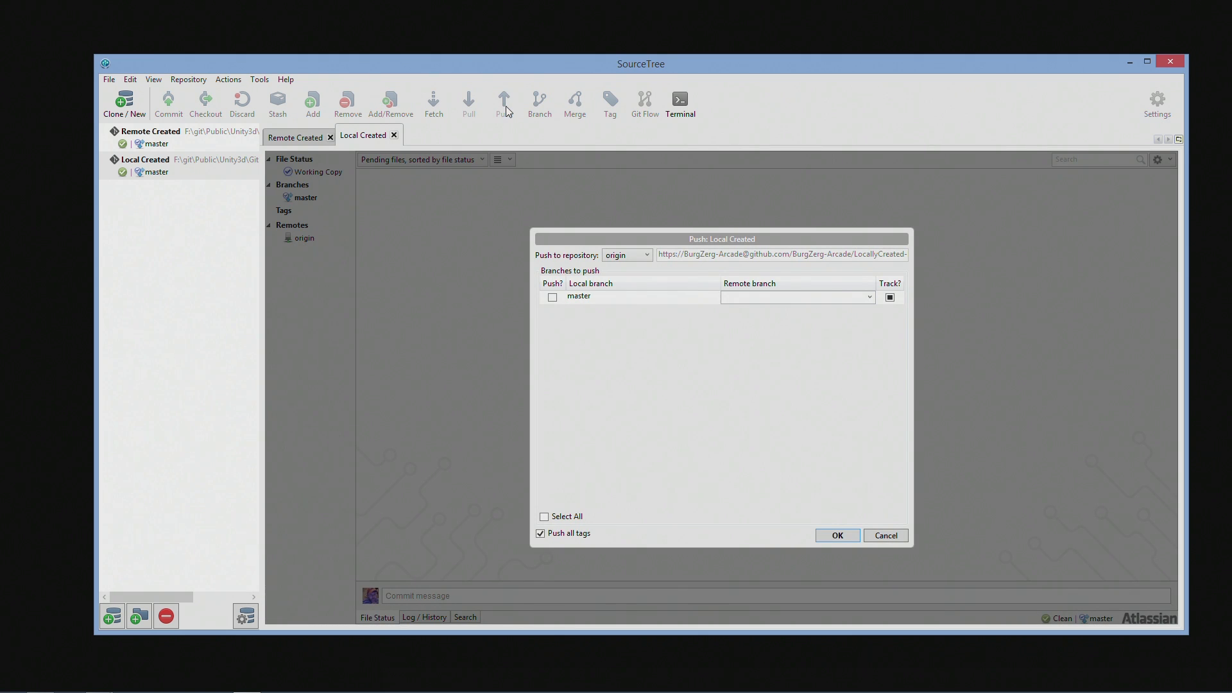
{"action": "left_click", "coordinate": [552, 297]}
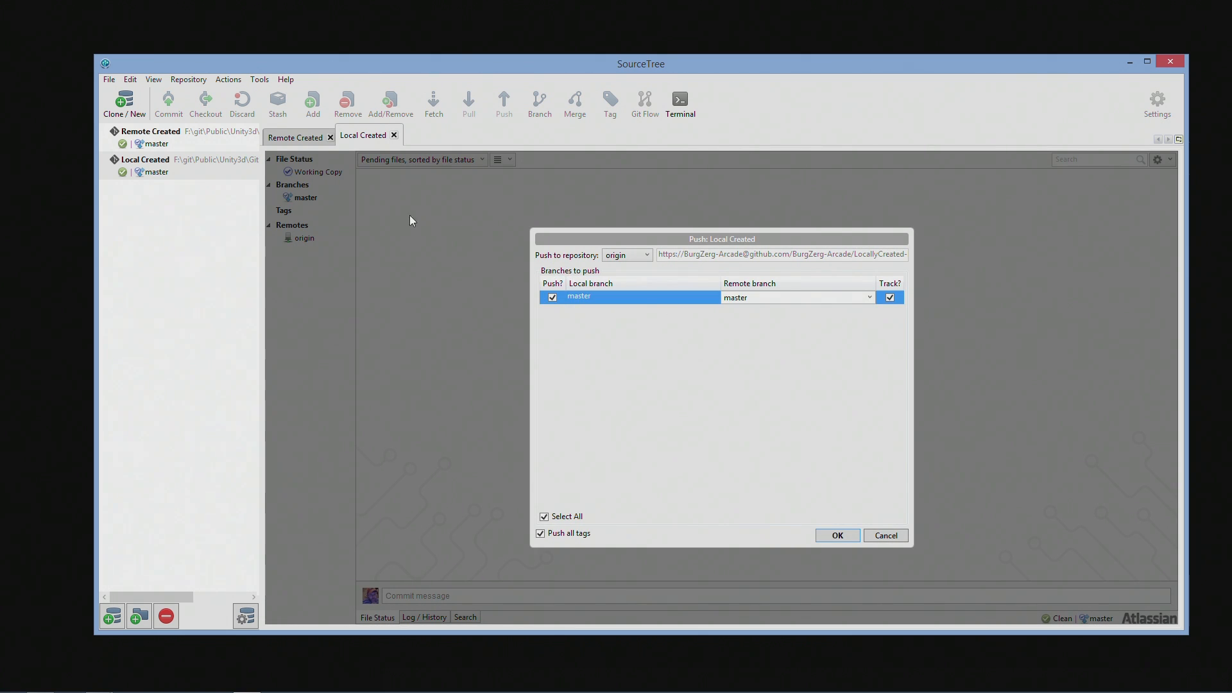
{"action": "mouse_move", "coordinate": [417, 225]}
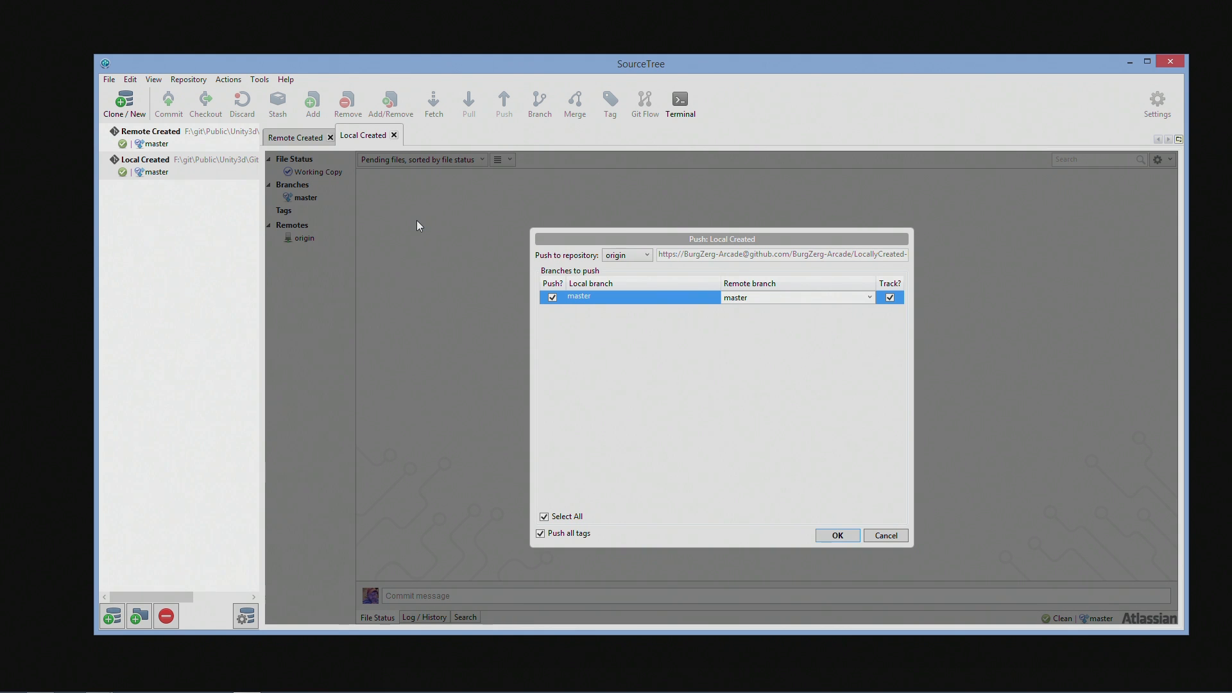
{"action": "mouse_move", "coordinate": [821, 333]}
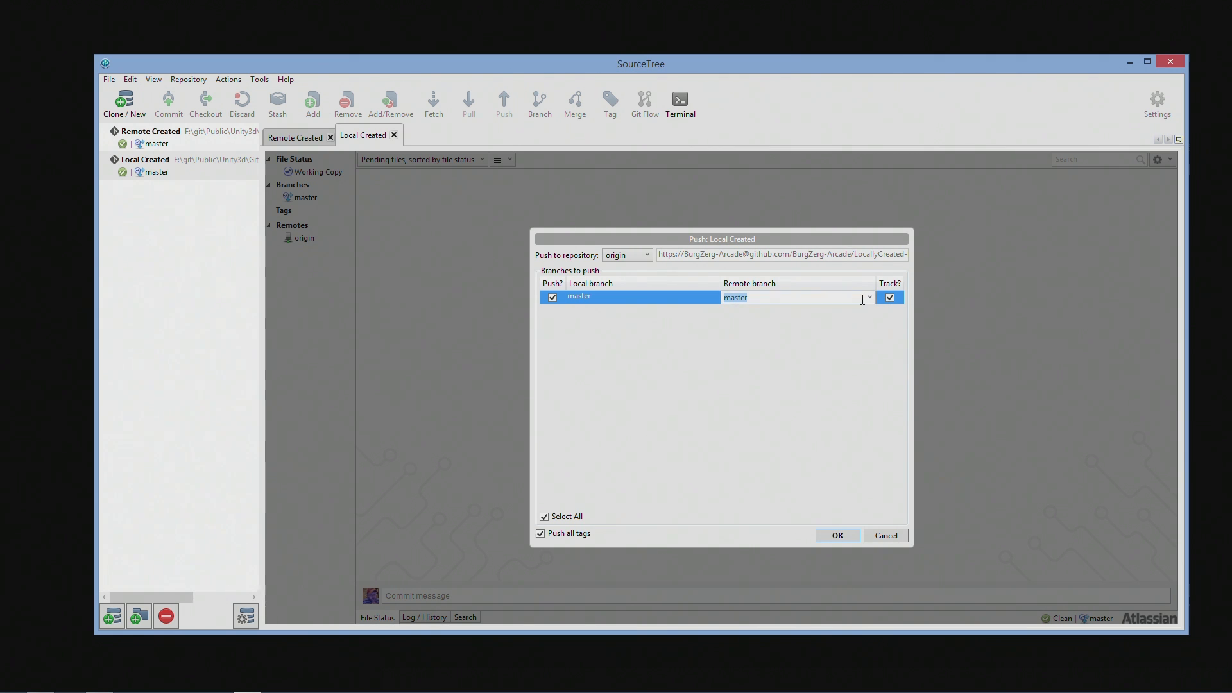
{"action": "left_click", "coordinate": [755, 296]}
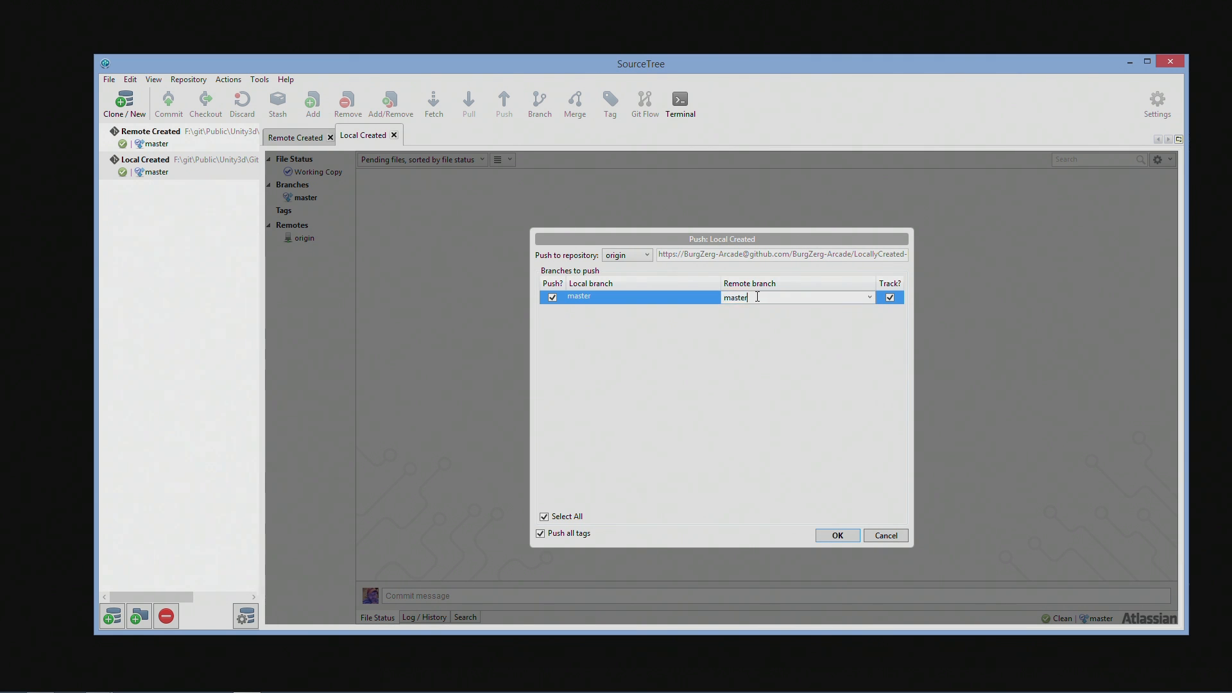
{"action": "double_click", "coordinate": [735, 297]}
{"action": "type", "text": "development"}
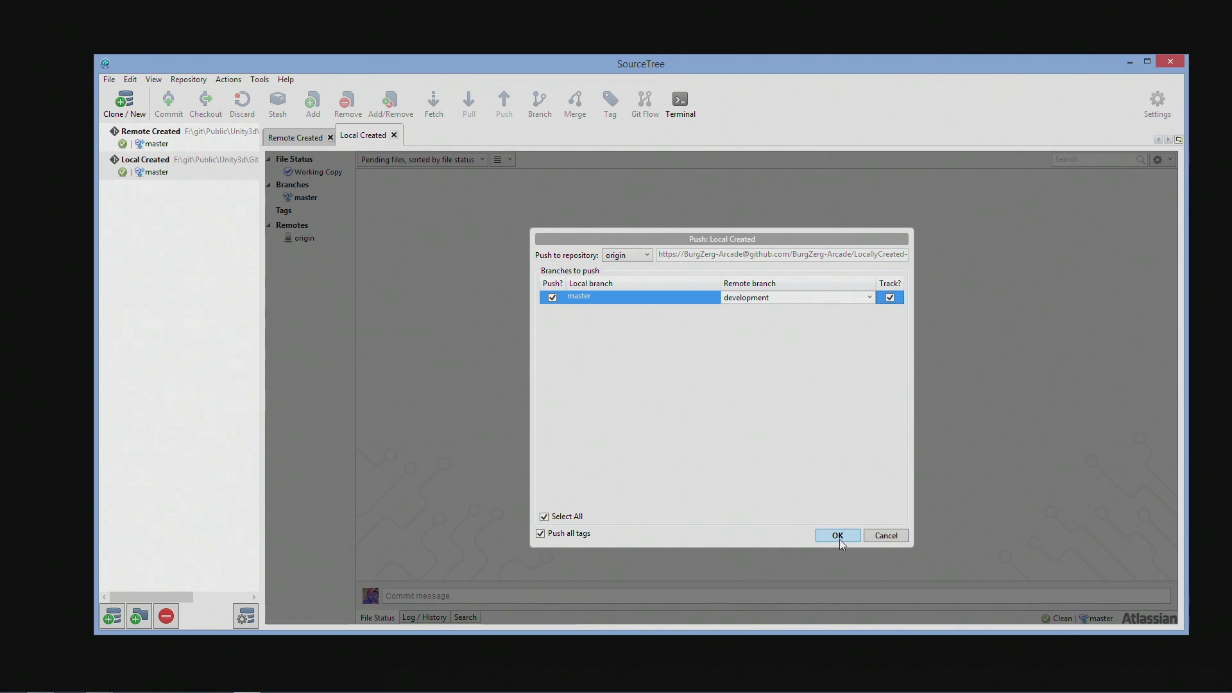
{"action": "left_click", "coordinate": [835, 535]}
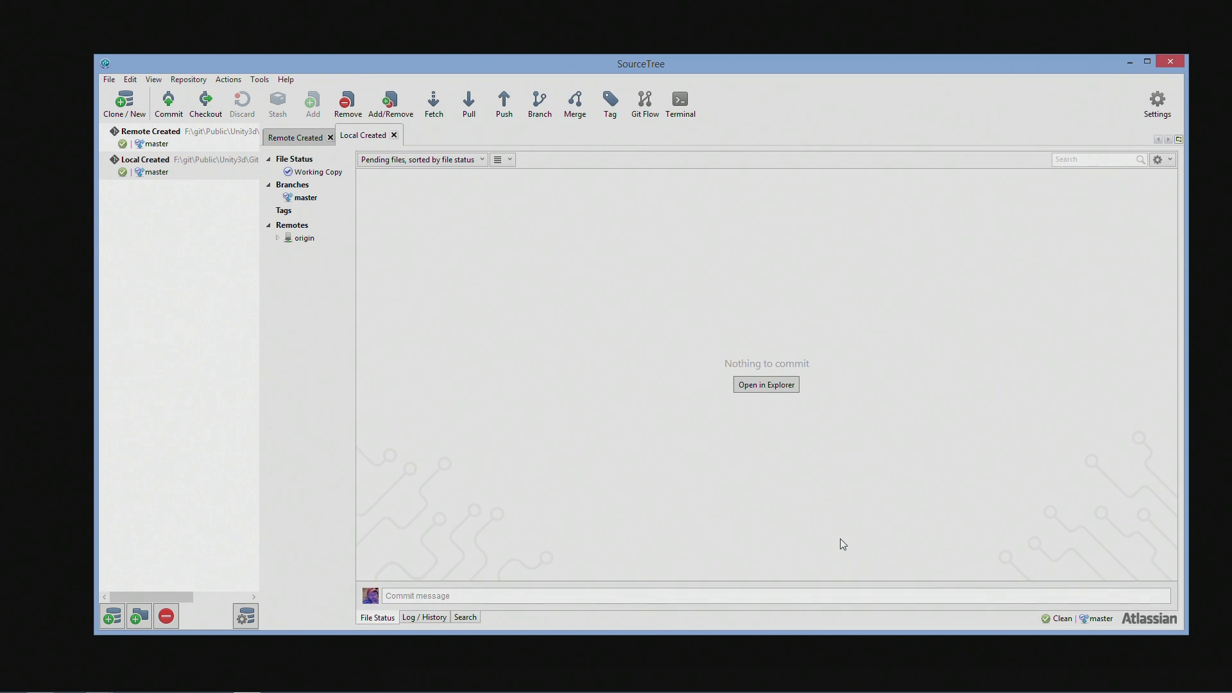
Step: Show the Log / History view with Initial Commit on master and origin/development
{"action": "left_click", "coordinate": [303, 198]}
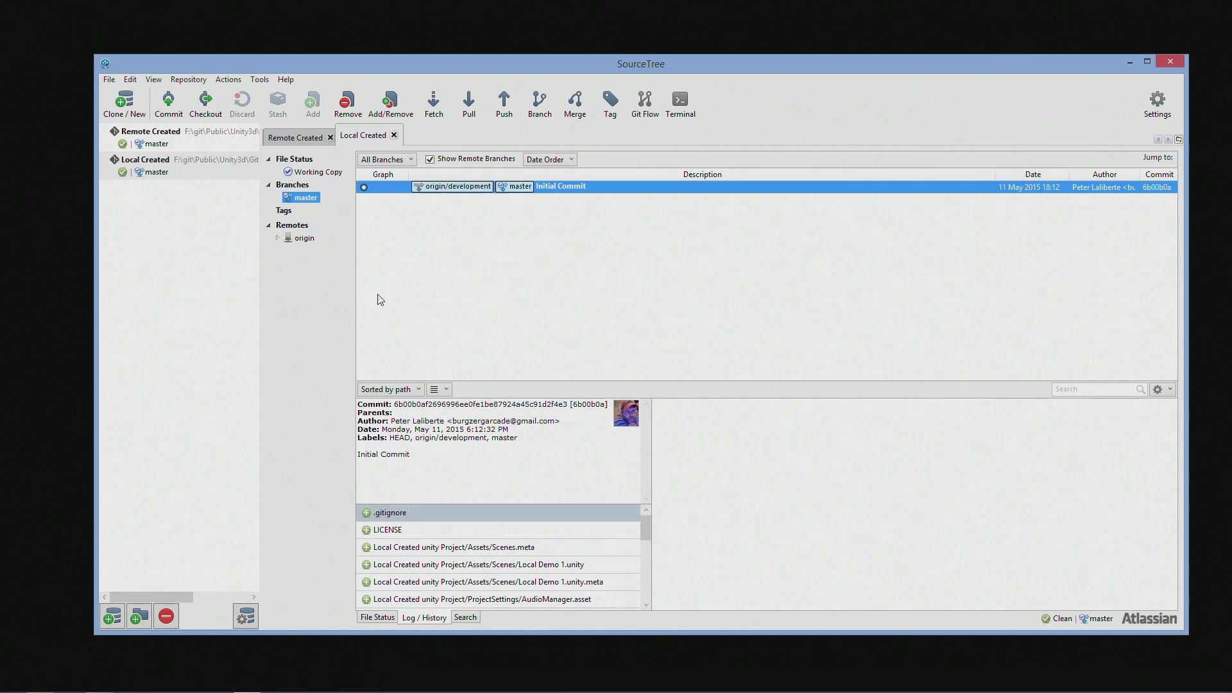
{"action": "mouse_move", "coordinate": [503, 252]}
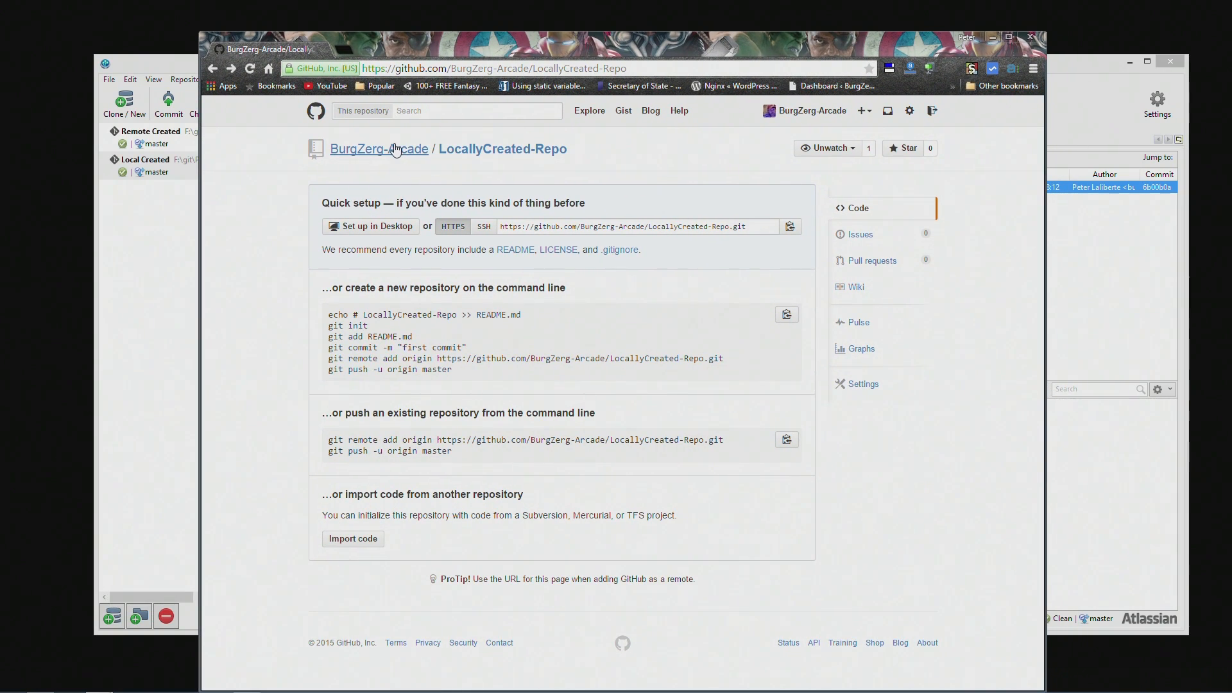
Step: From the GitHub dashboard open LocallyCreated-Repo and browse into the Local Created unity Project folder
{"action": "left_click", "coordinate": [377, 149]}
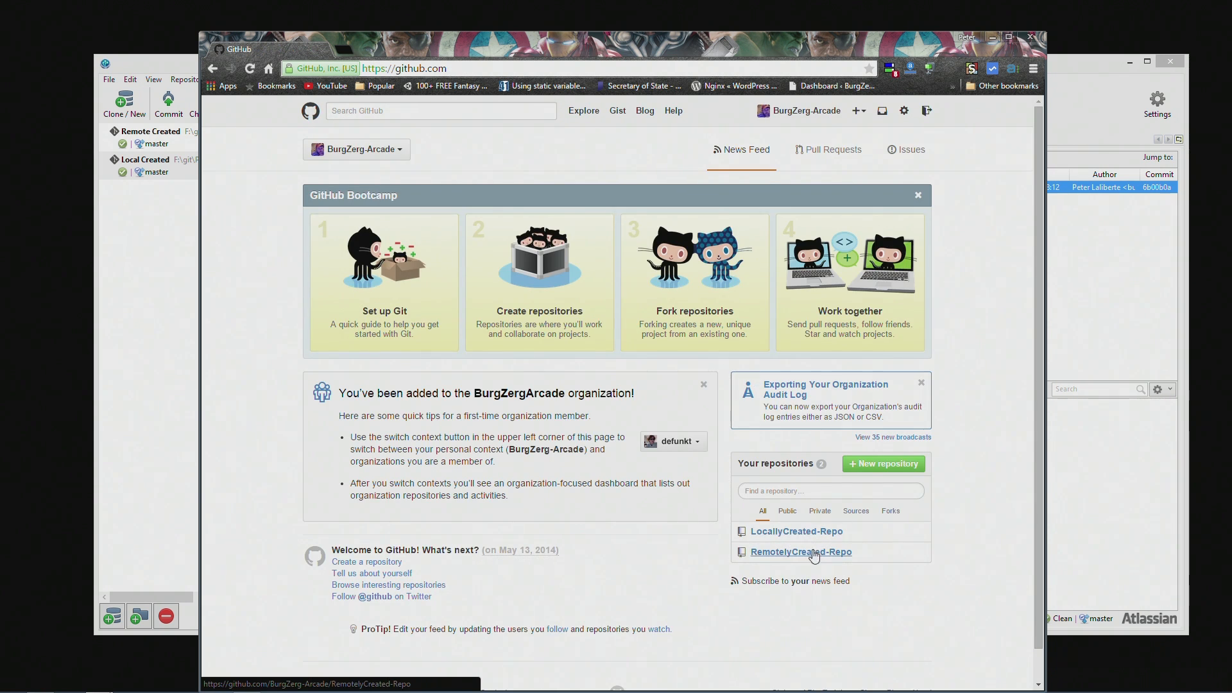
{"action": "left_click", "coordinate": [795, 532]}
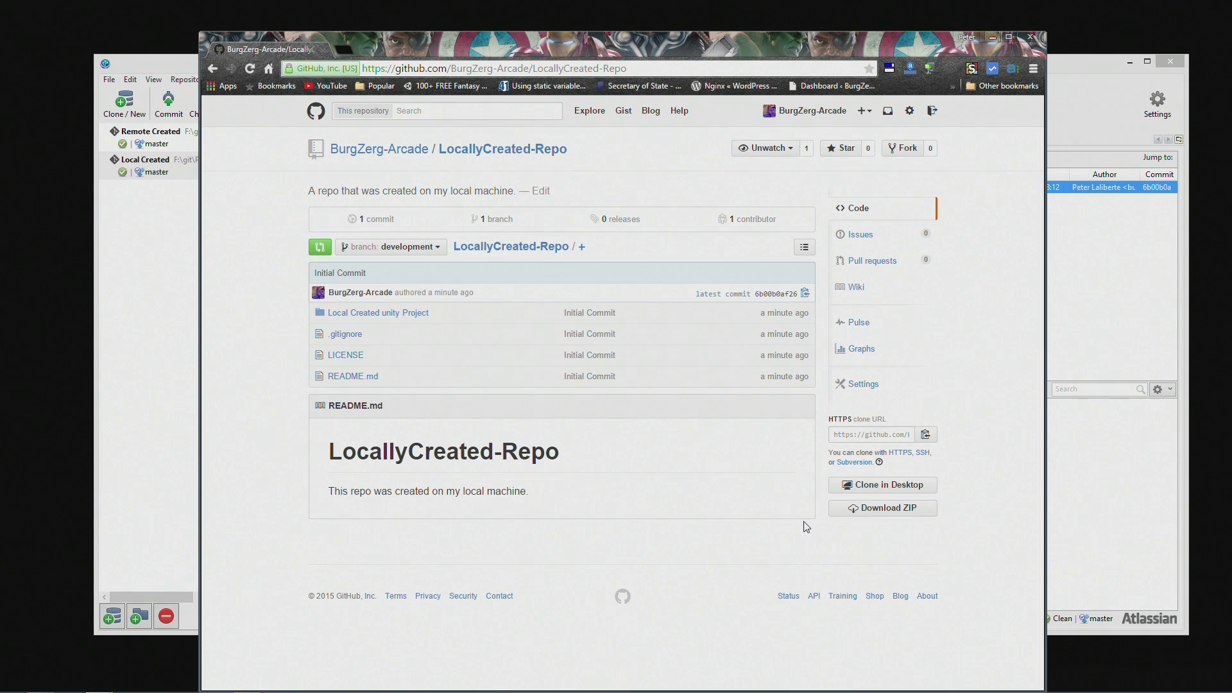
{"action": "mouse_move", "coordinate": [760, 526]}
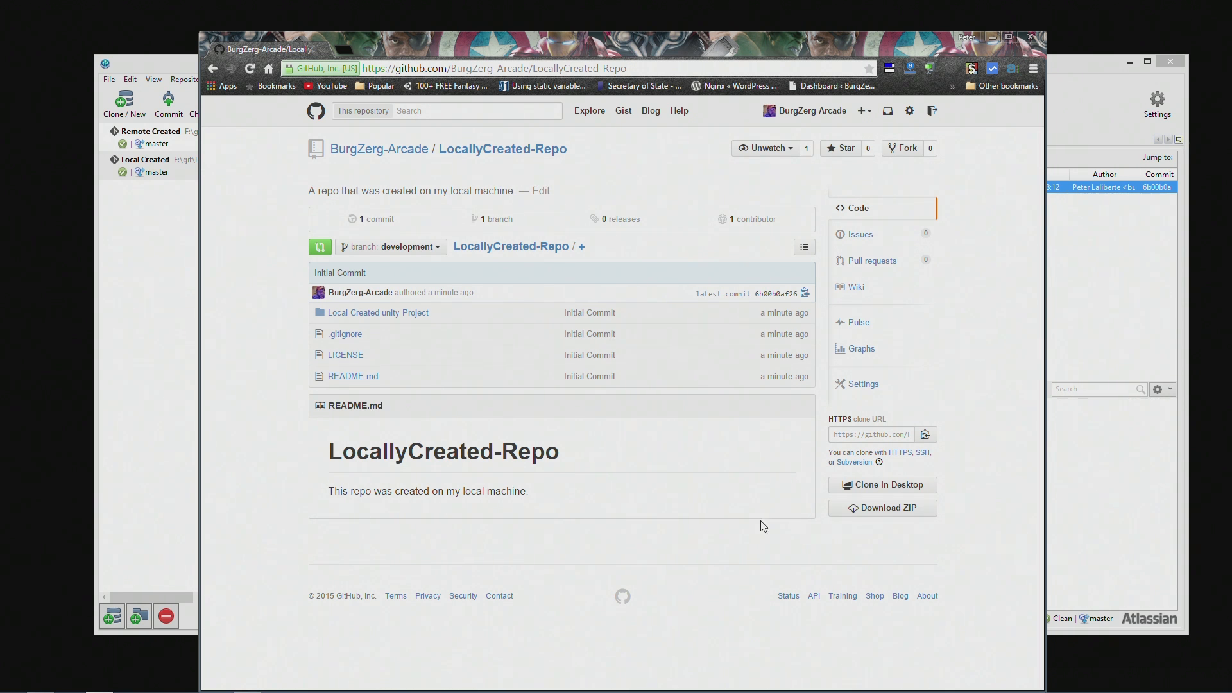
{"action": "mouse_move", "coordinate": [568, 473]}
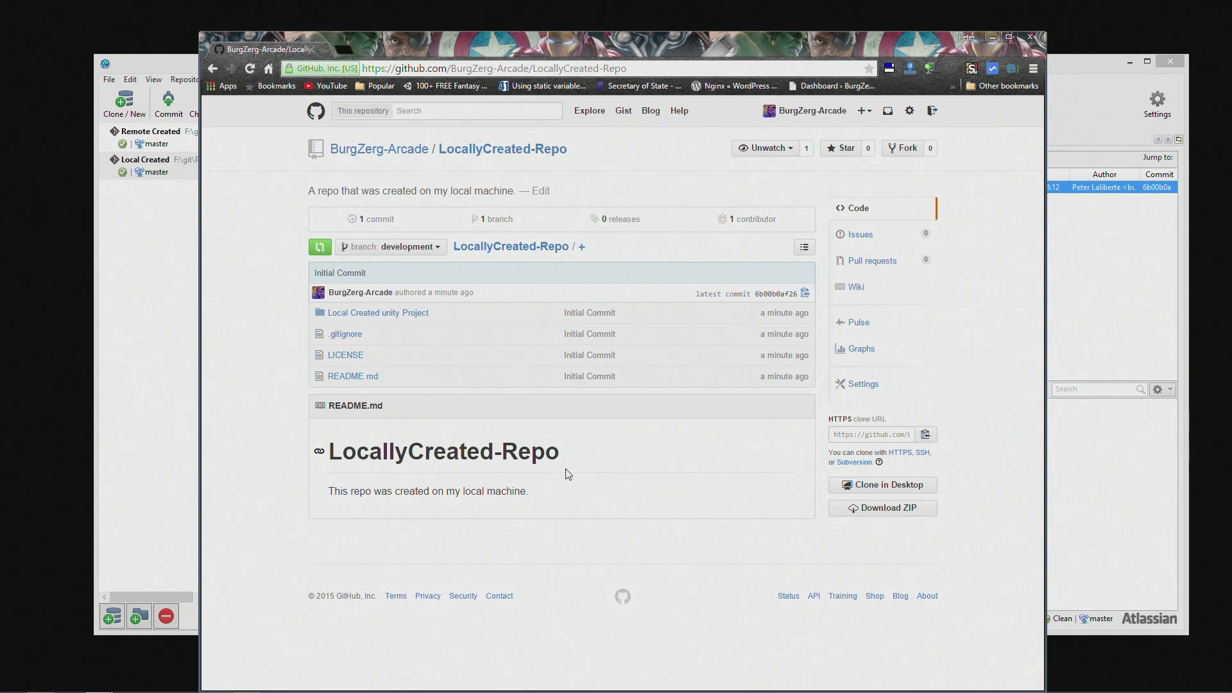
{"action": "mouse_move", "coordinate": [373, 350]}
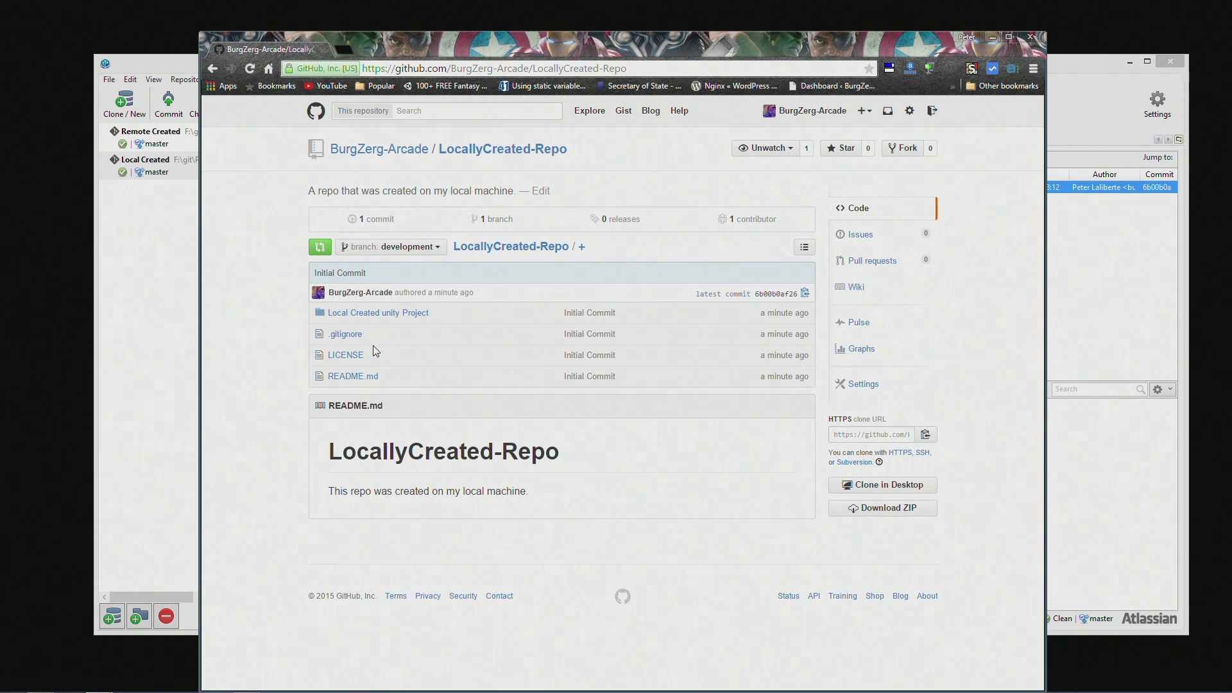
{"action": "mouse_move", "coordinate": [804, 519]}
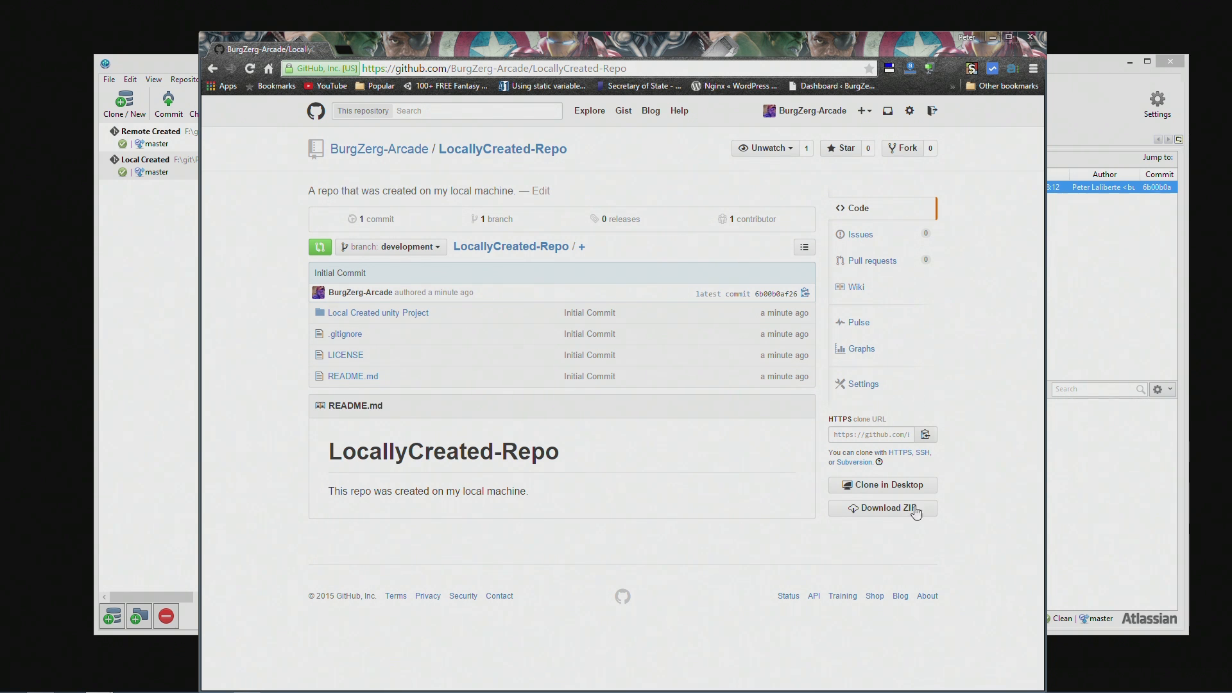
{"action": "mouse_move", "coordinate": [467, 393]}
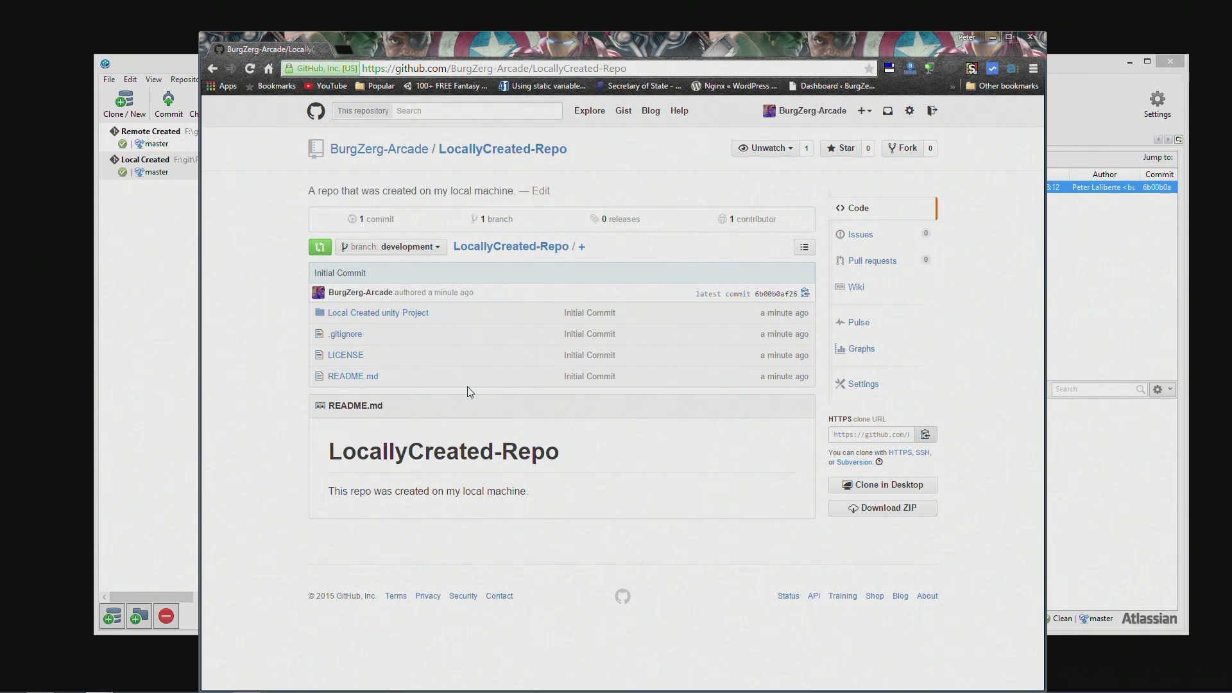
{"action": "mouse_move", "coordinate": [452, 404]}
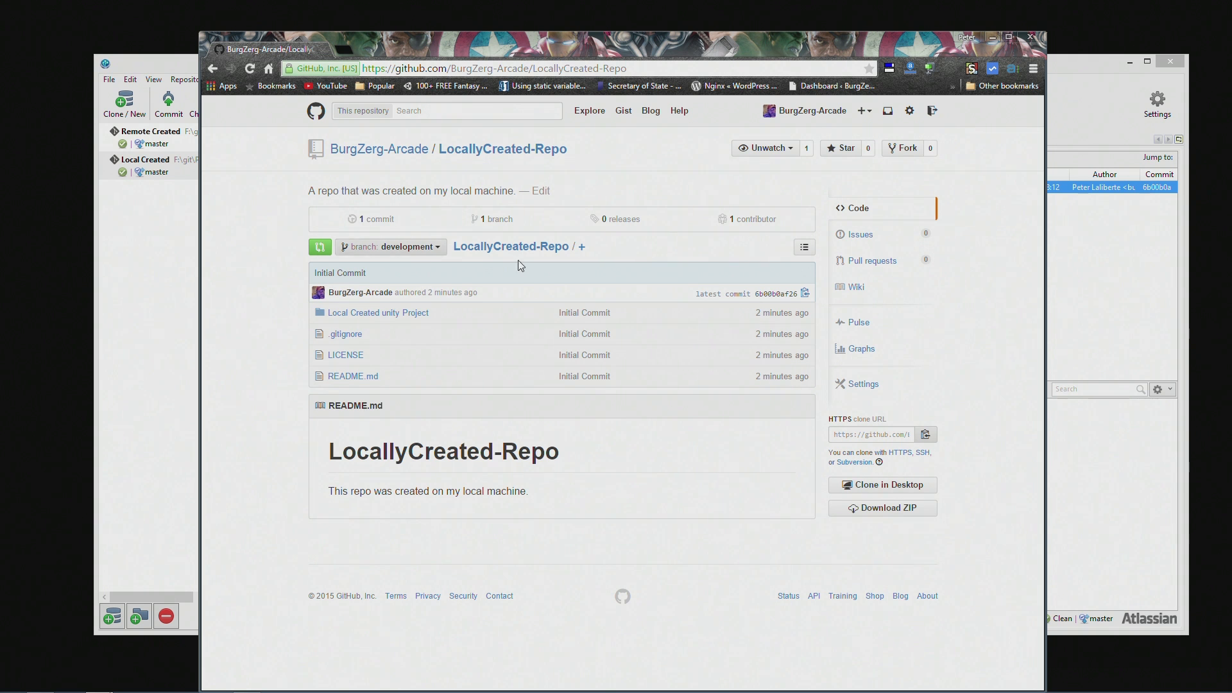
{"action": "mouse_move", "coordinate": [377, 312]}
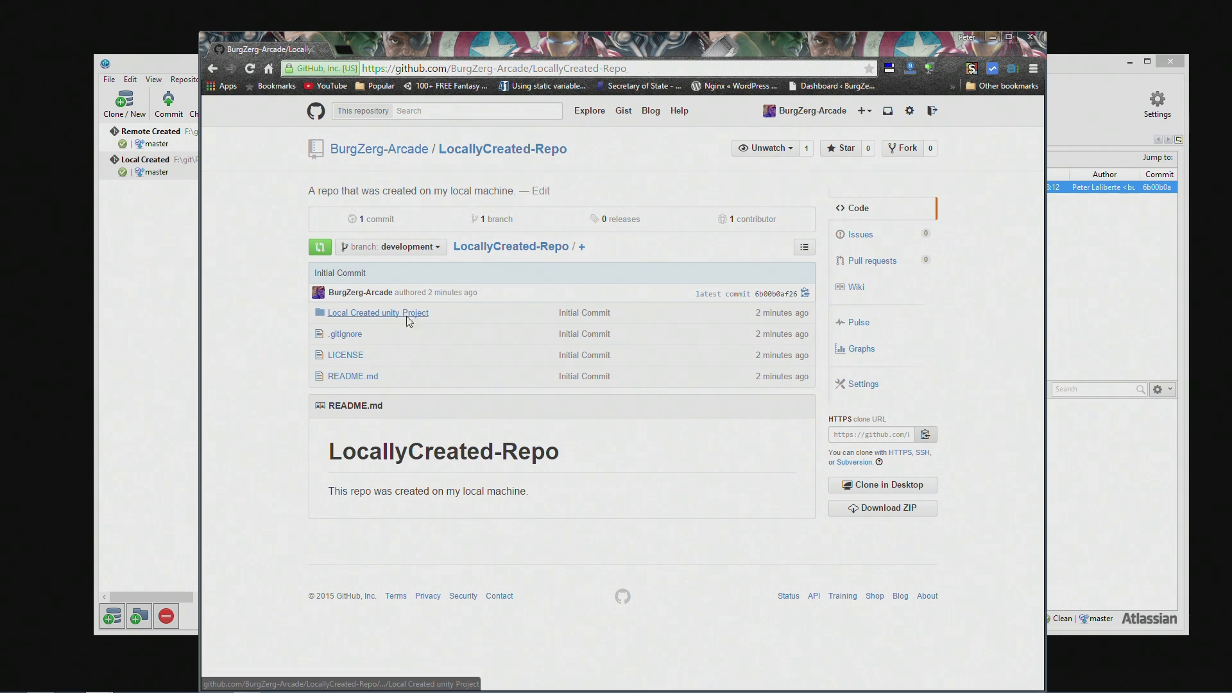
{"action": "left_click", "coordinate": [377, 311]}
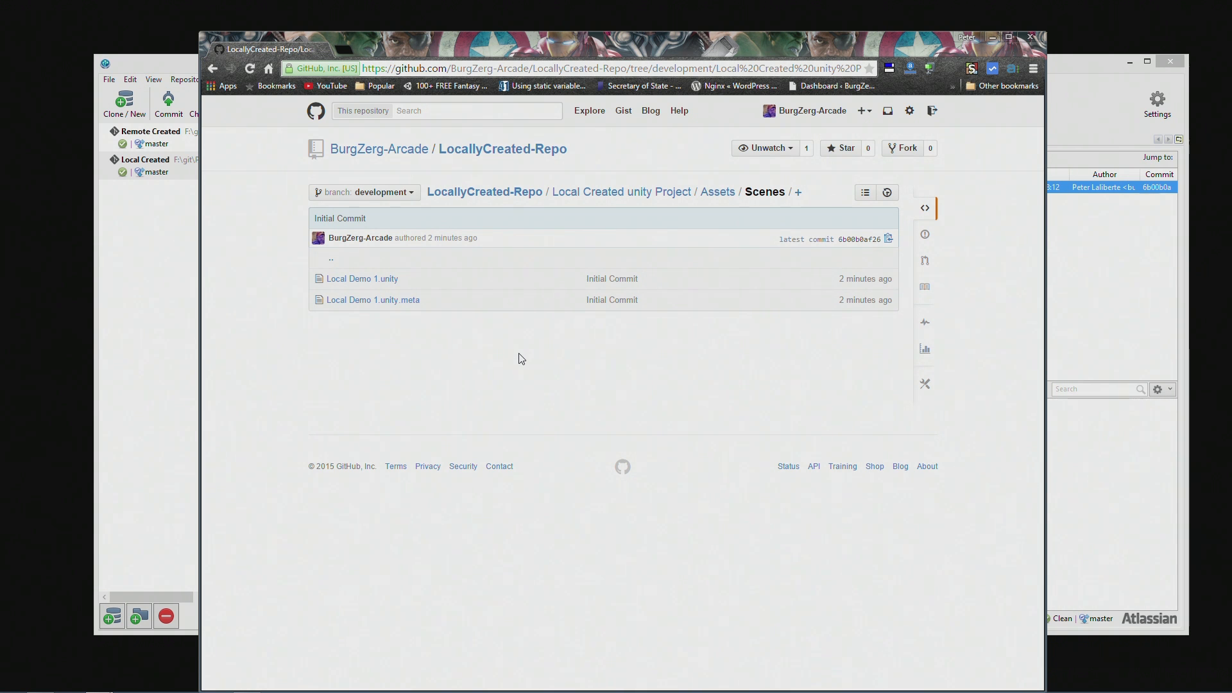
{"action": "mouse_move", "coordinate": [908, 8]}
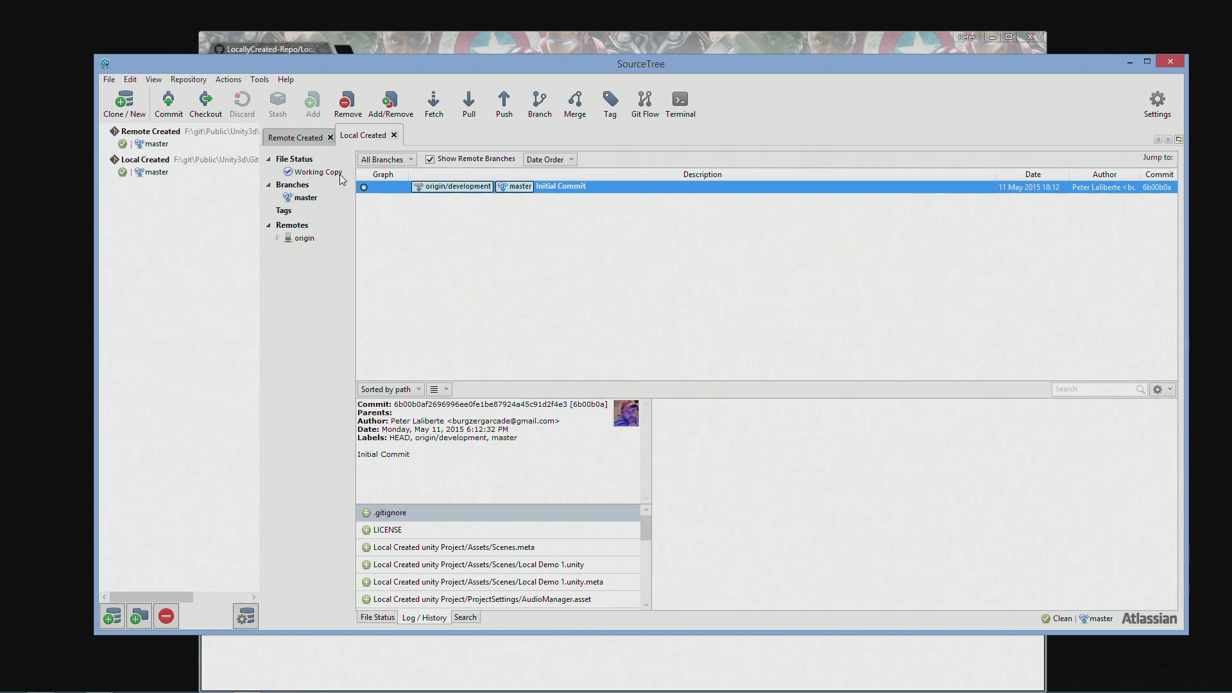
{"action": "mouse_move", "coordinate": [735, 232]}
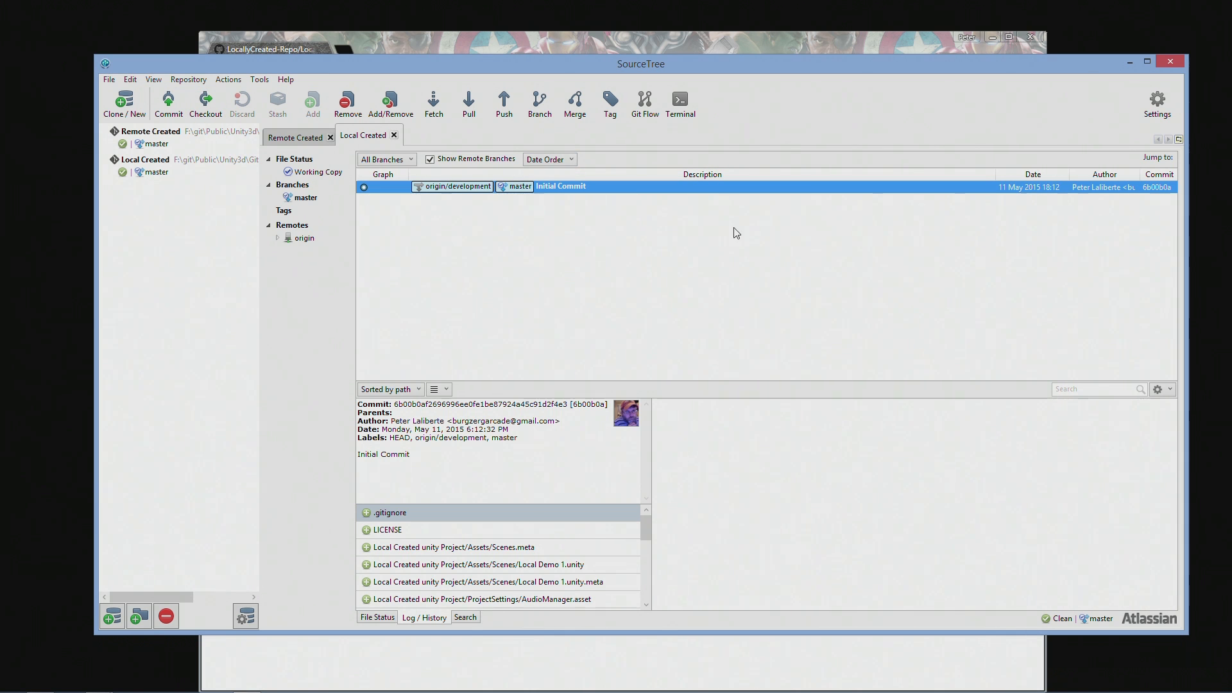